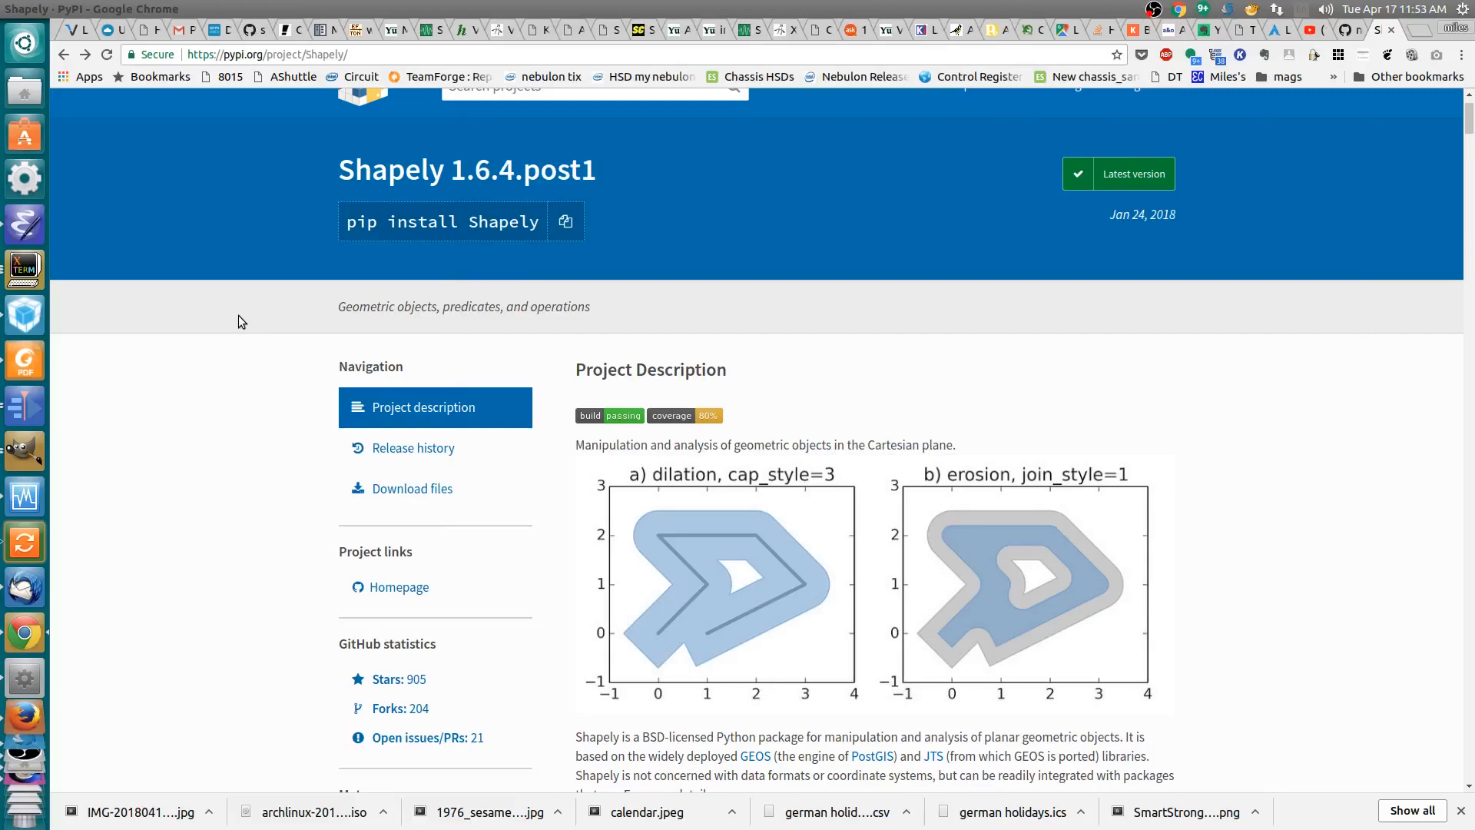
mouse_move(461, 506)
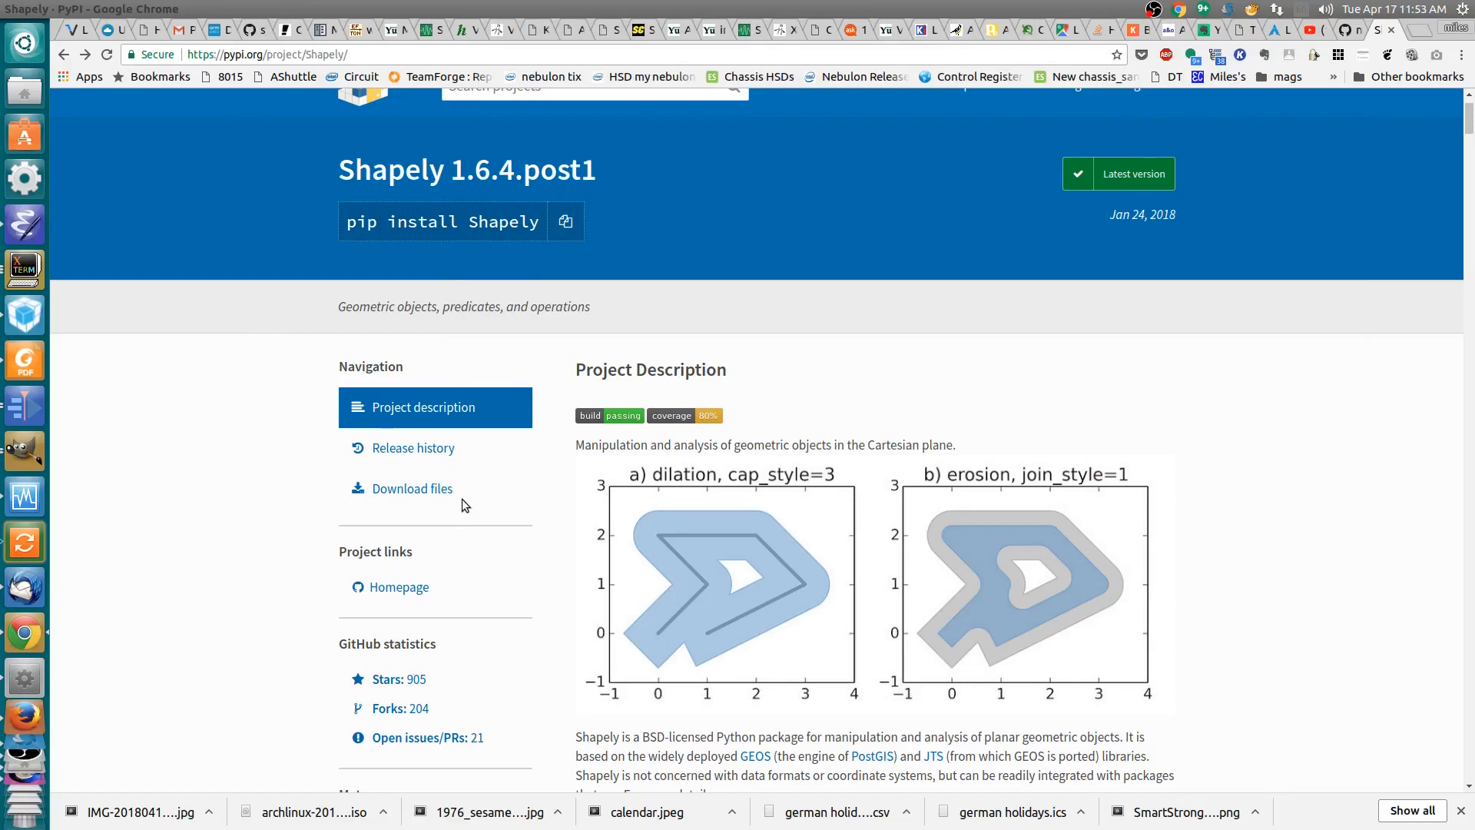
mouse_move(567, 646)
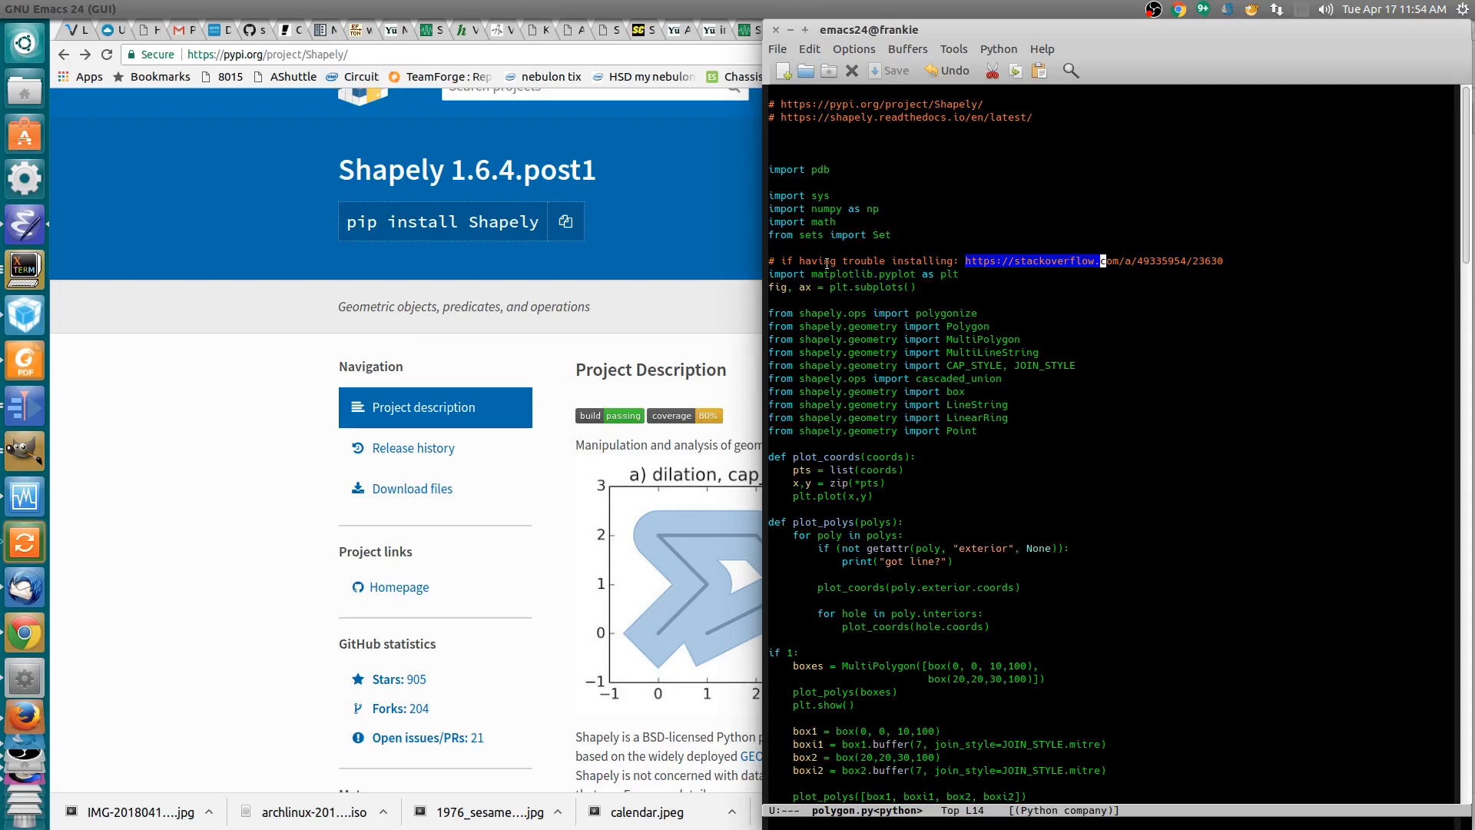
- Scroll down through polygon.py's plot_polys and box examples
scroll(down, 3)
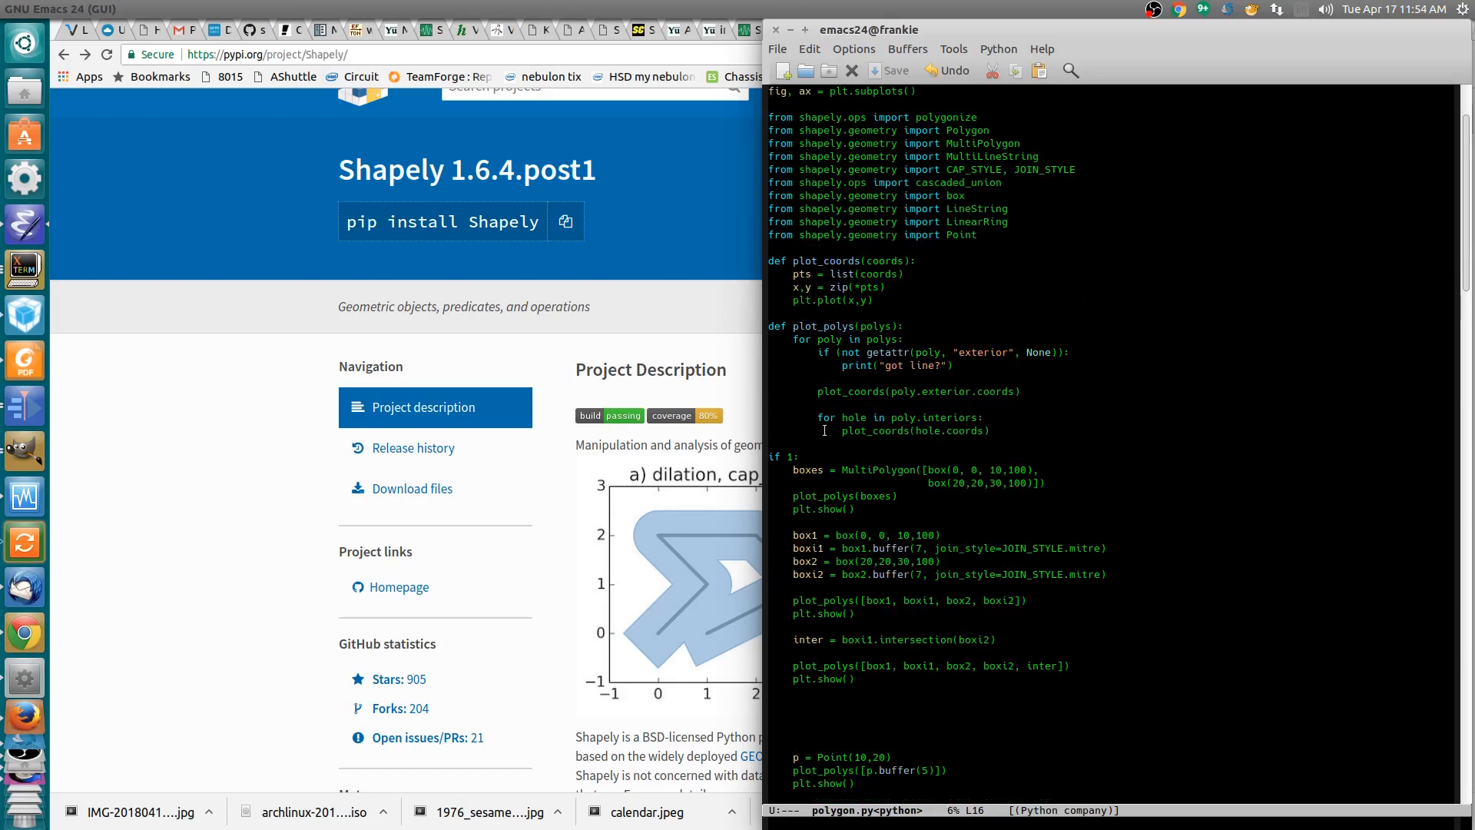
scroll(down, 3)
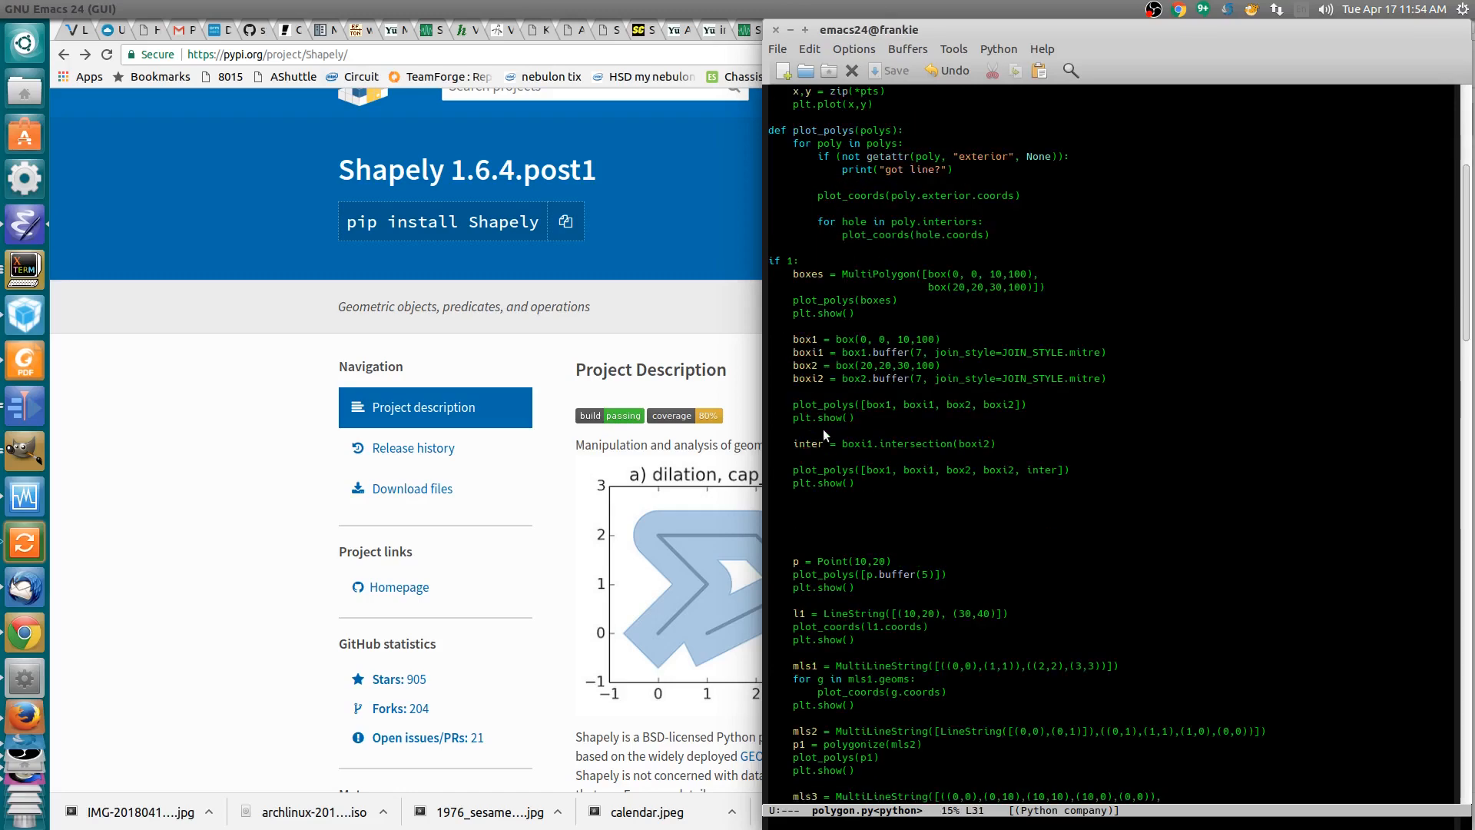
scroll(down, 3)
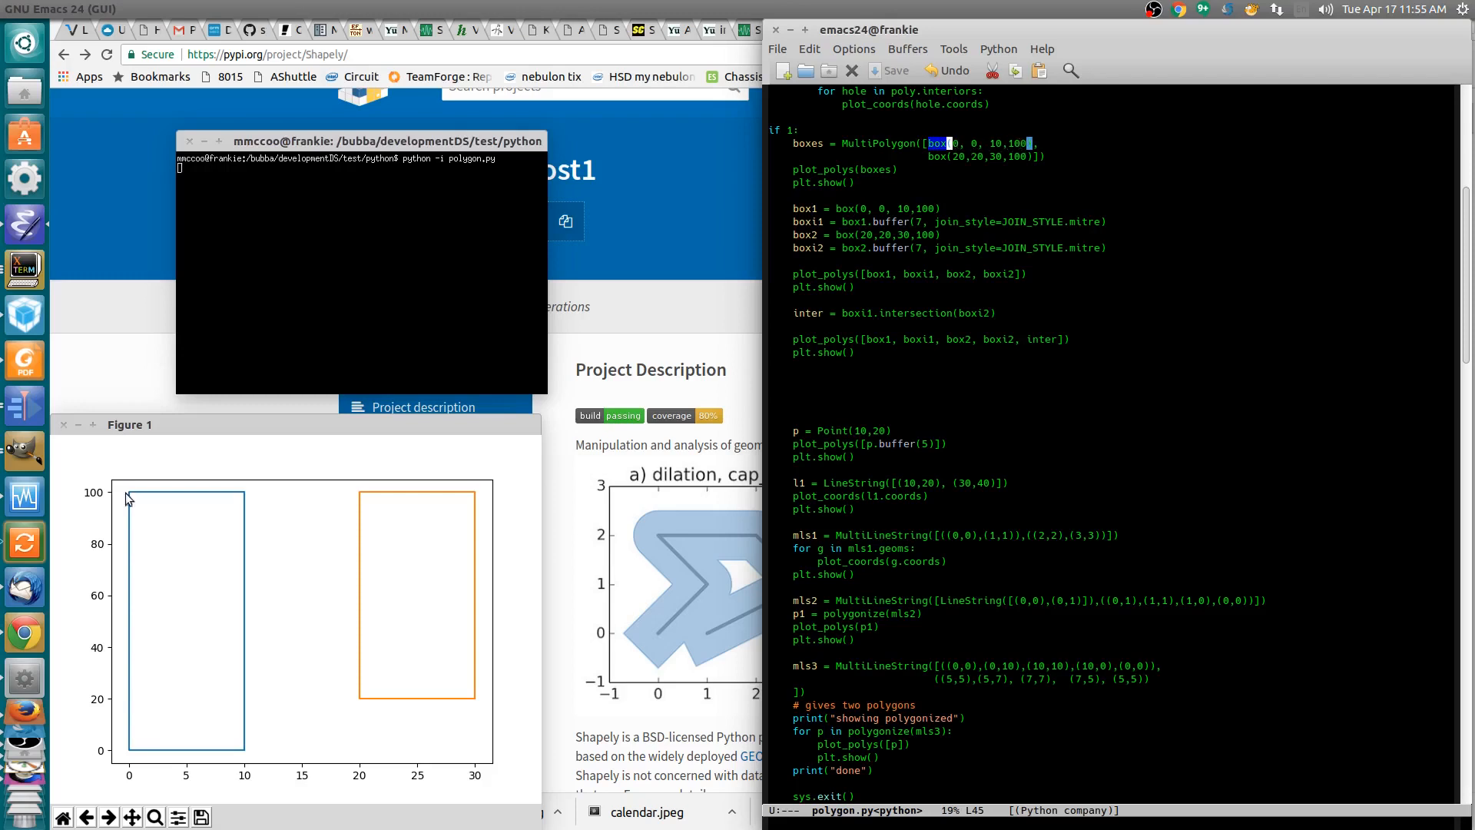
mouse_move(394, 570)
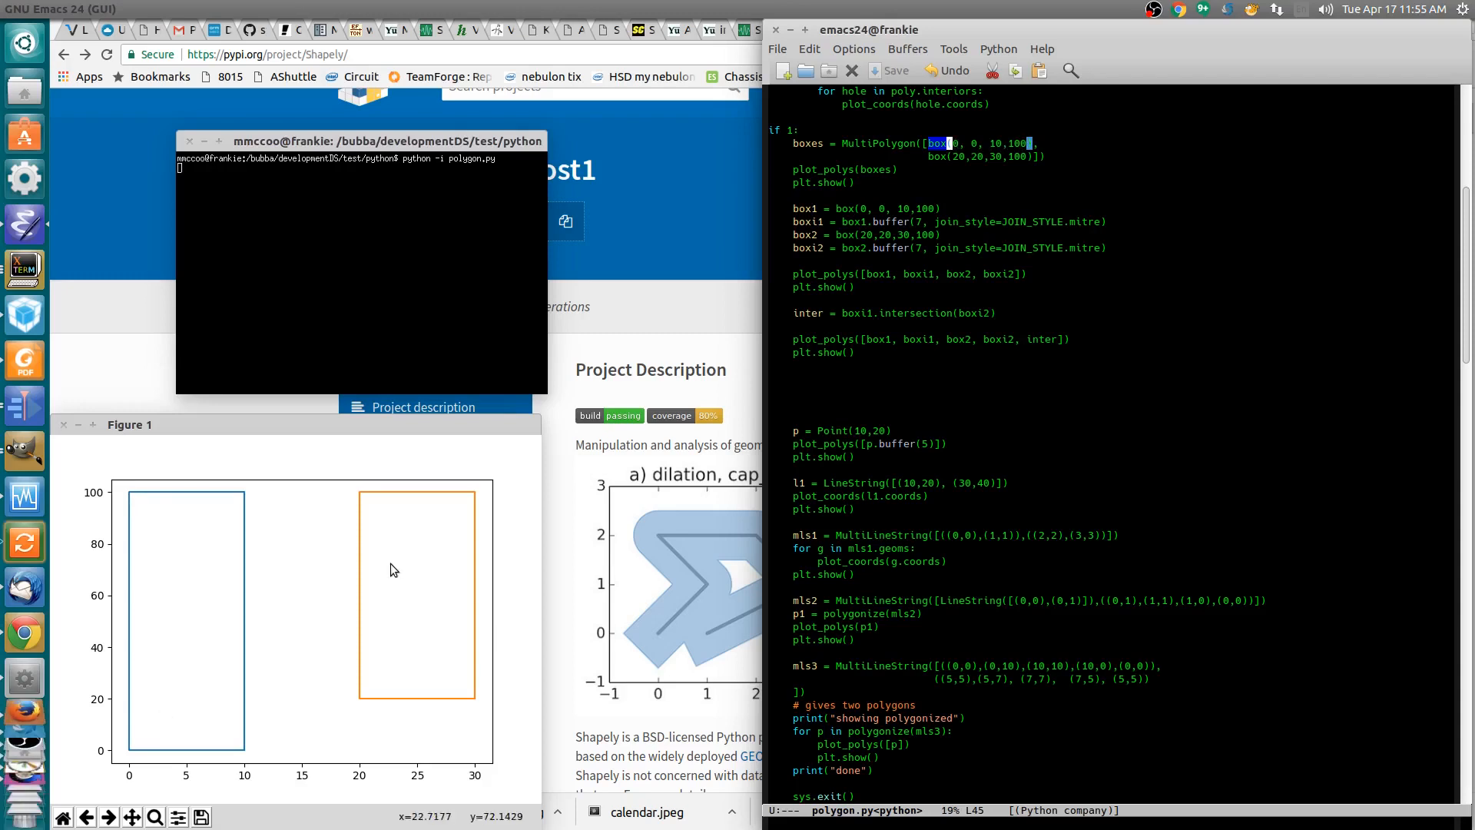
mouse_move(411, 502)
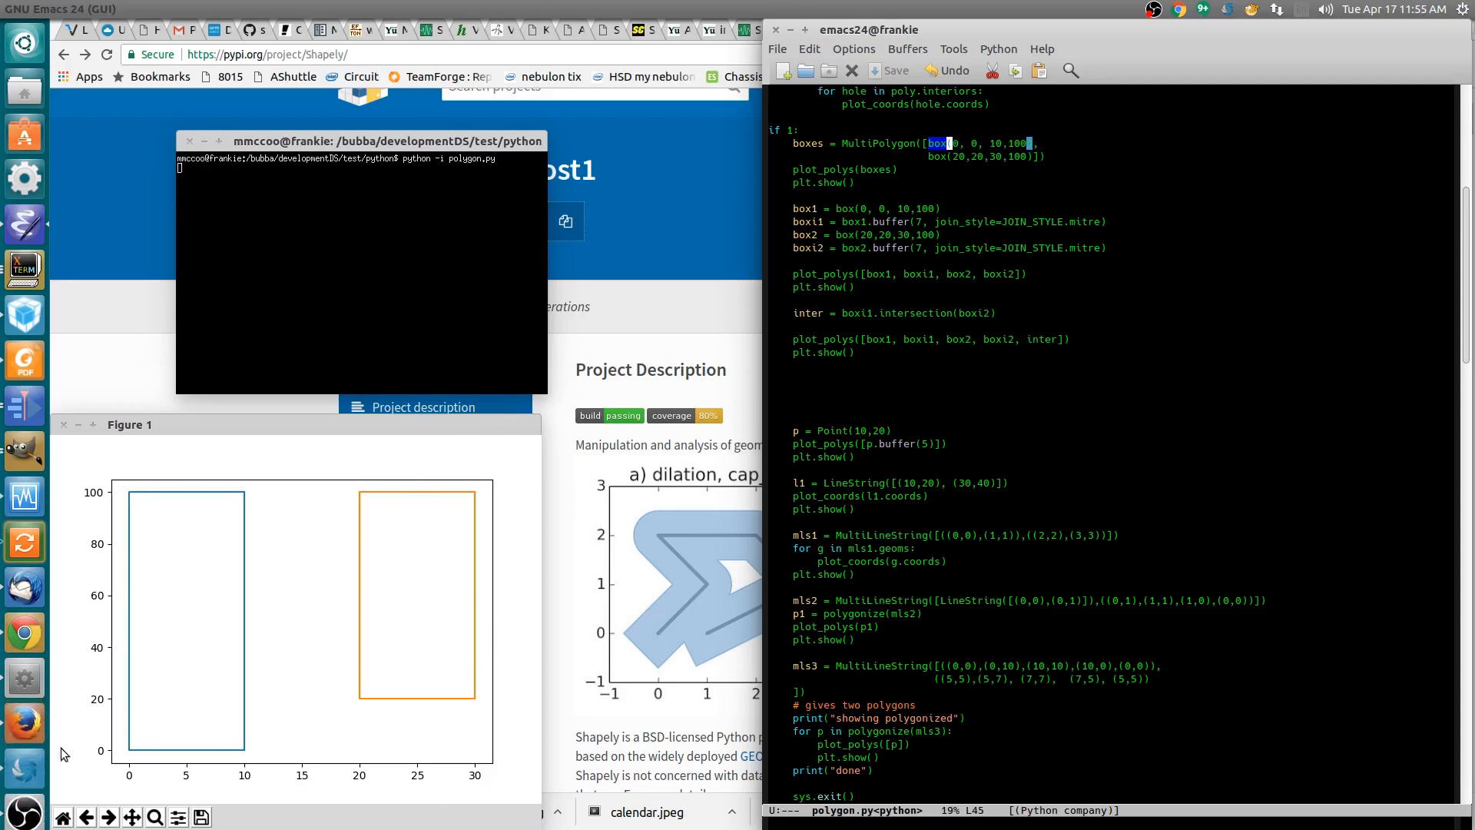
mouse_move(148, 649)
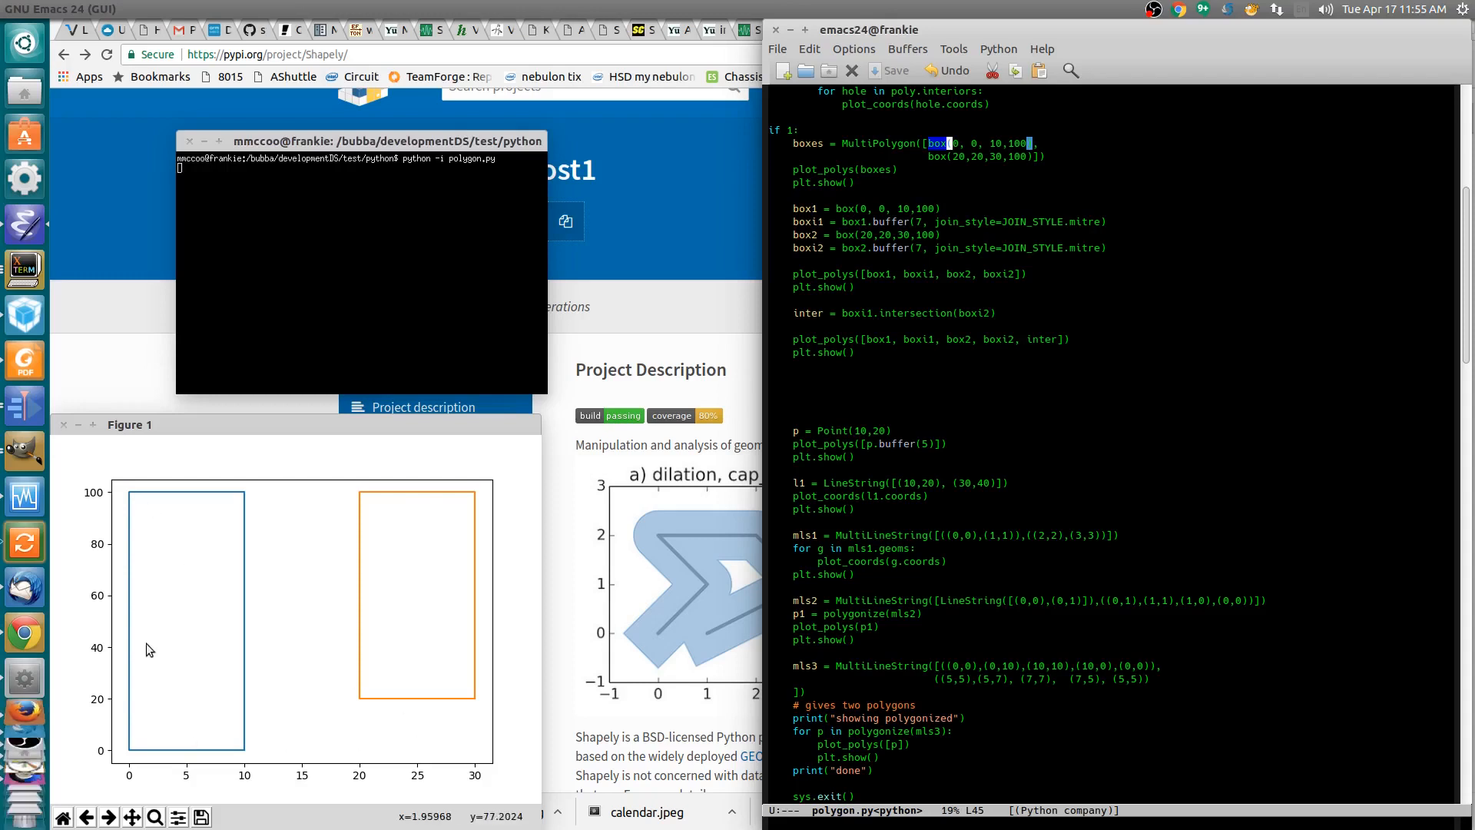
mouse_move(138, 724)
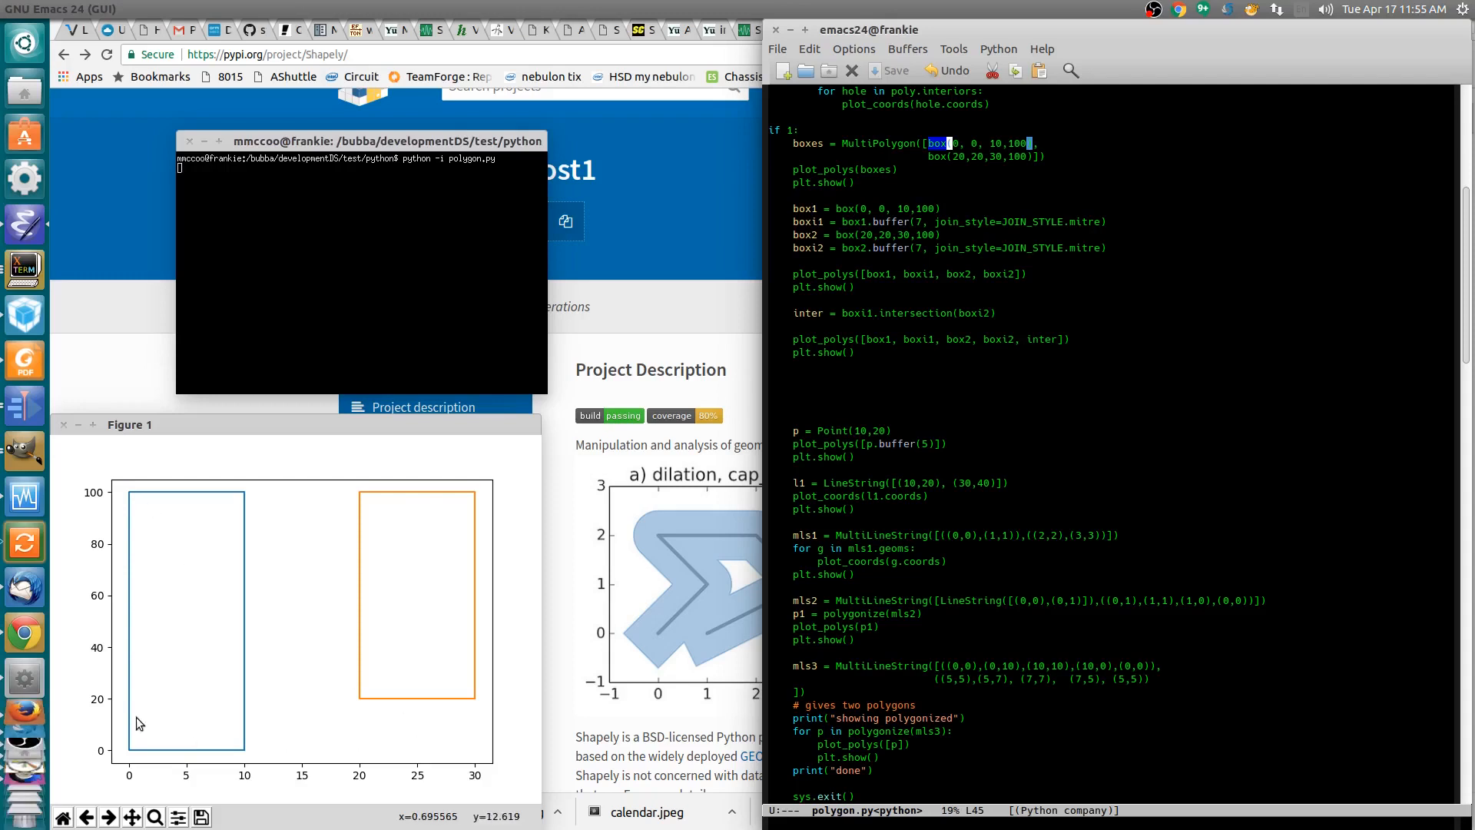
mouse_move(534, 568)
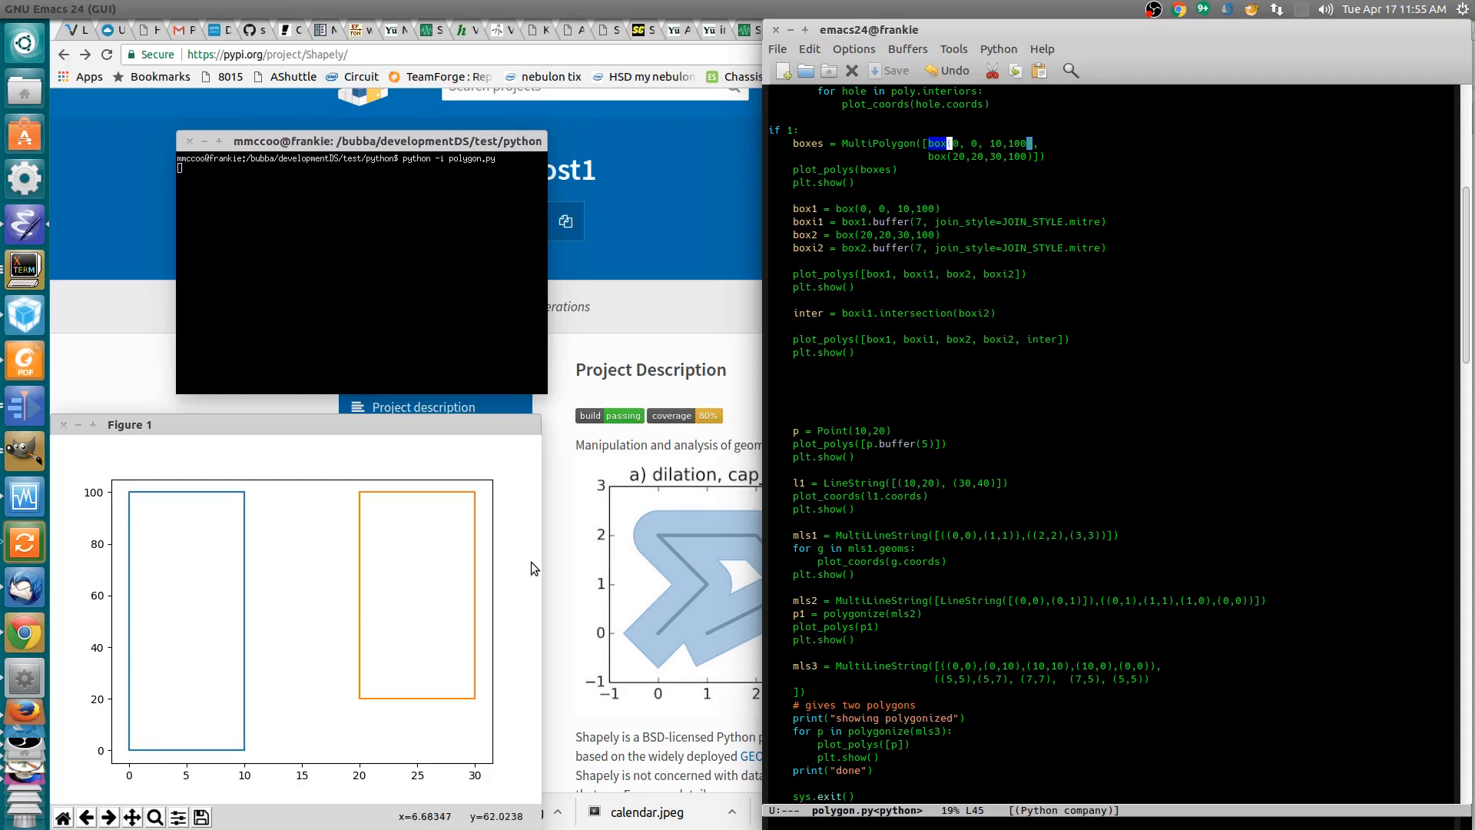
mouse_move(793, 200)
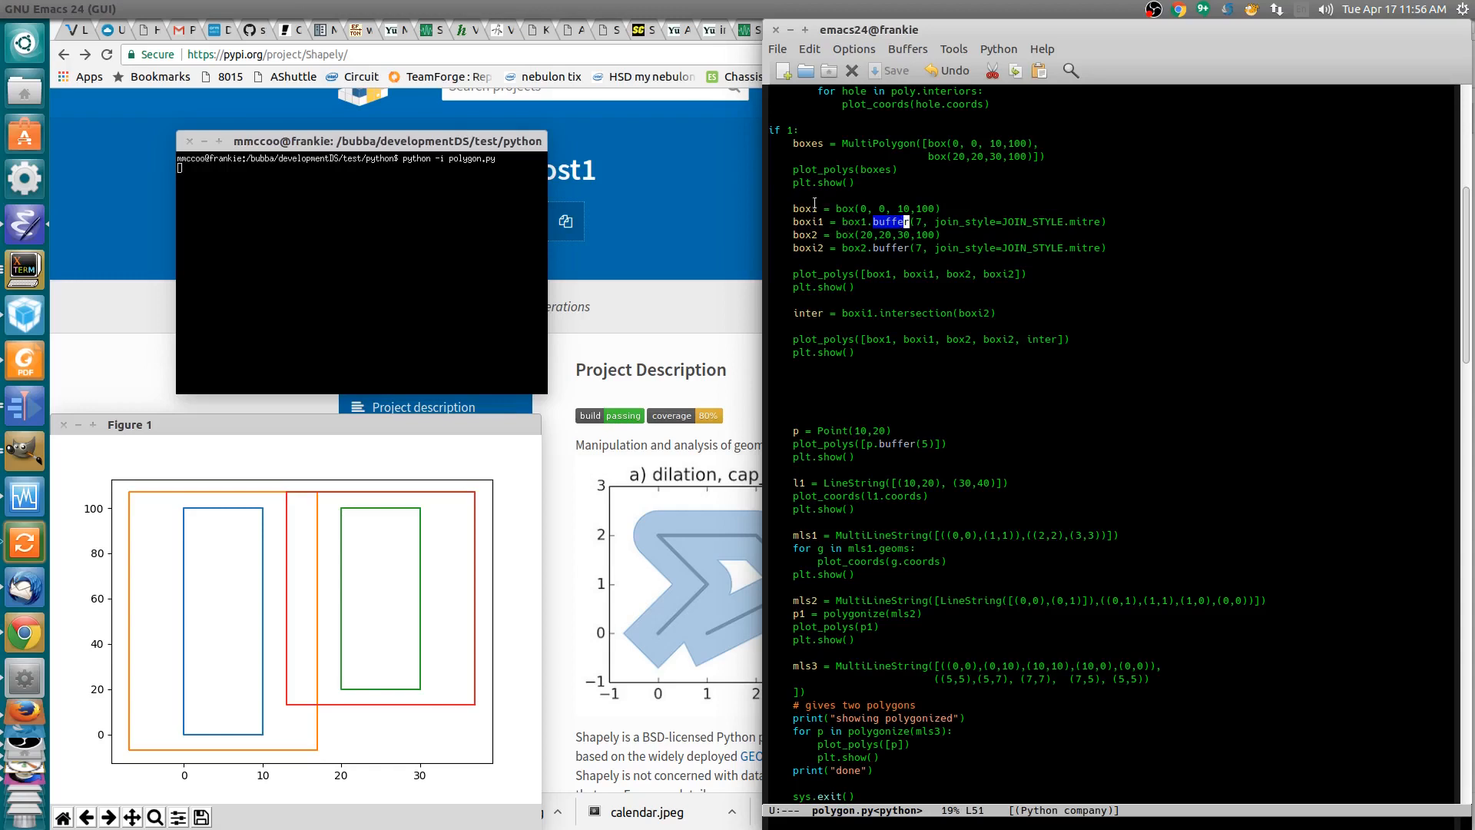
mouse_move(743, 281)
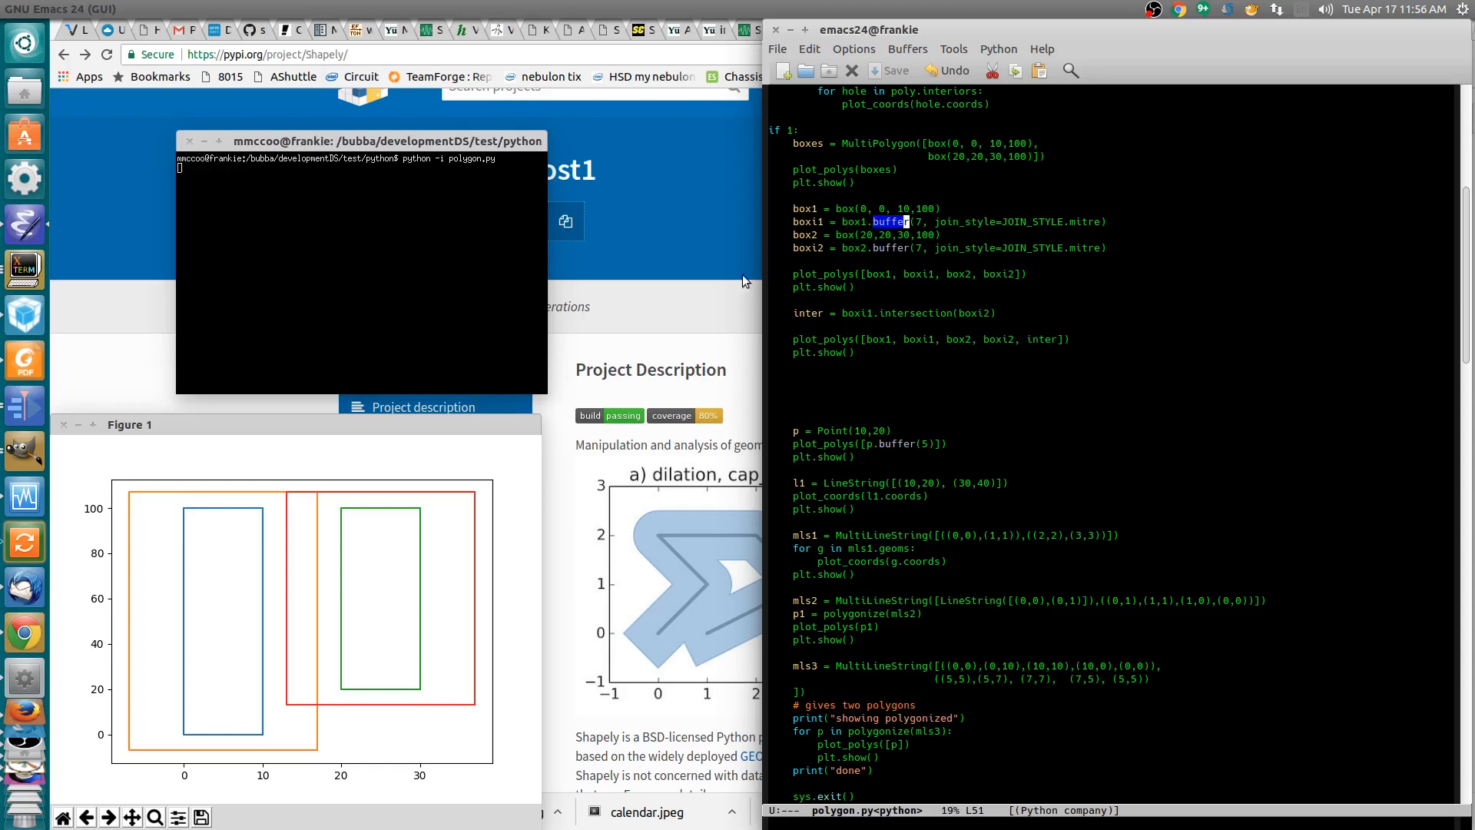
mouse_move(223, 550)
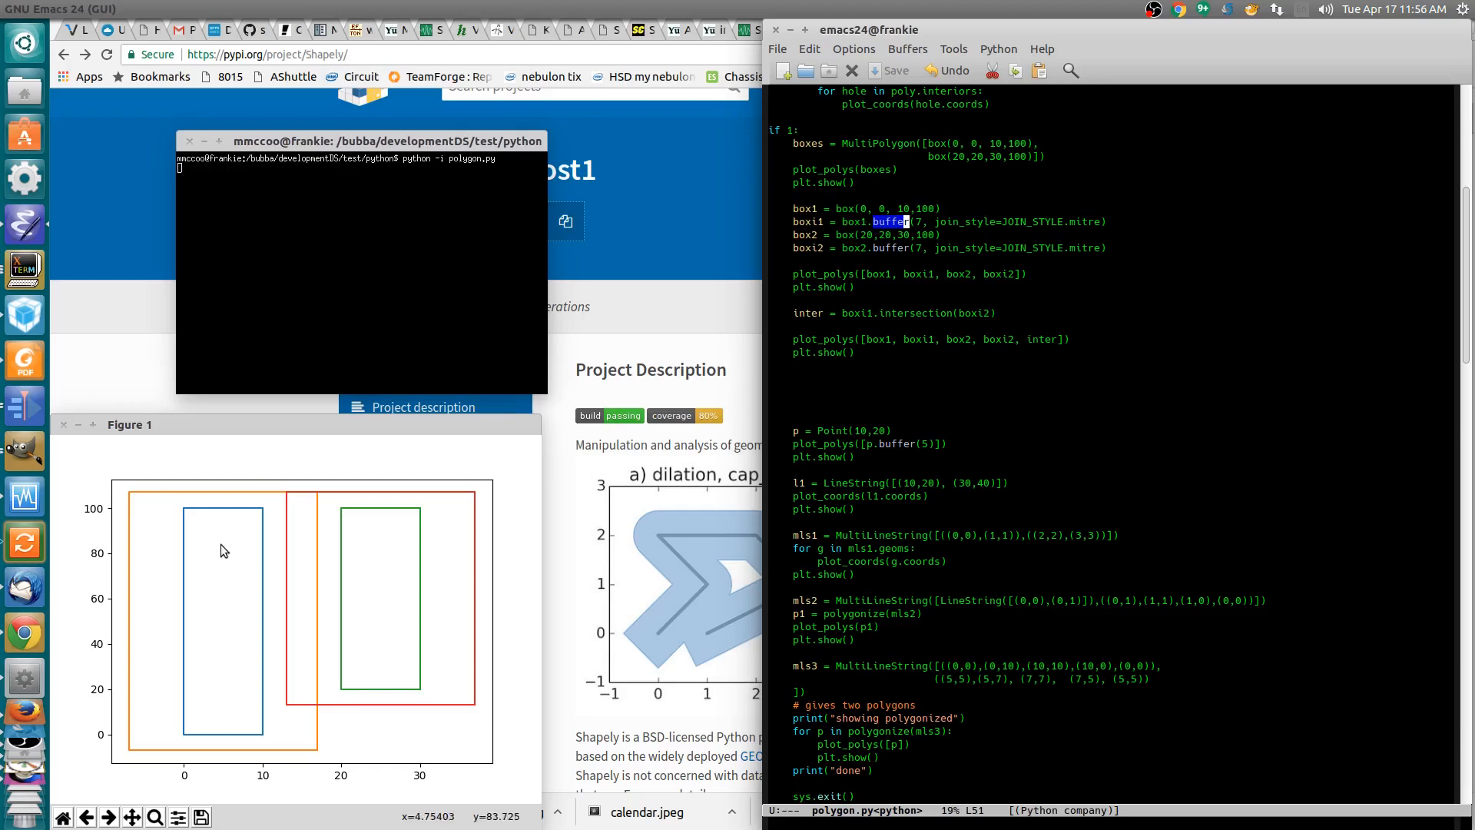
mouse_move(181, 498)
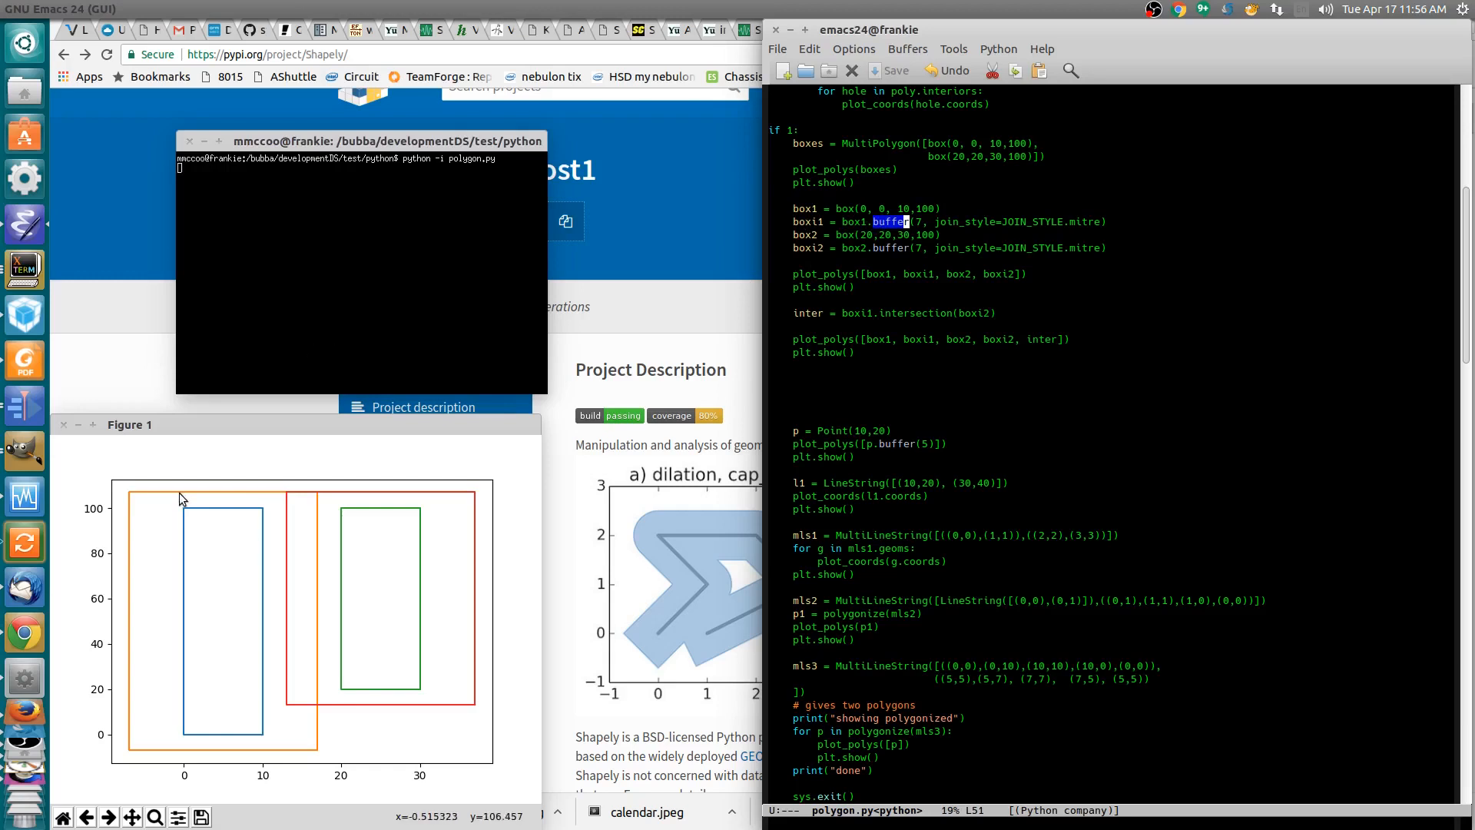
mouse_move(184, 512)
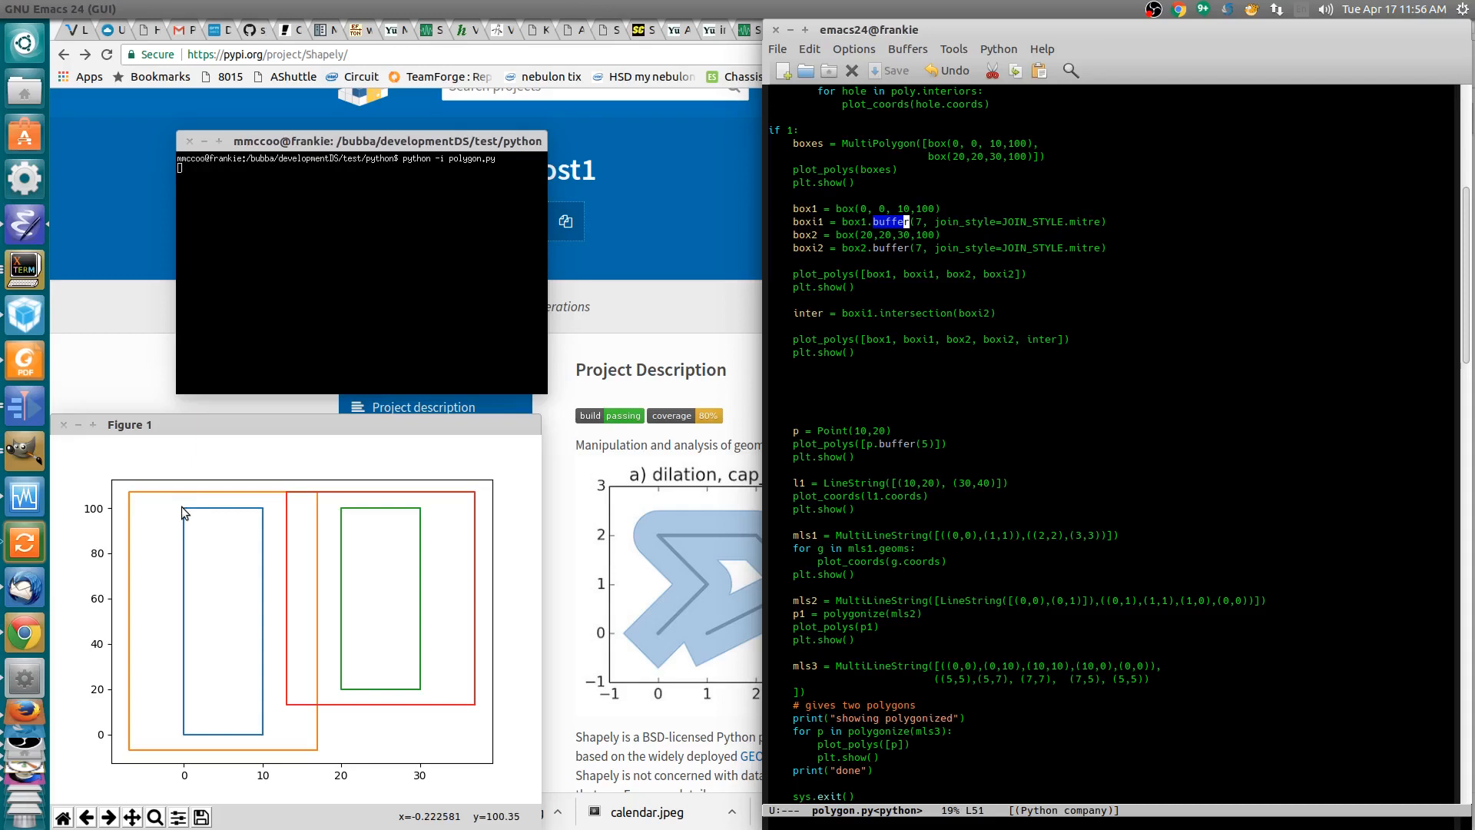
mouse_move(345, 517)
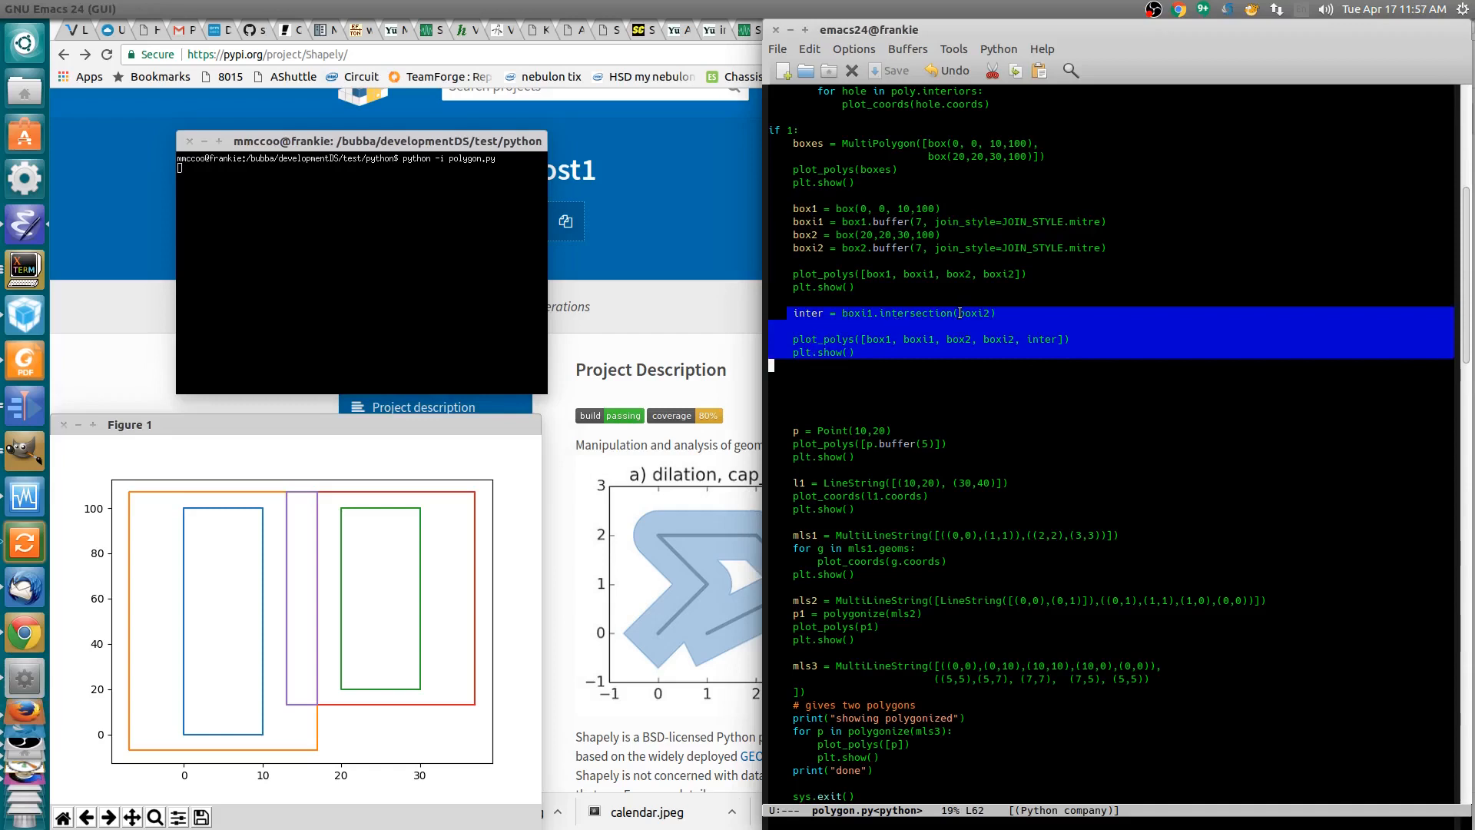
mouse_move(290, 499)
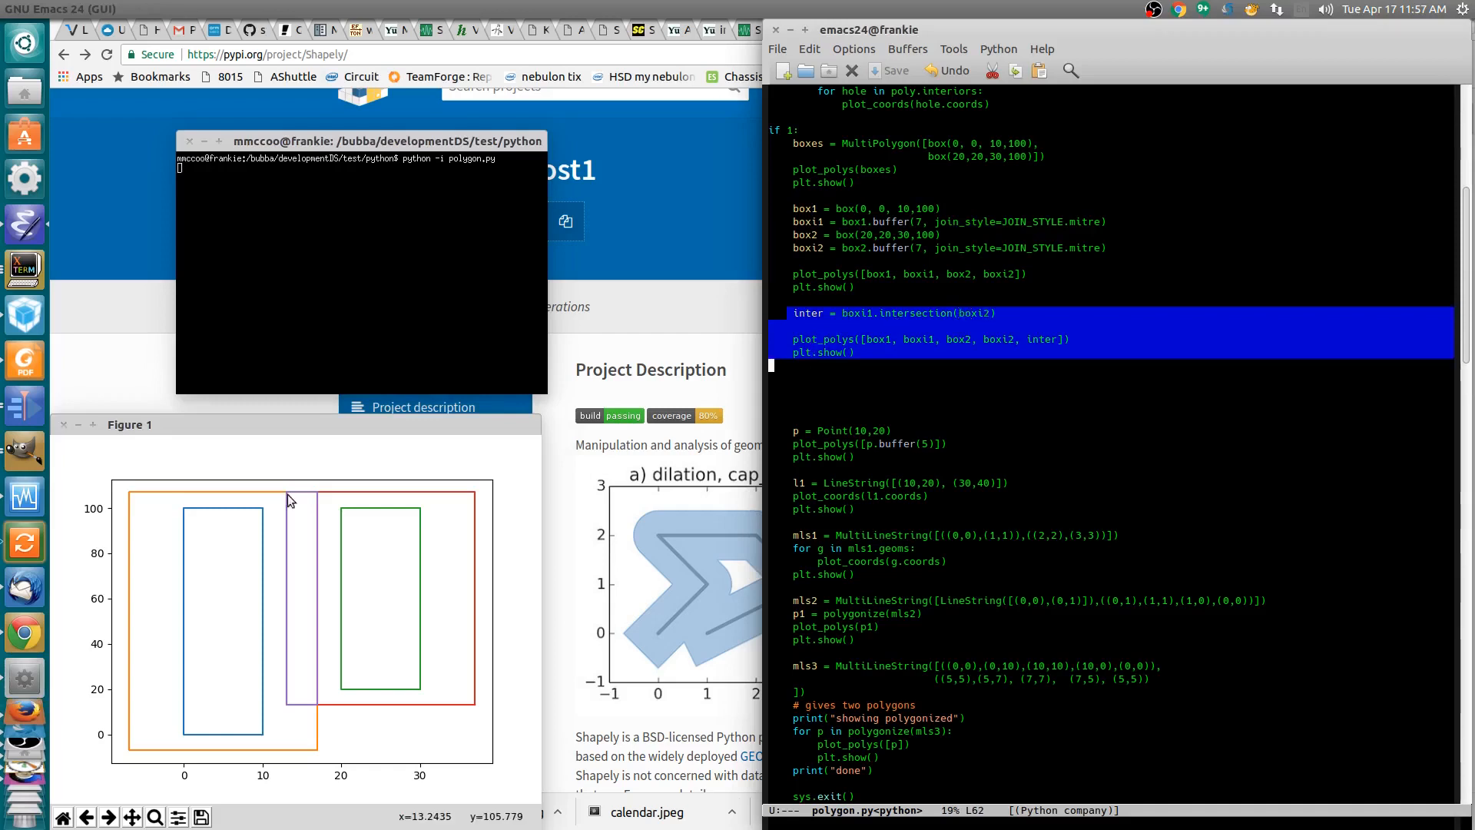
mouse_move(292, 527)
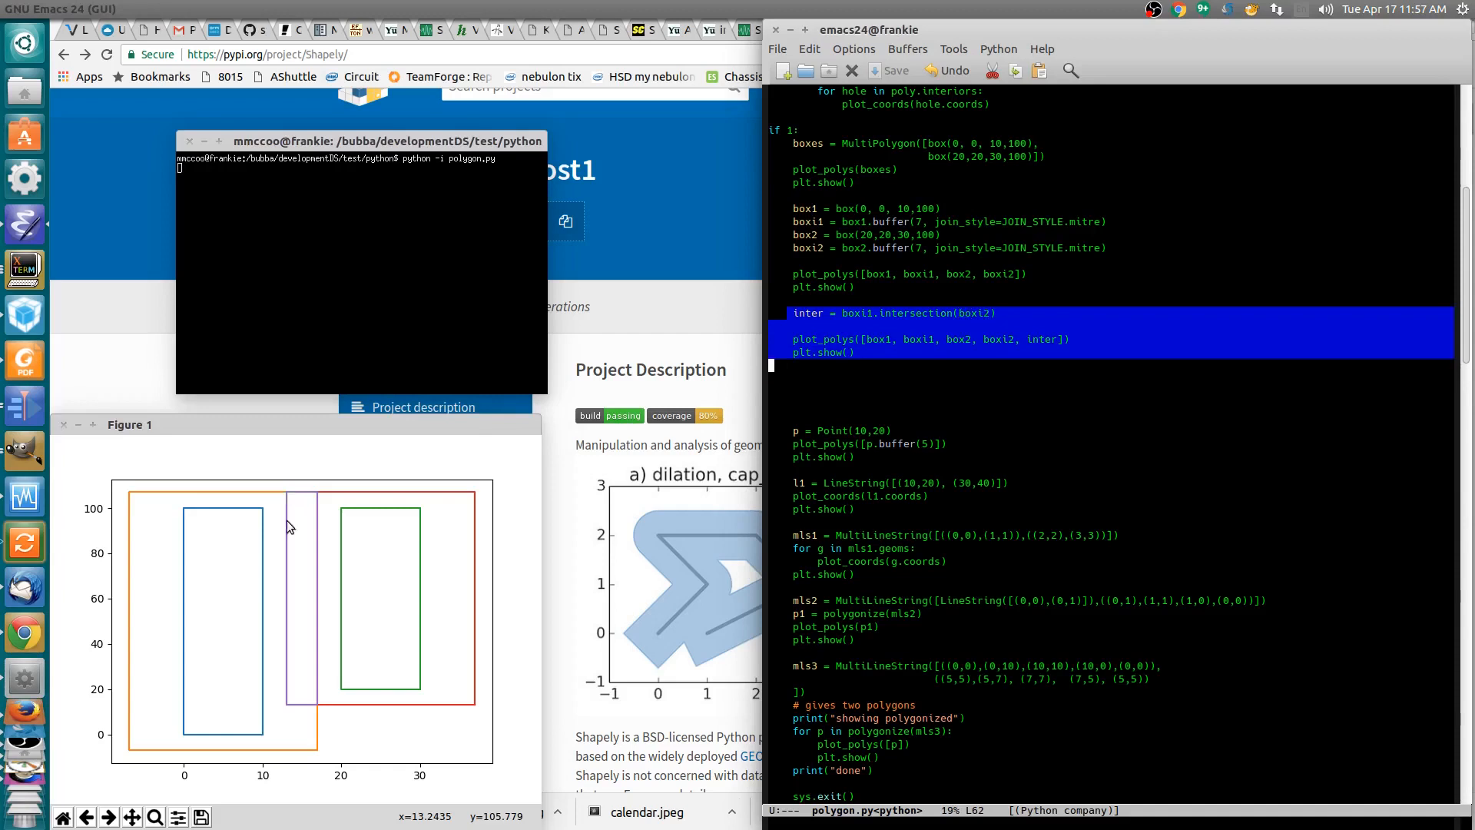
mouse_move(313, 722)
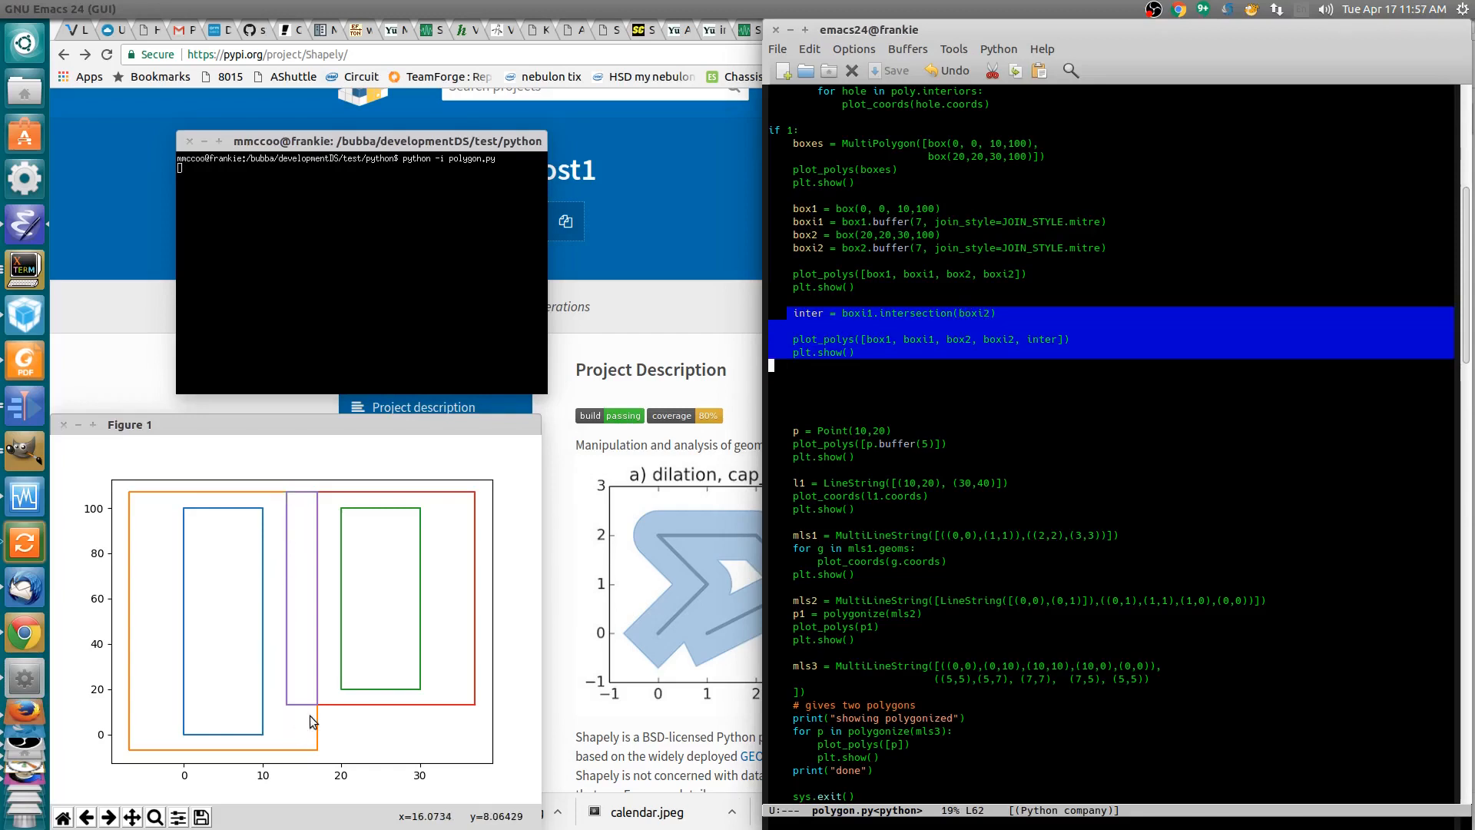
mouse_move(235, 539)
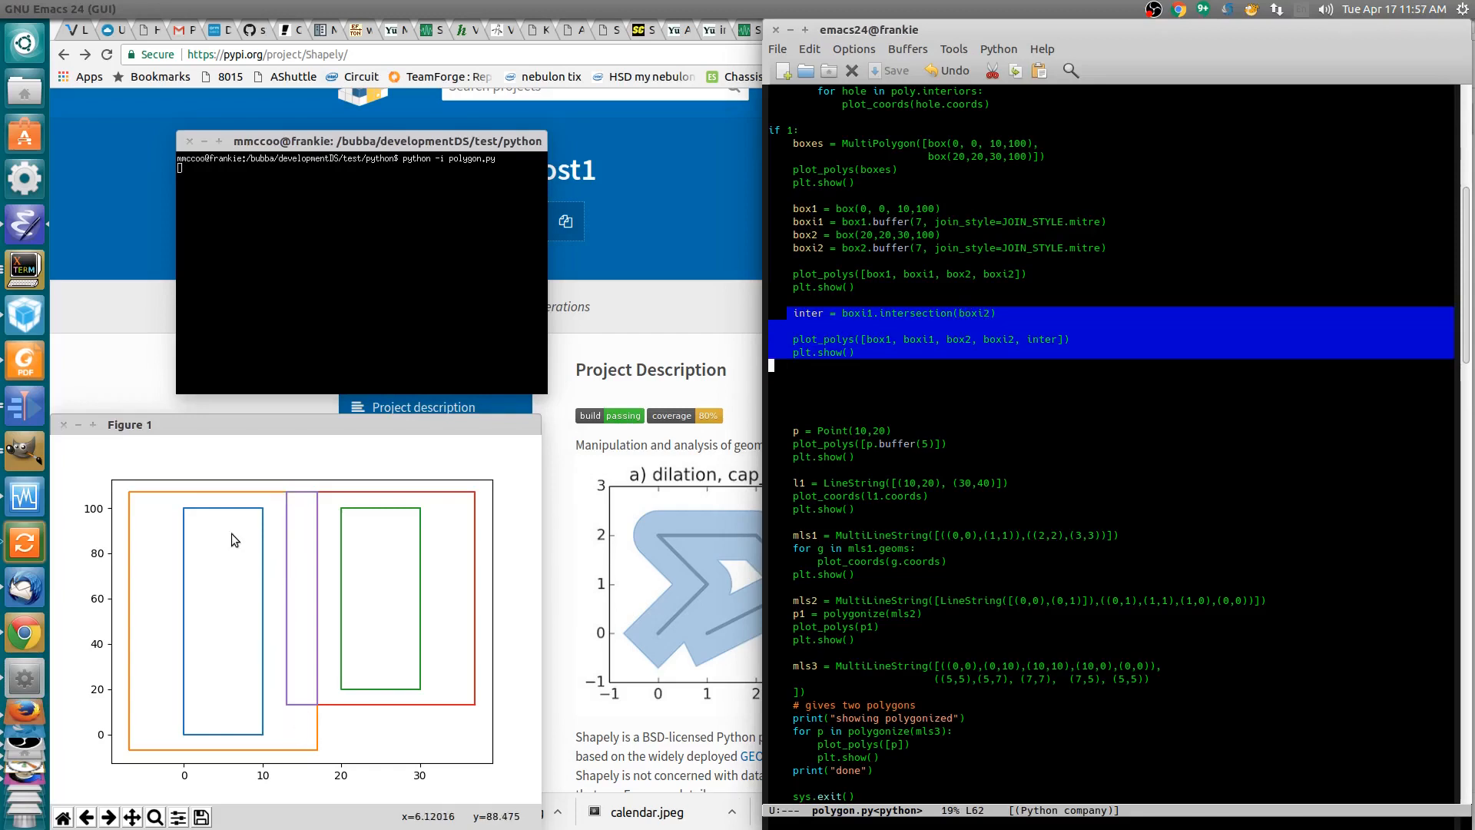
mouse_move(398, 564)
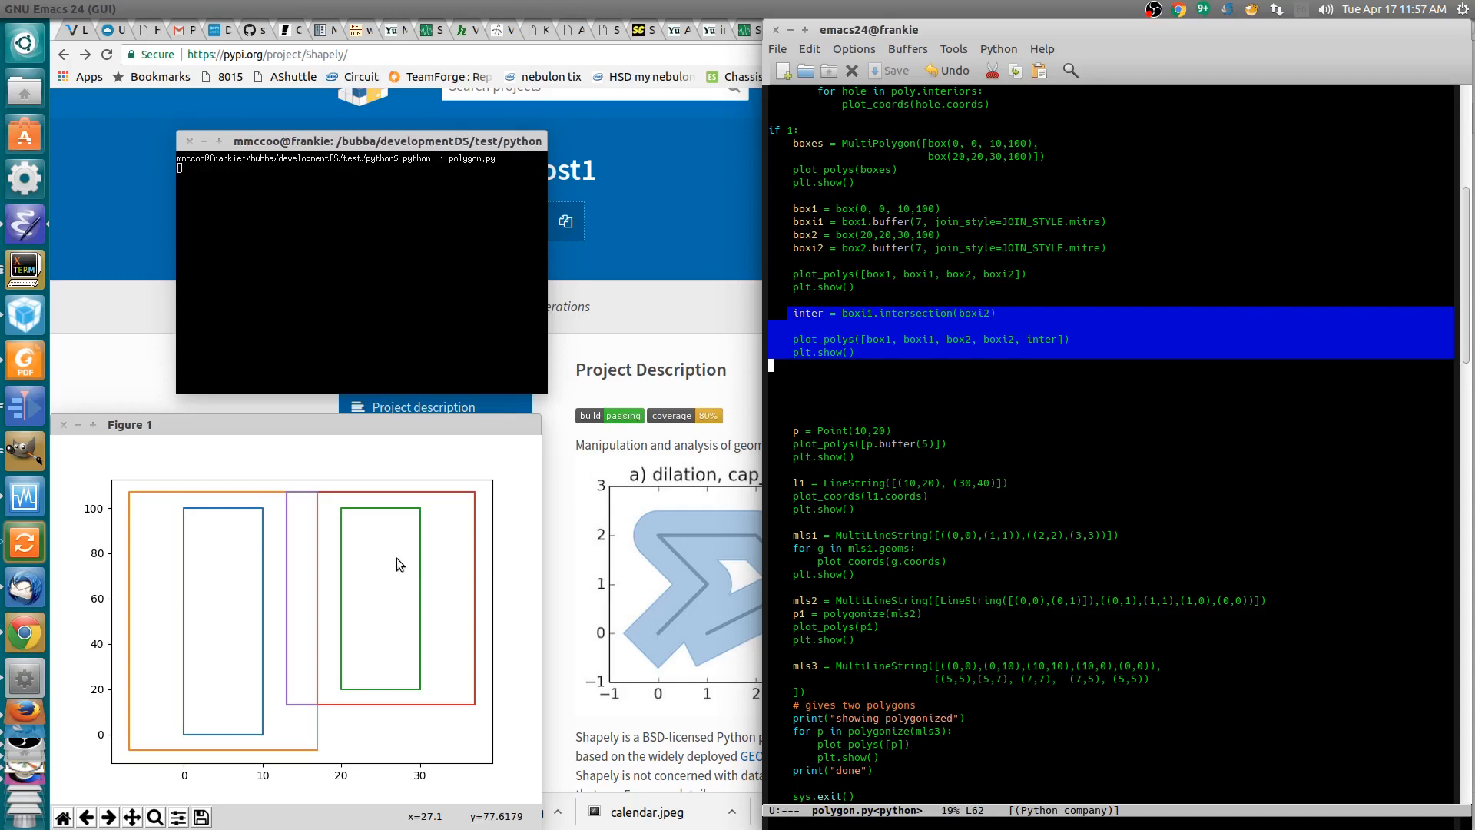
mouse_move(343, 547)
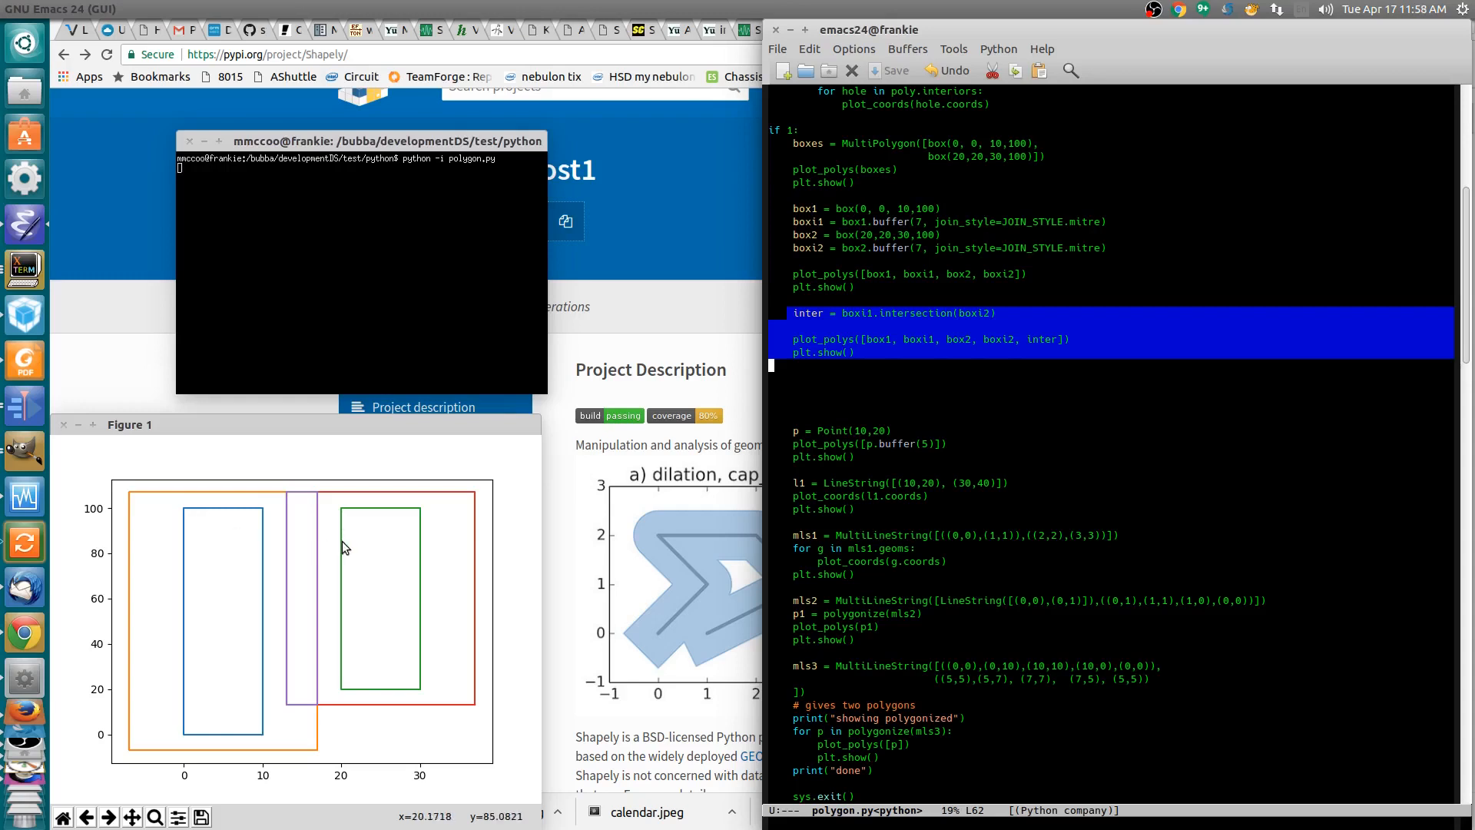
mouse_move(322, 500)
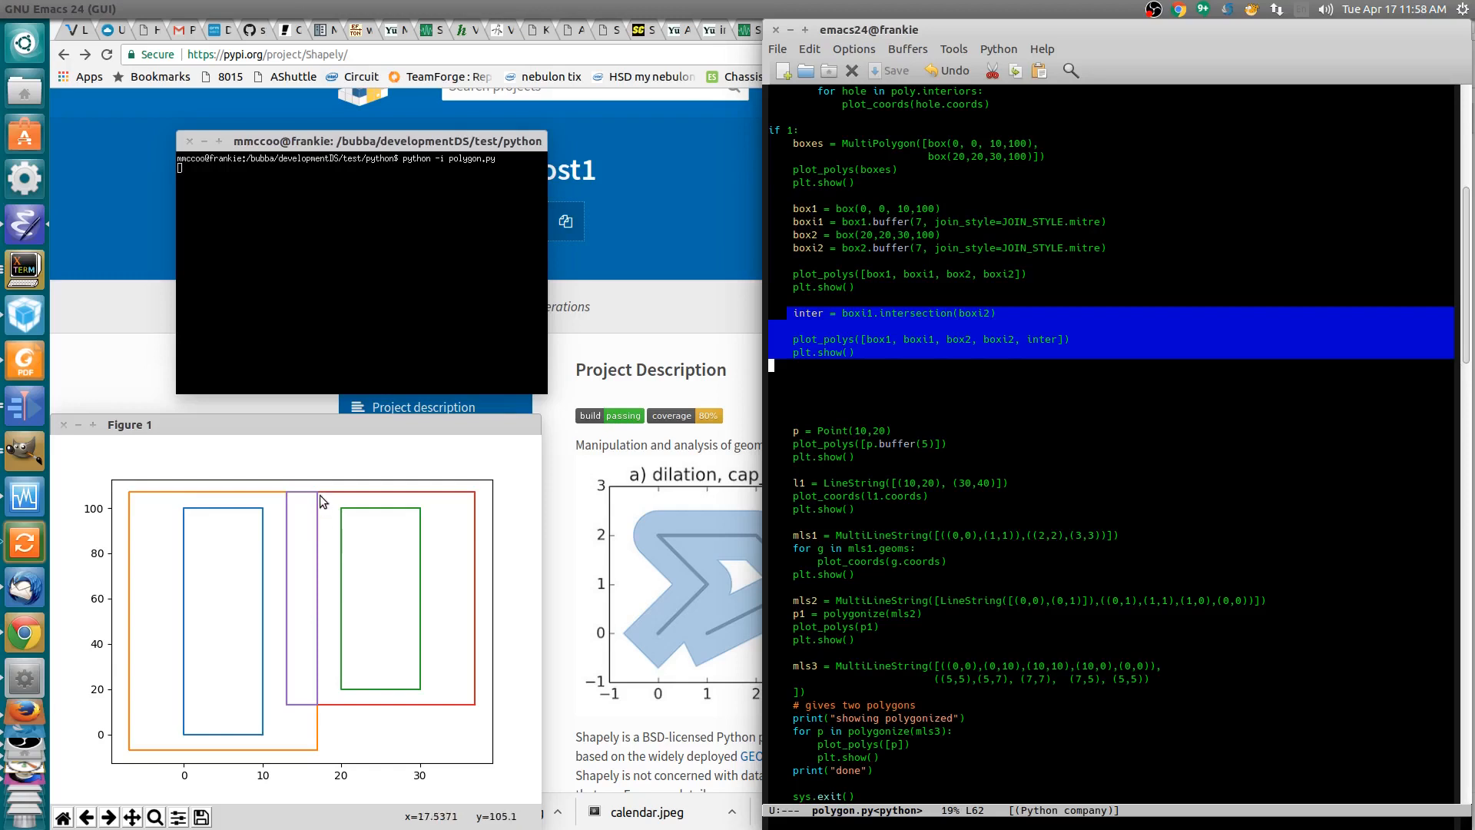
mouse_move(283, 675)
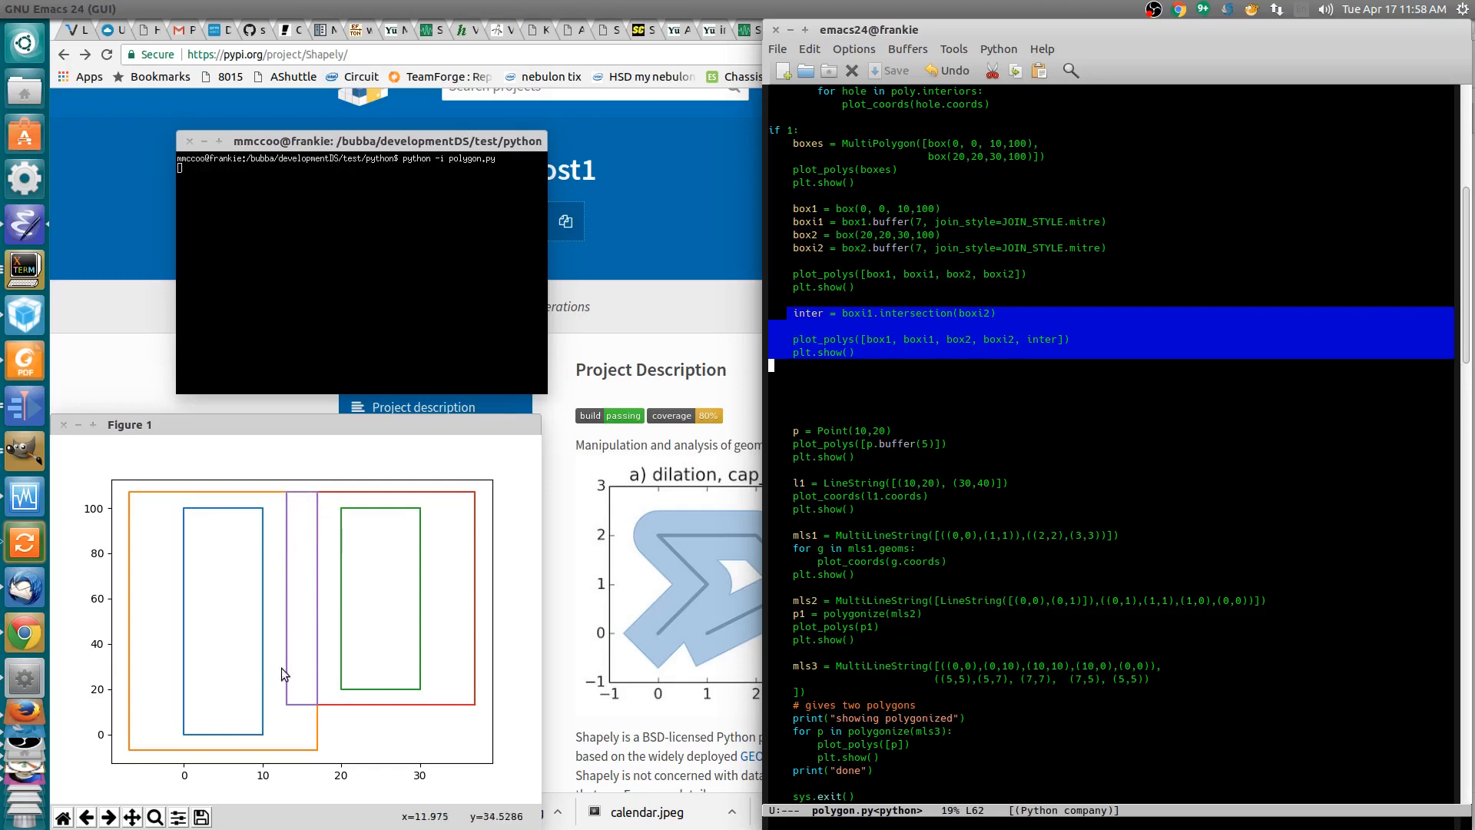
mouse_move(318, 708)
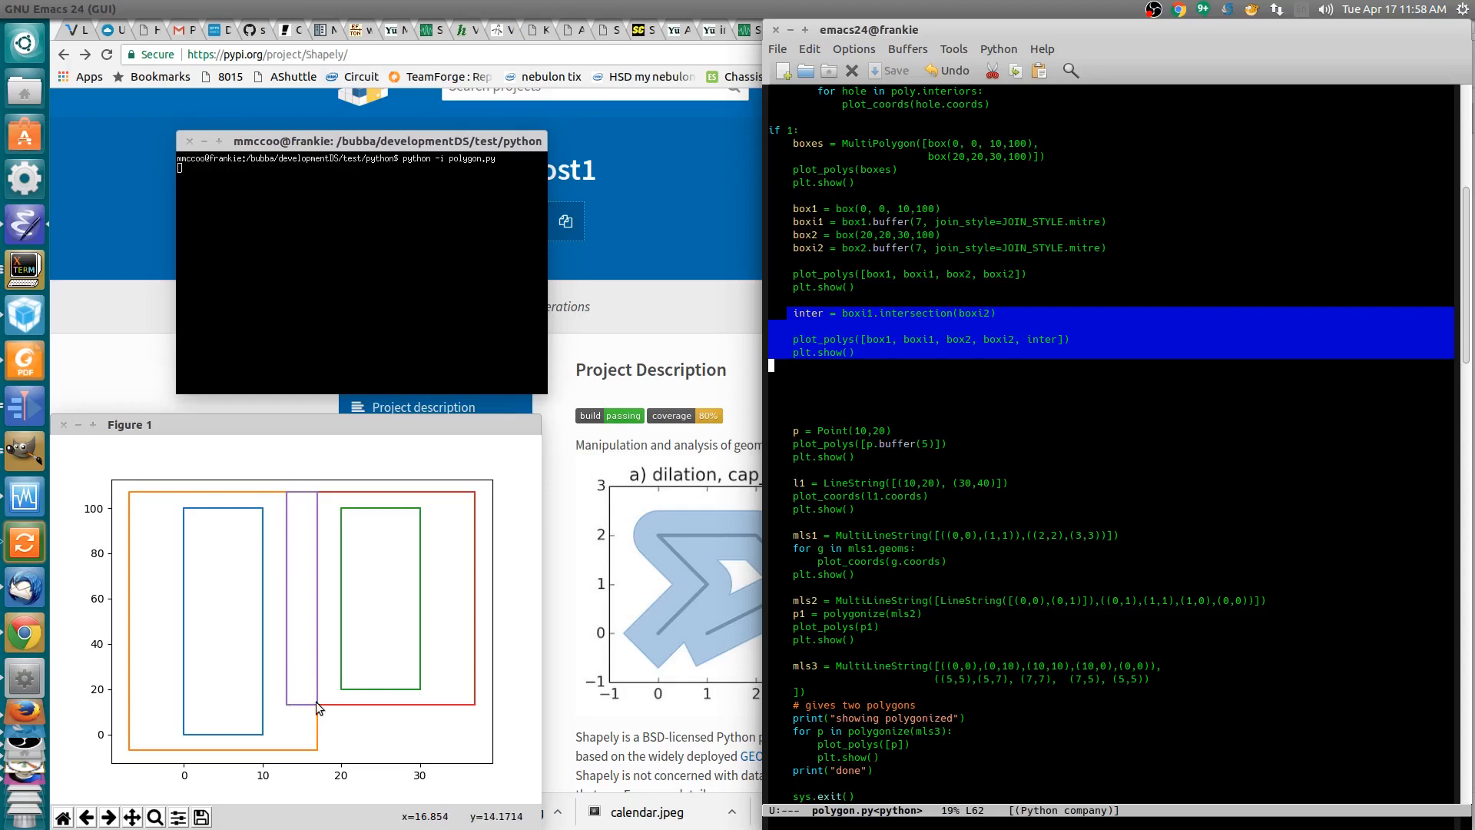
mouse_move(310, 502)
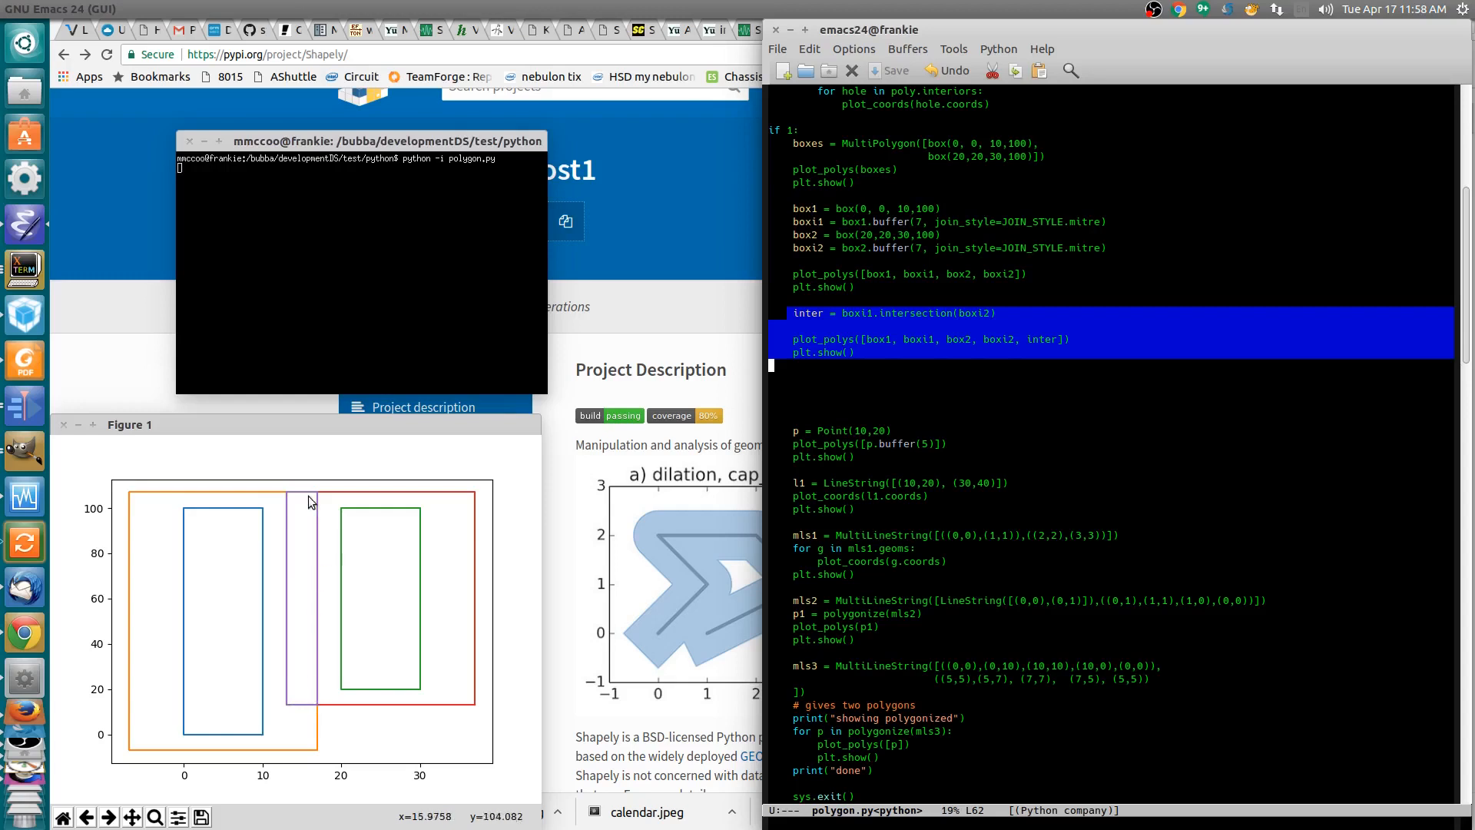
mouse_move(315, 553)
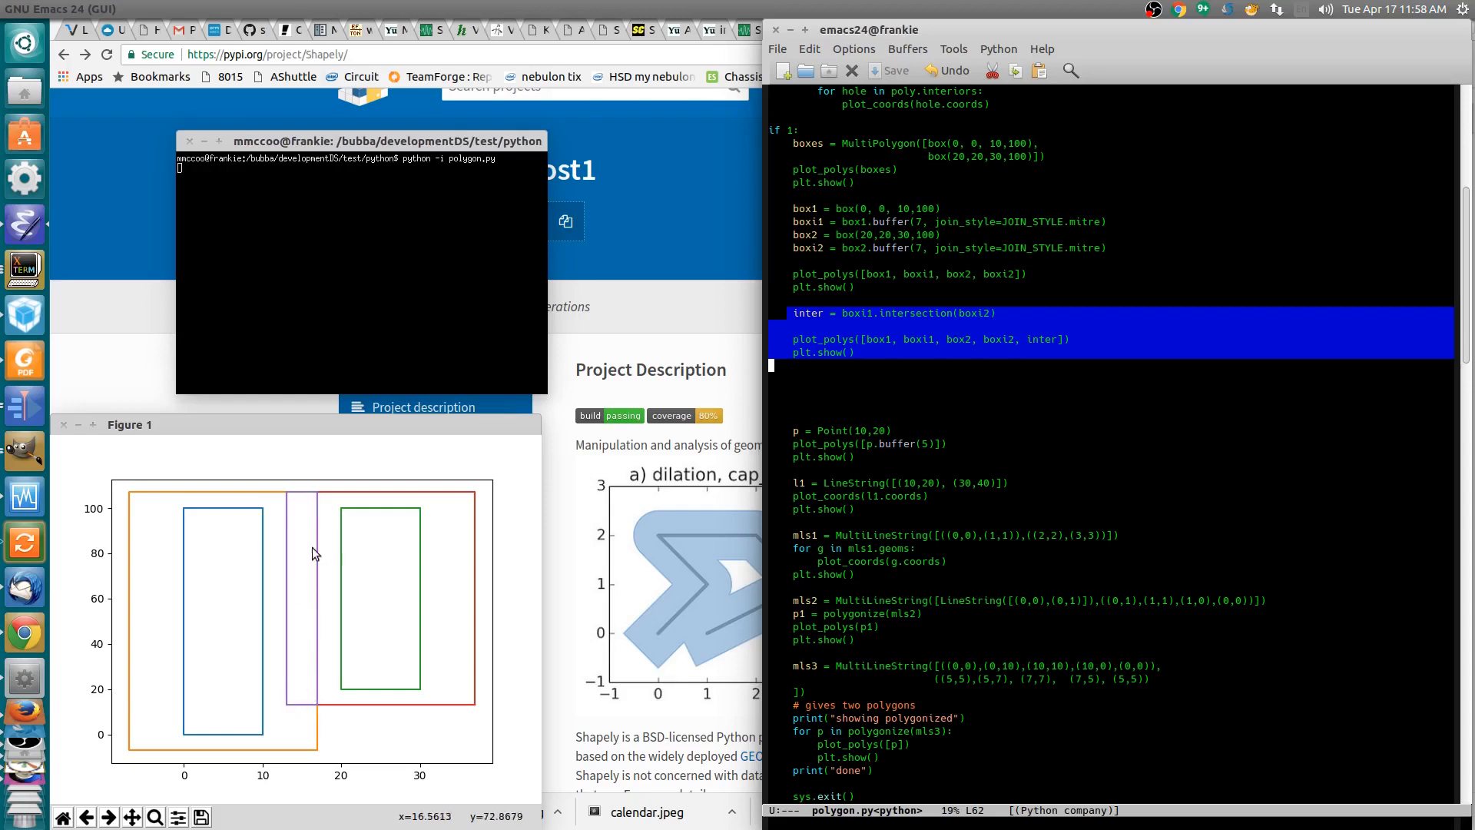
mouse_move(310, 506)
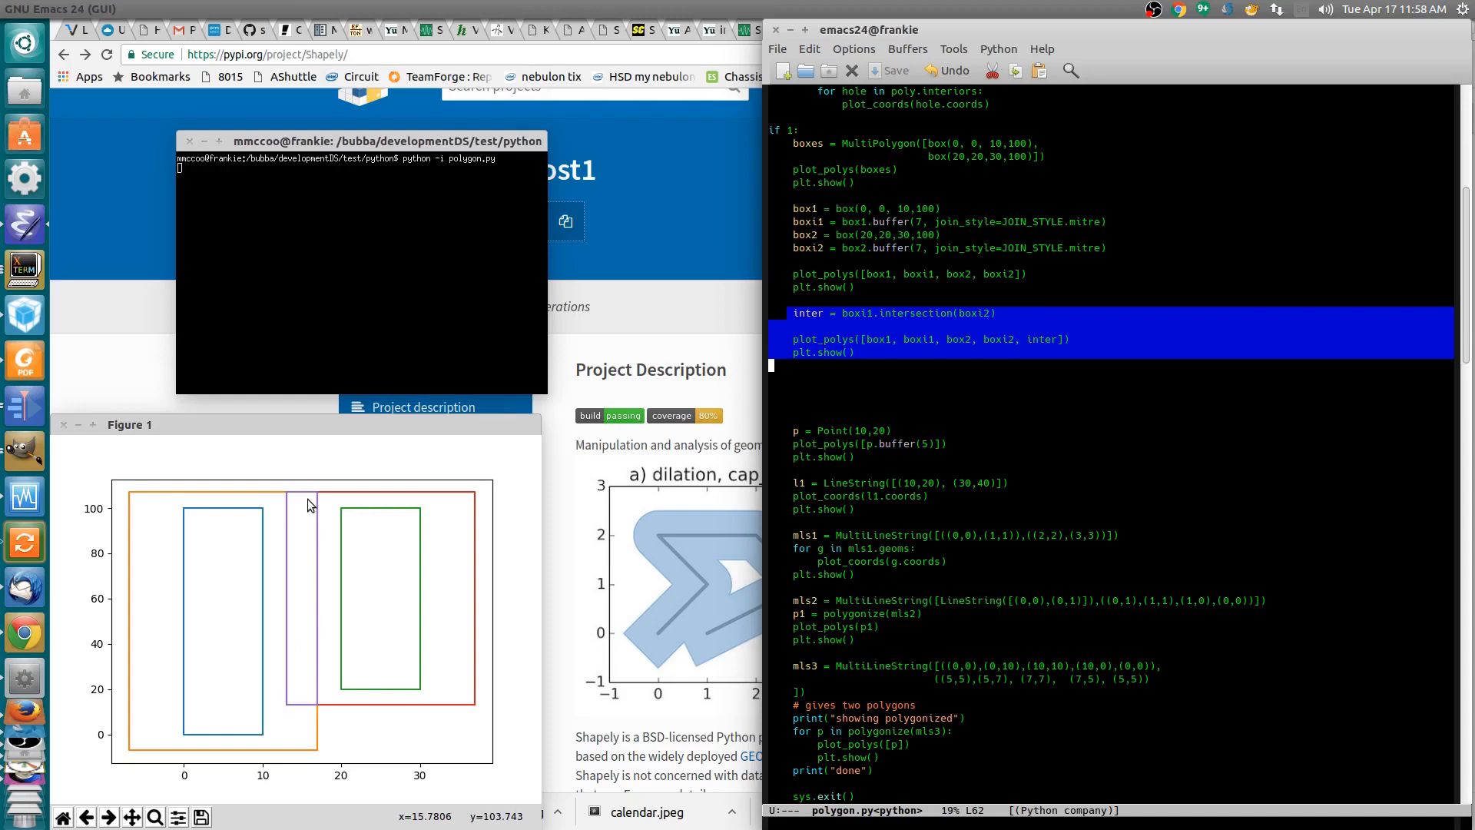
mouse_move(308, 506)
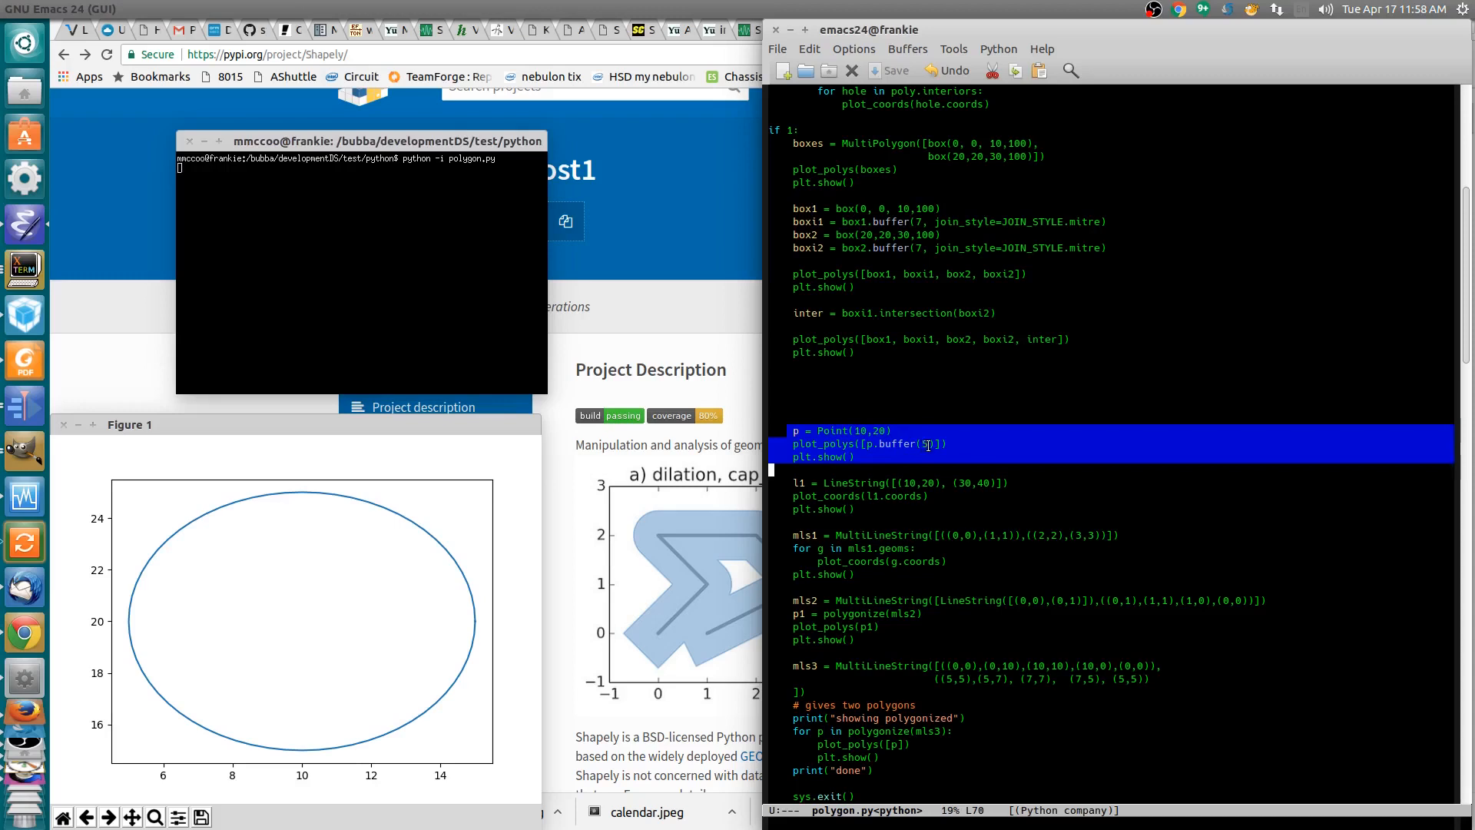
mouse_move(307, 633)
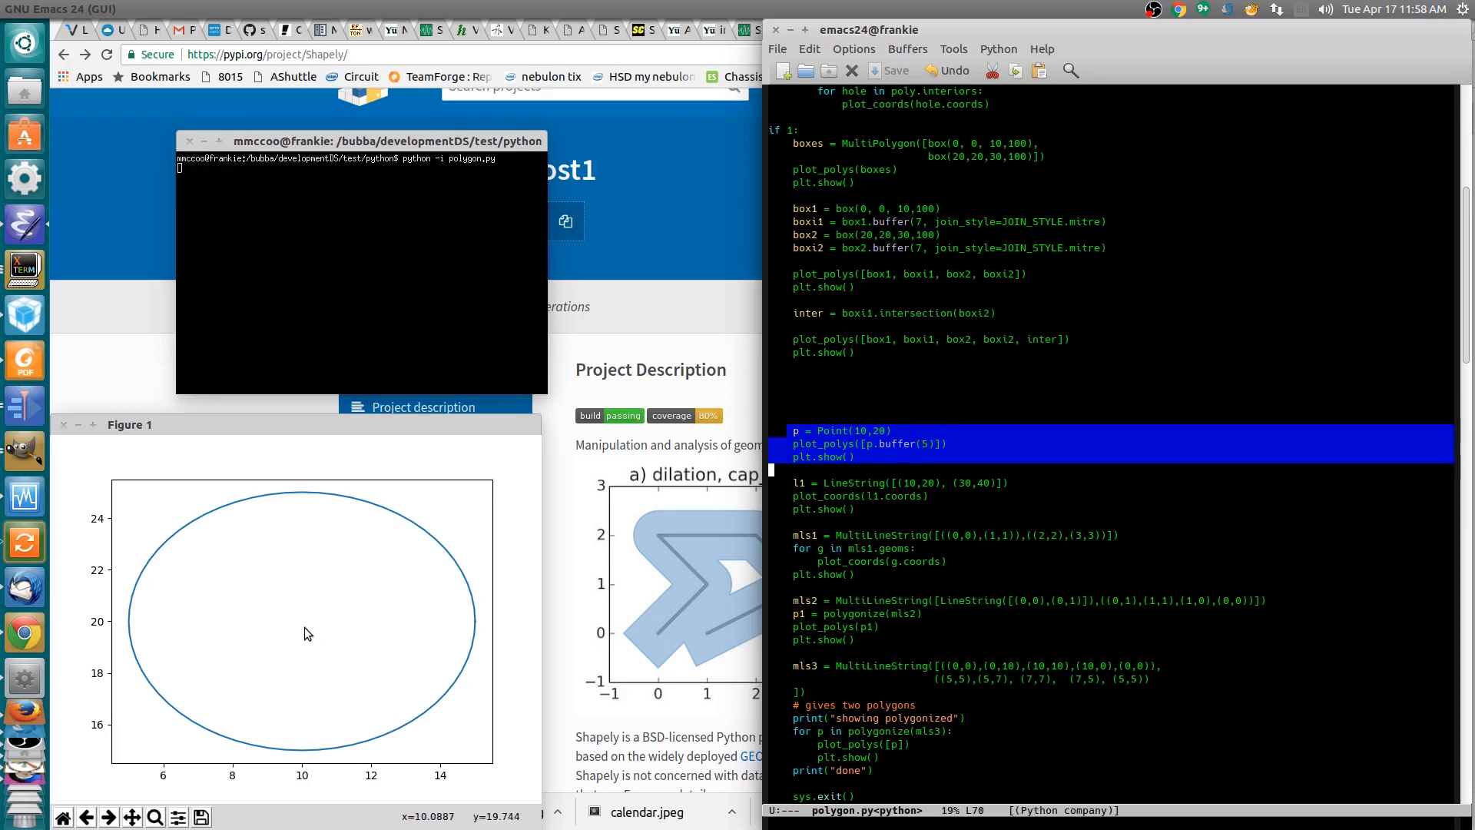
mouse_move(304, 628)
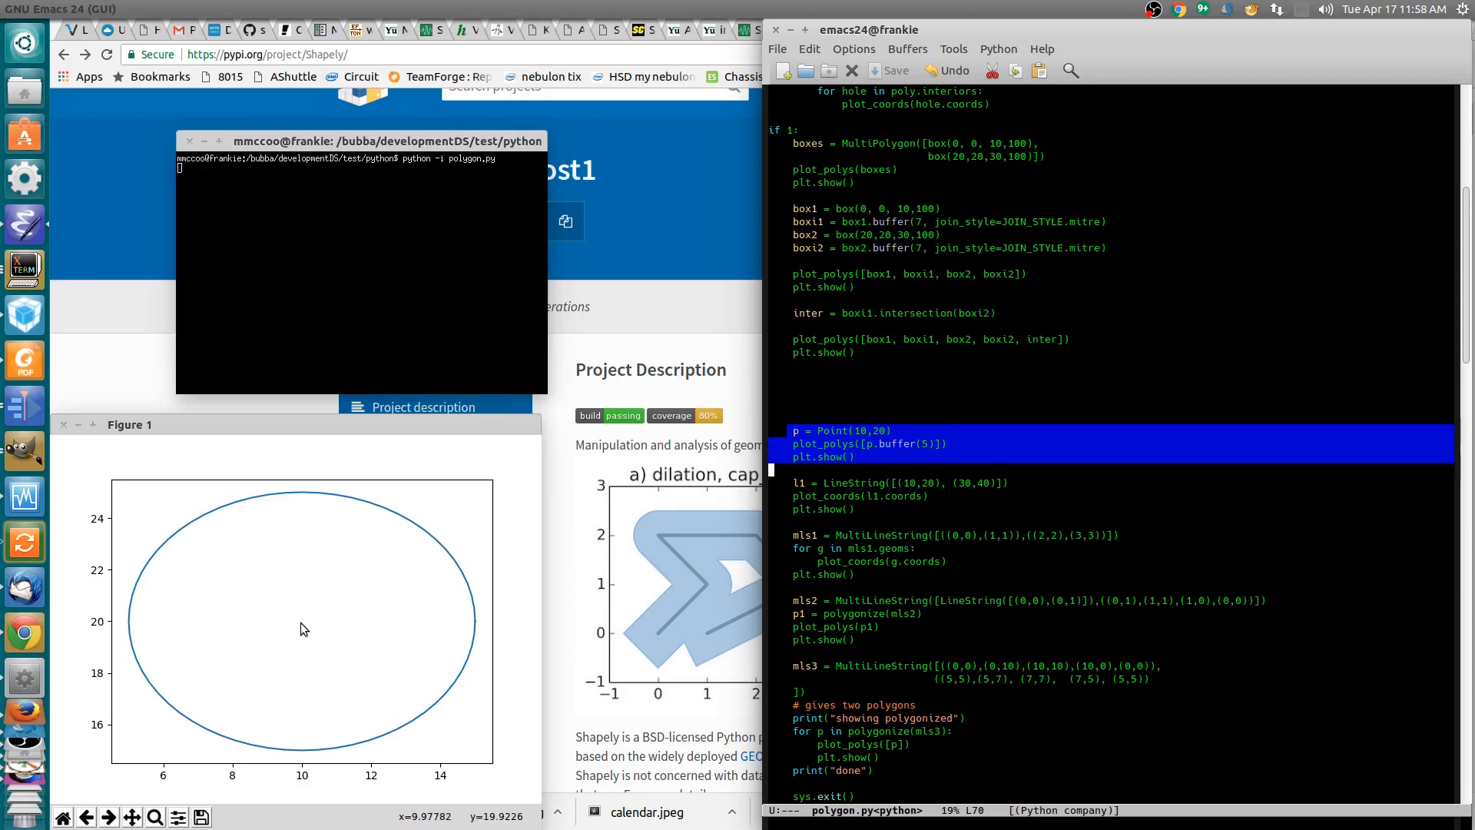
mouse_move(303, 760)
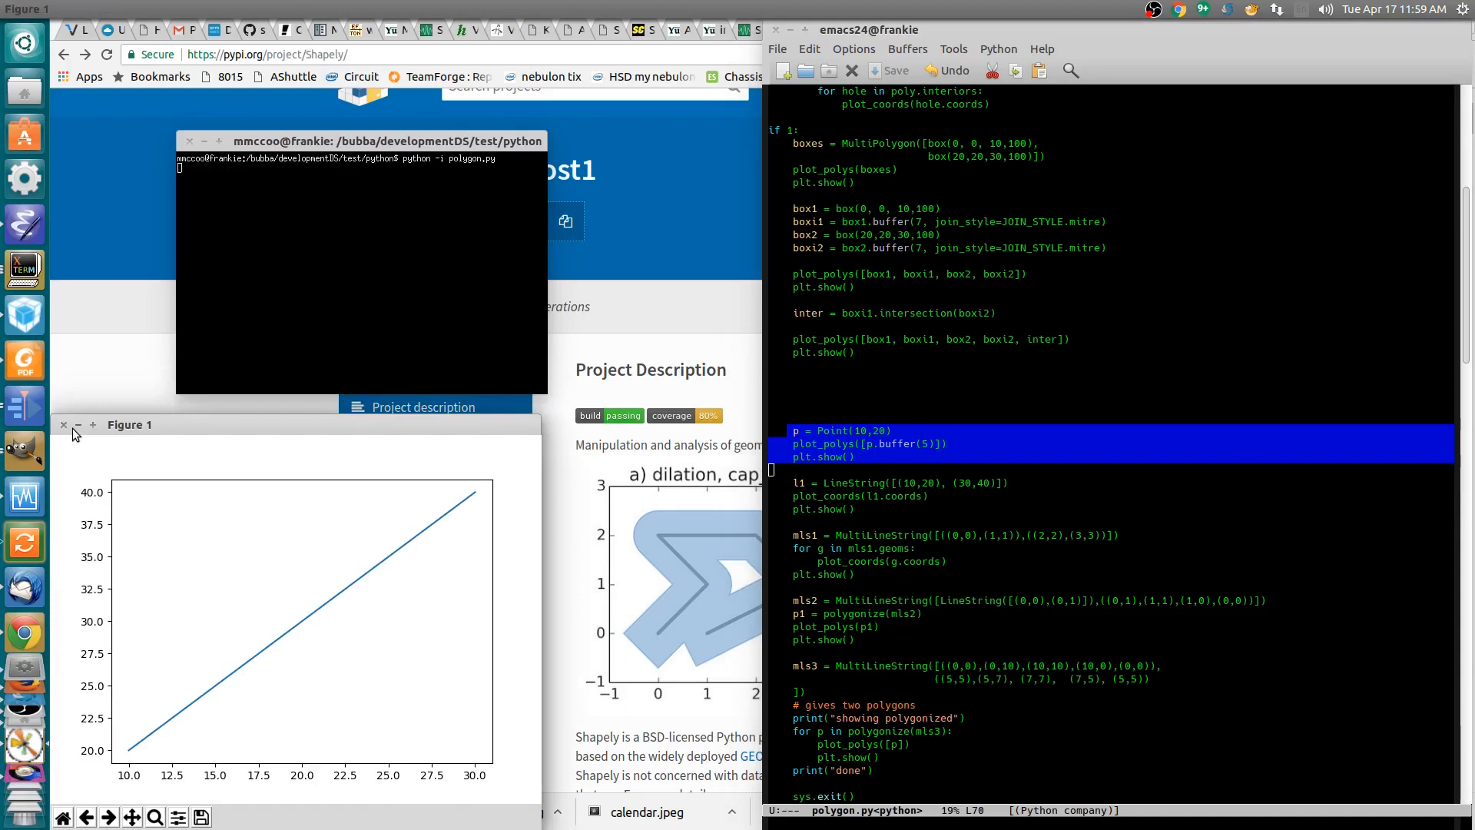
mouse_move(121, 760)
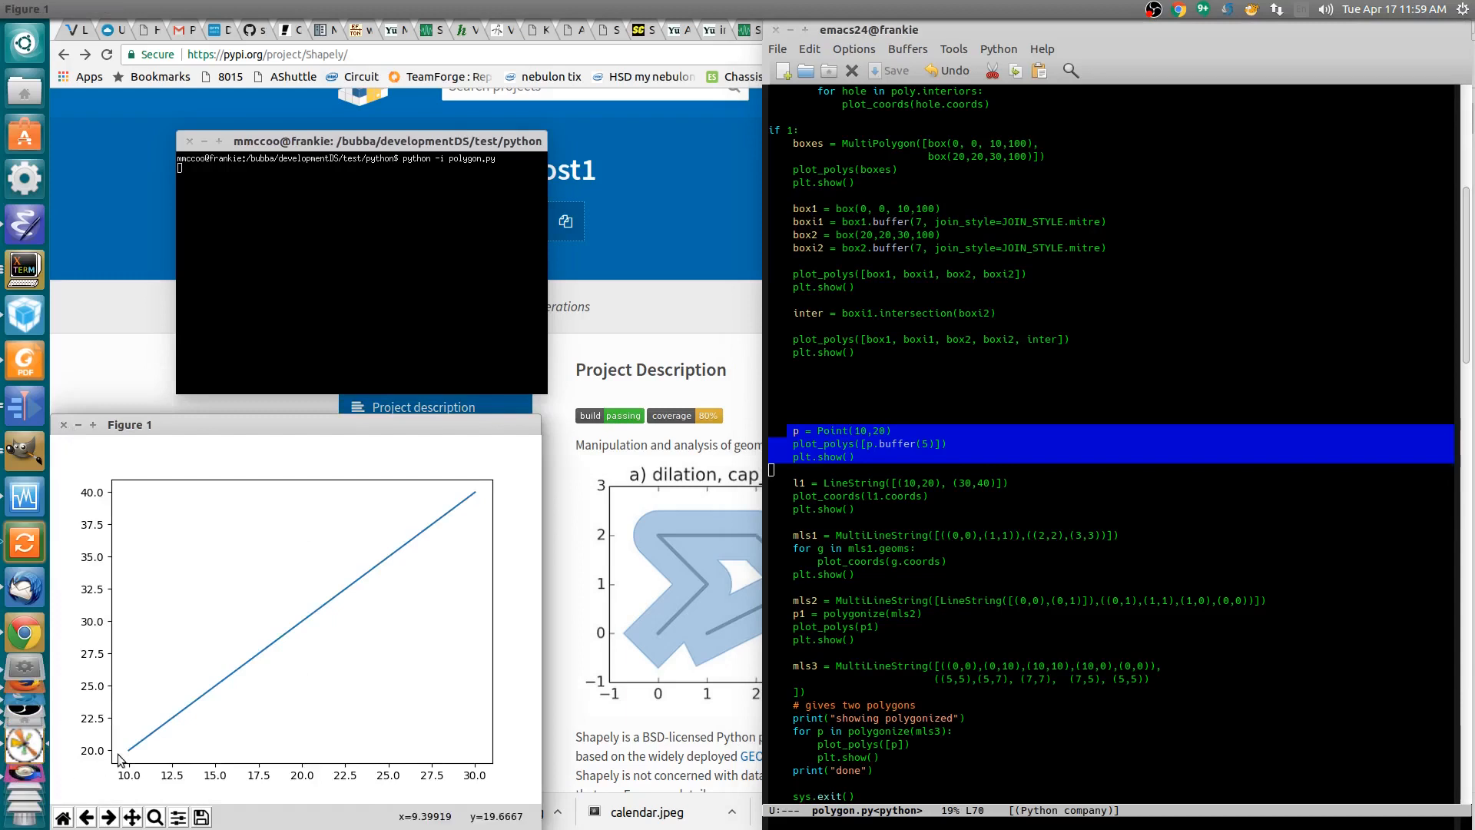
mouse_move(632, 475)
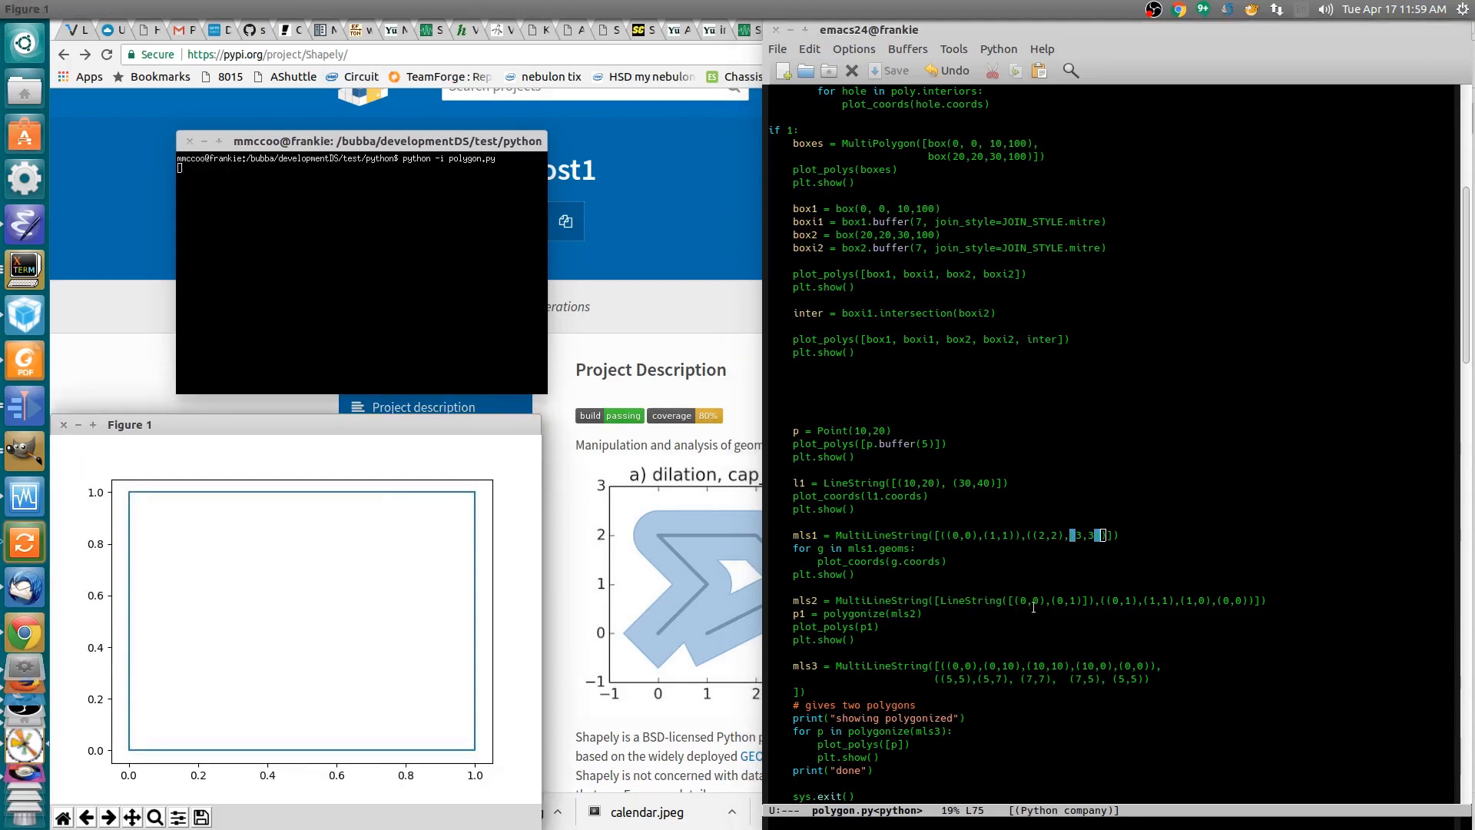
mouse_move(175, 524)
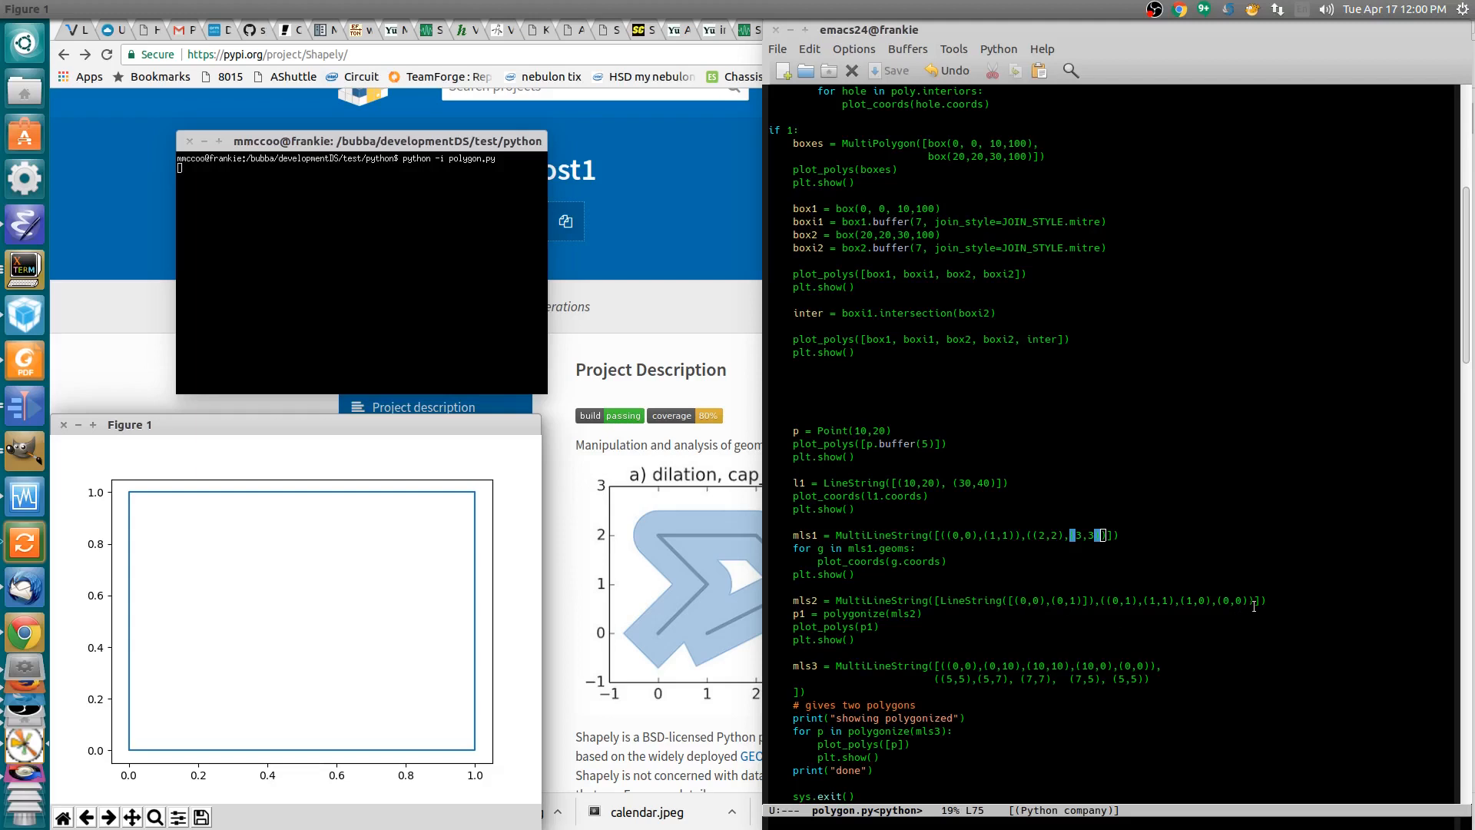
mouse_move(825, 617)
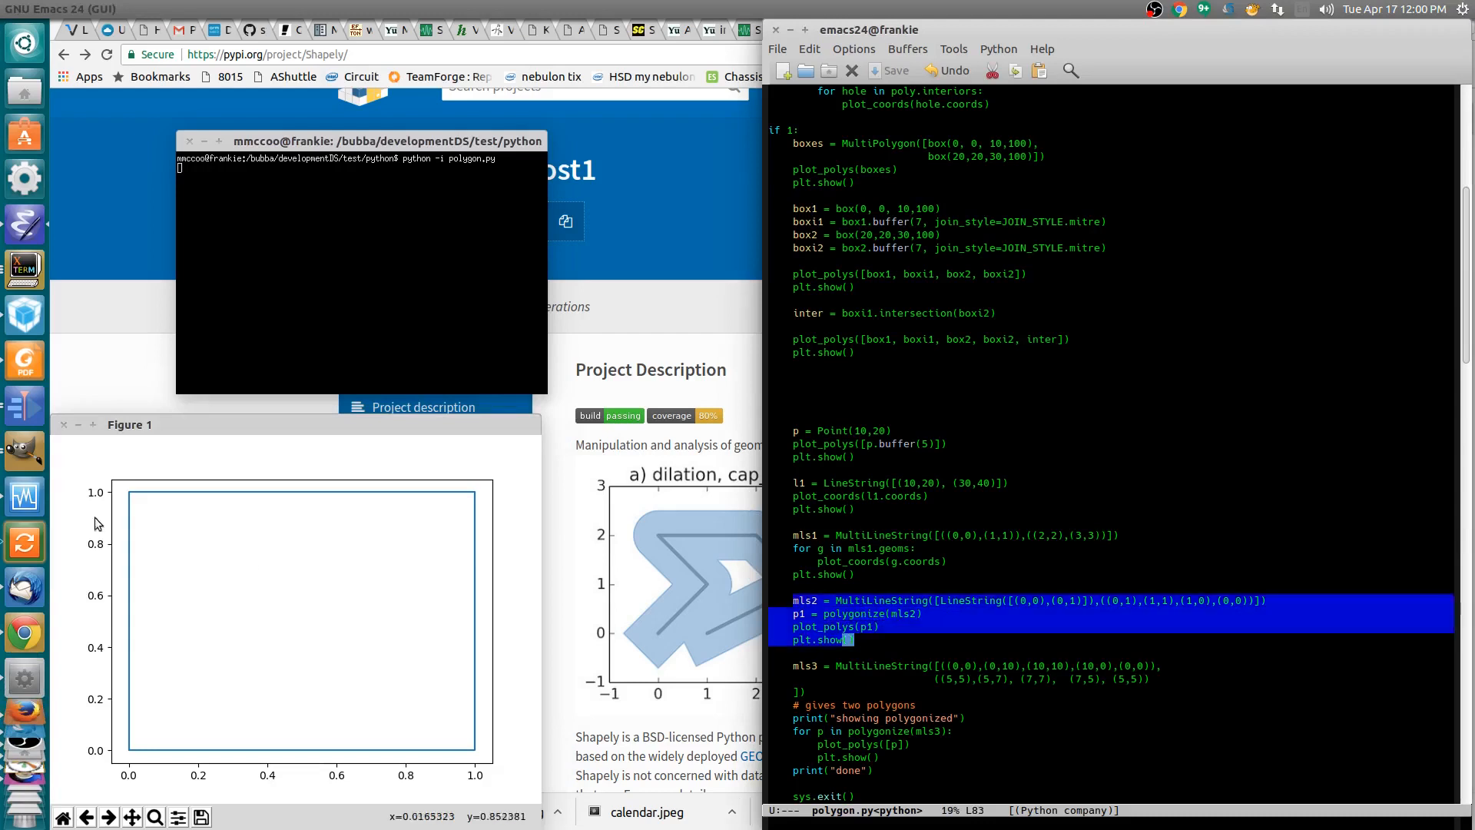
mouse_move(337, 733)
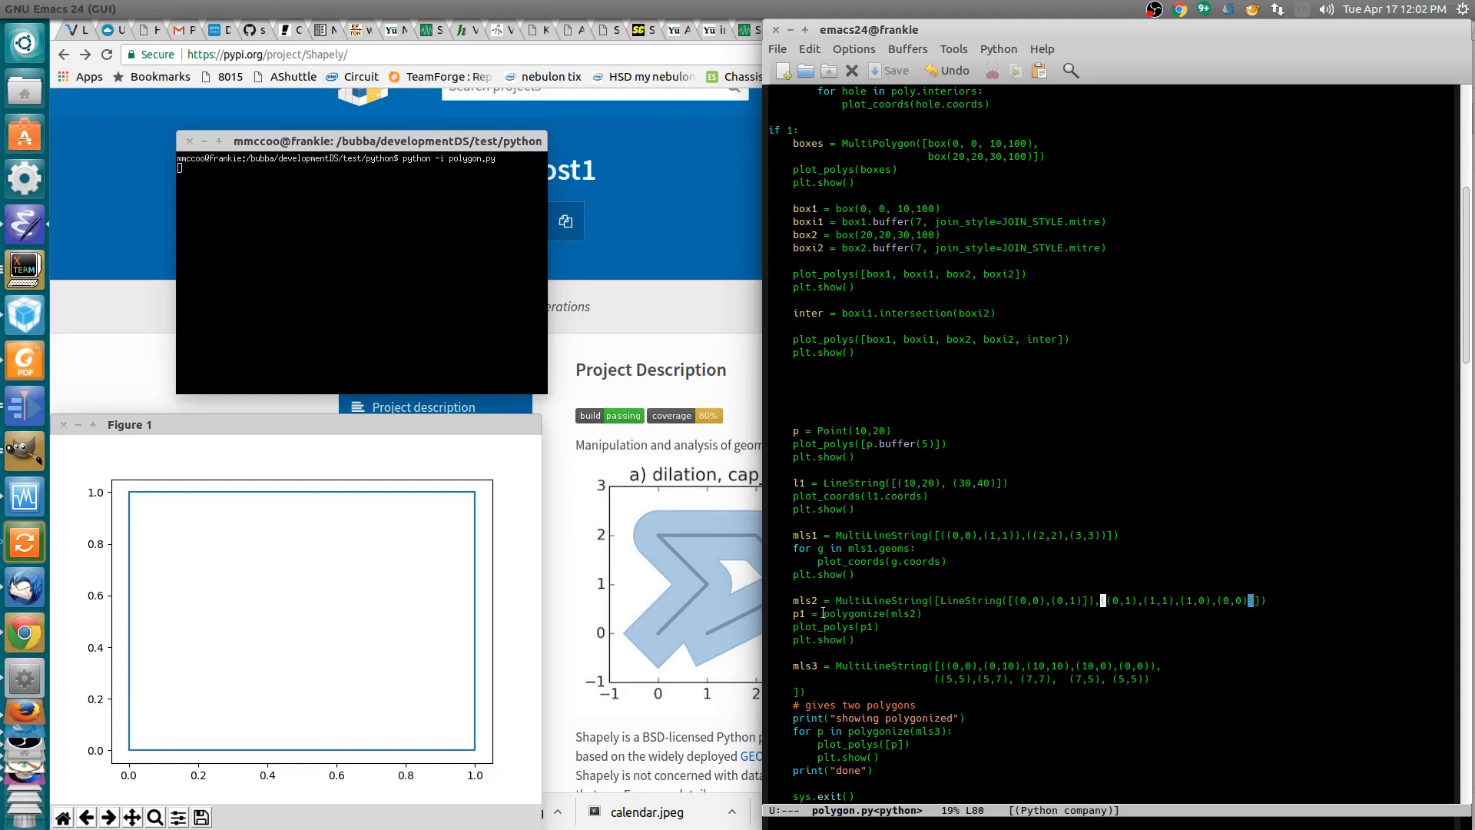
- Mark polygonize in the mls2 block and scroll on toward the mls3 example
double_click(854, 613)
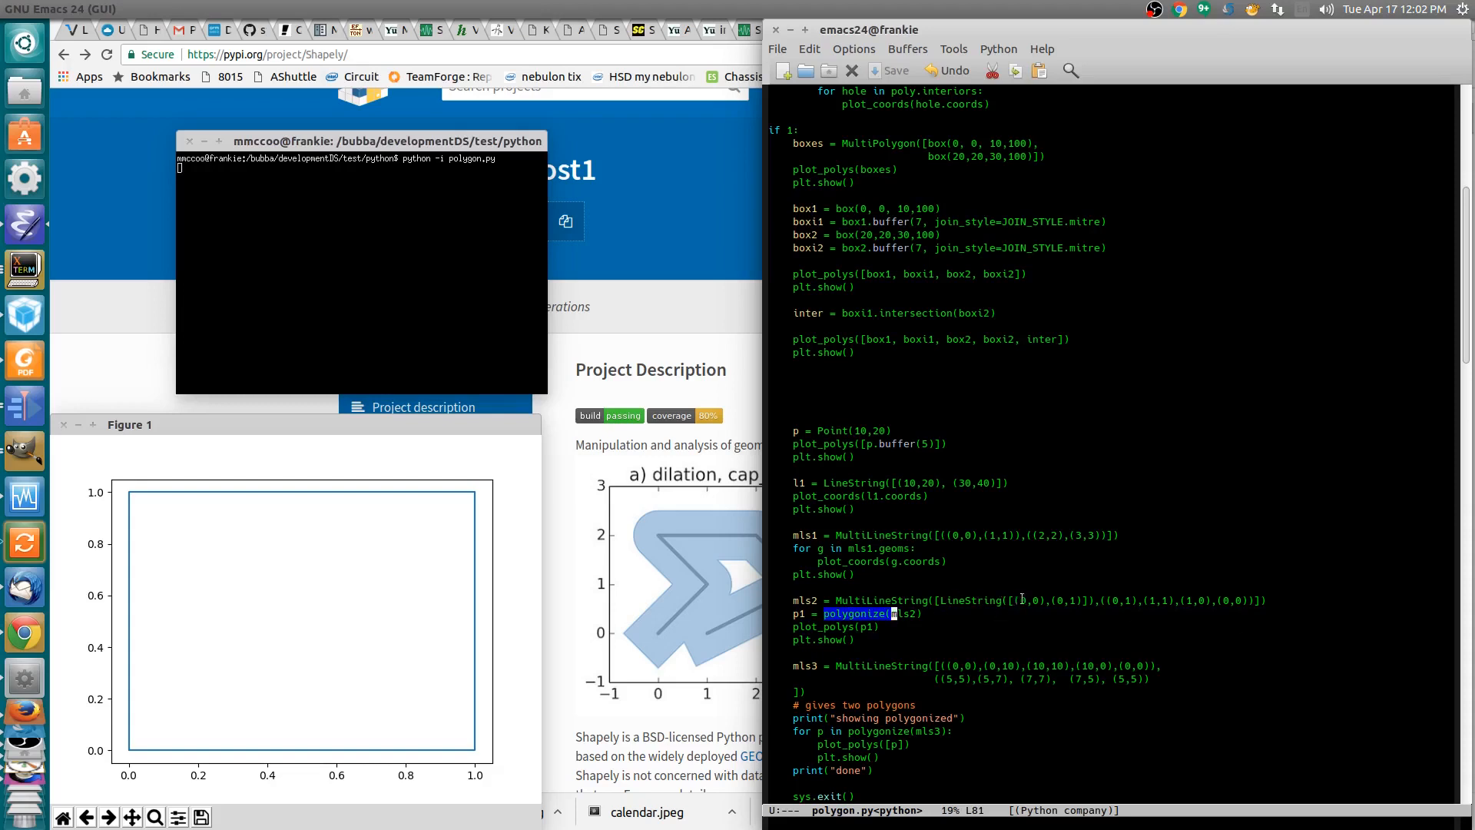
mouse_move(1120, 605)
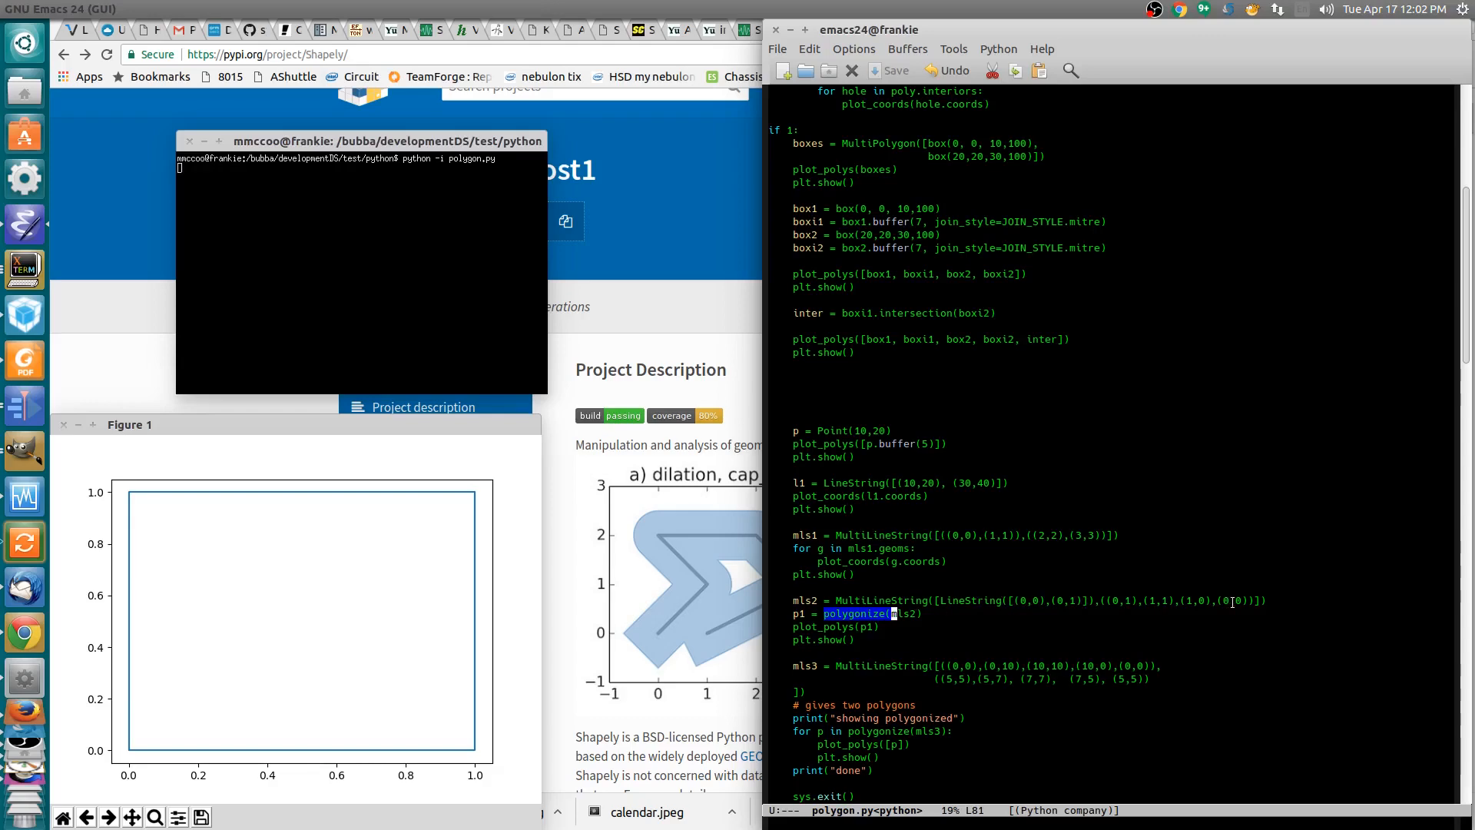
mouse_move(656, 586)
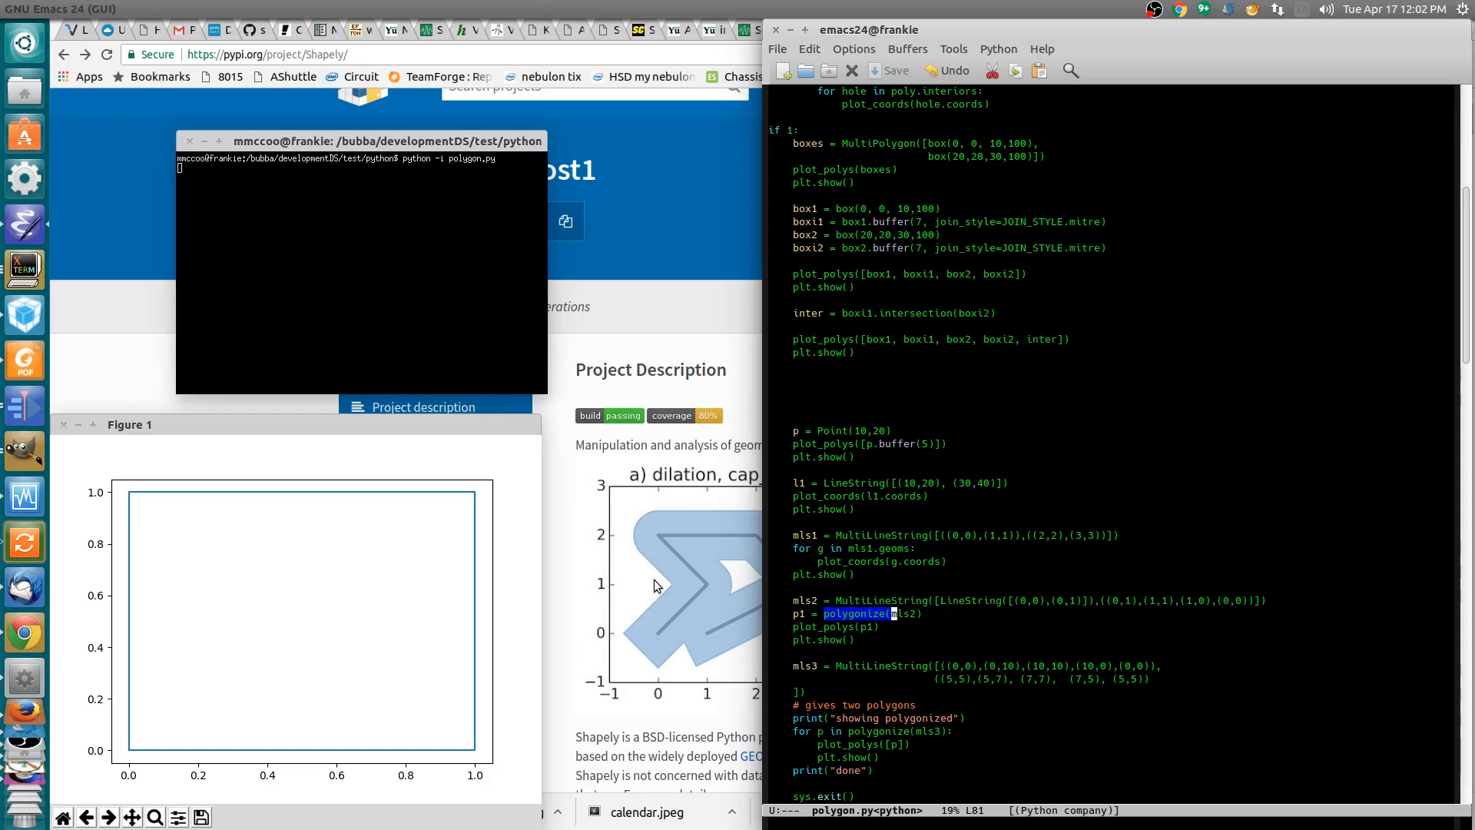
scroll(down, 3)
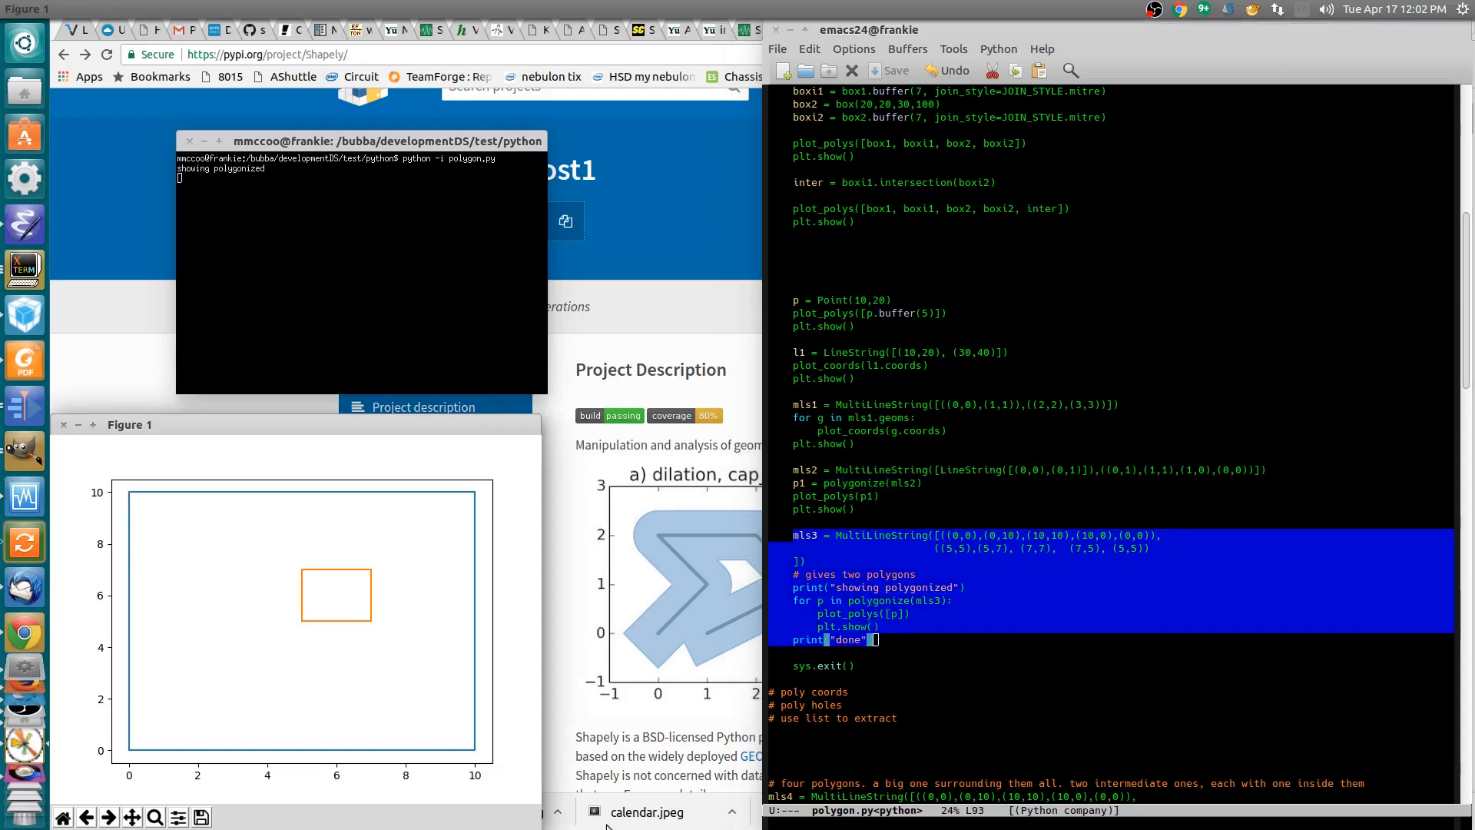
mouse_move(356, 624)
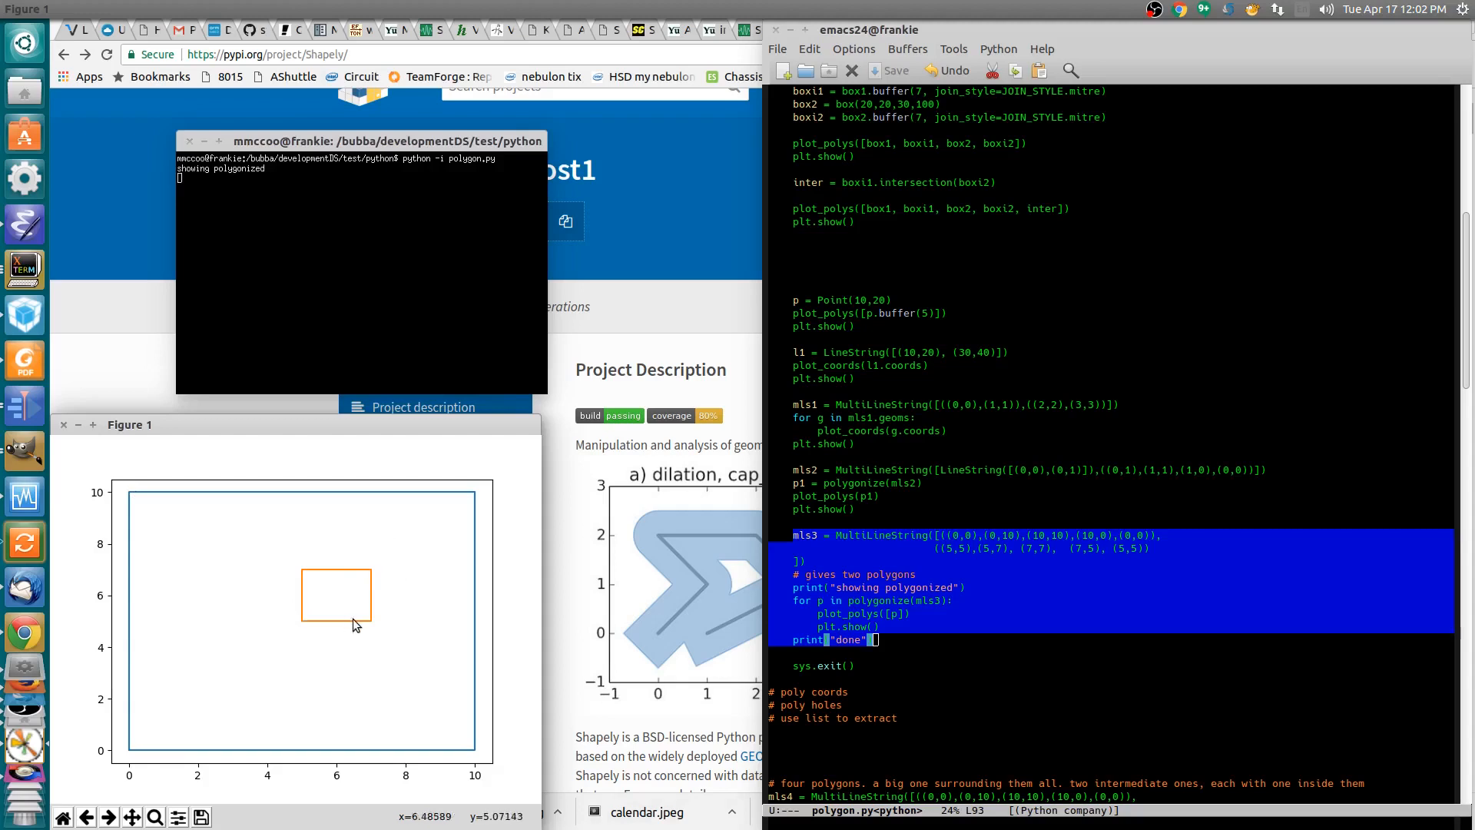
mouse_move(368, 617)
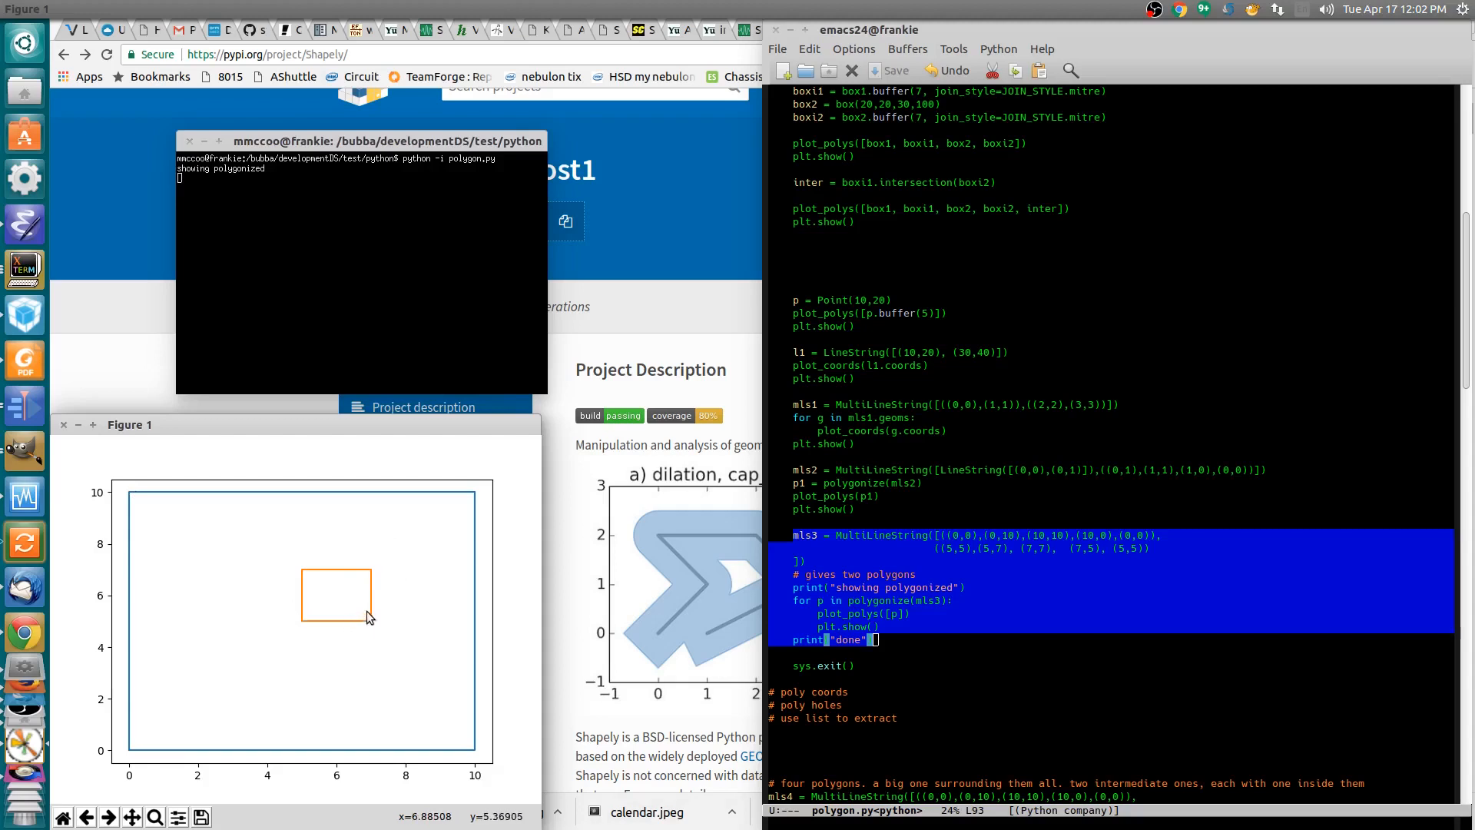
mouse_move(377, 654)
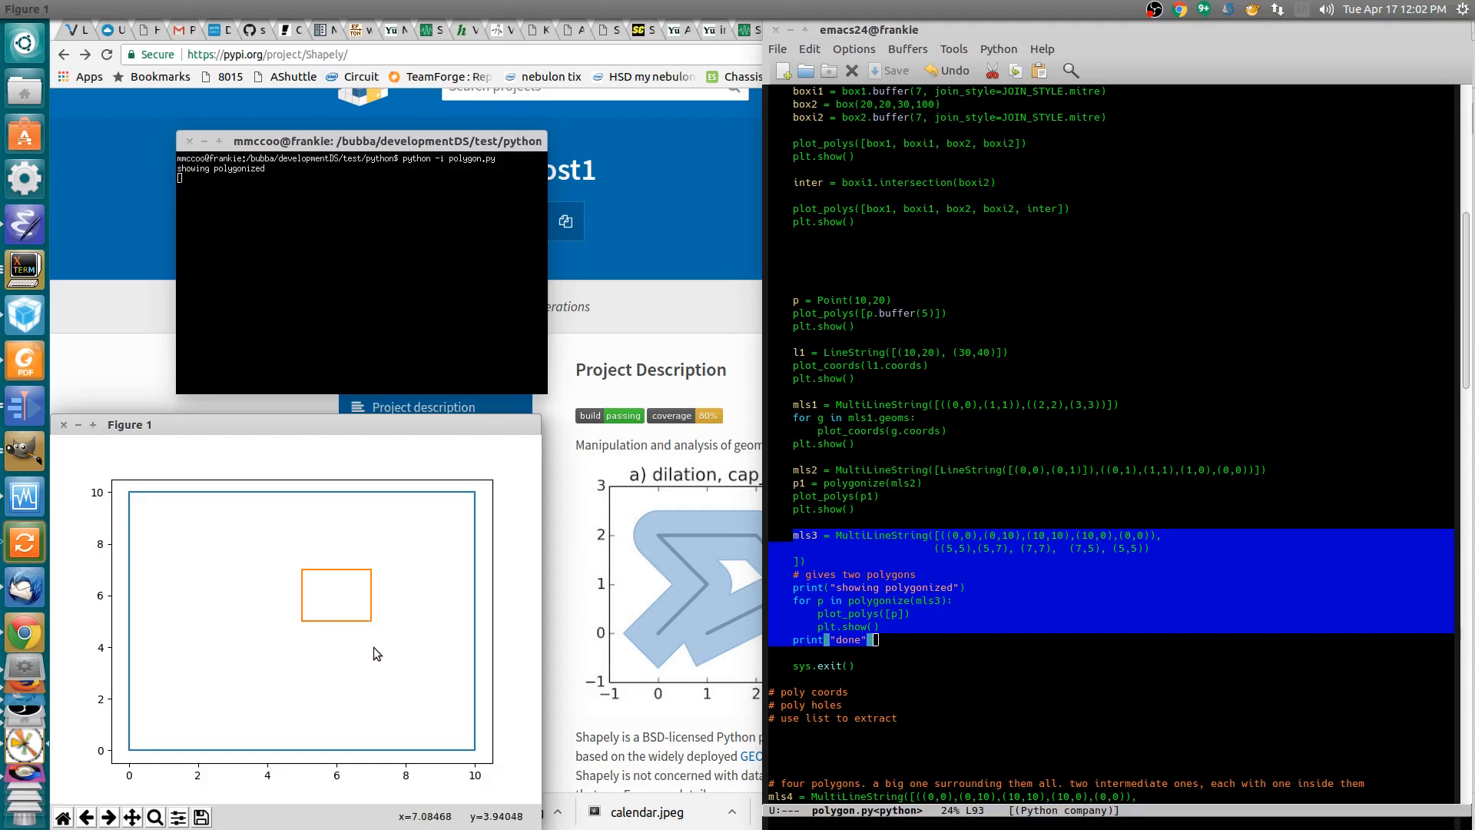
mouse_move(372, 647)
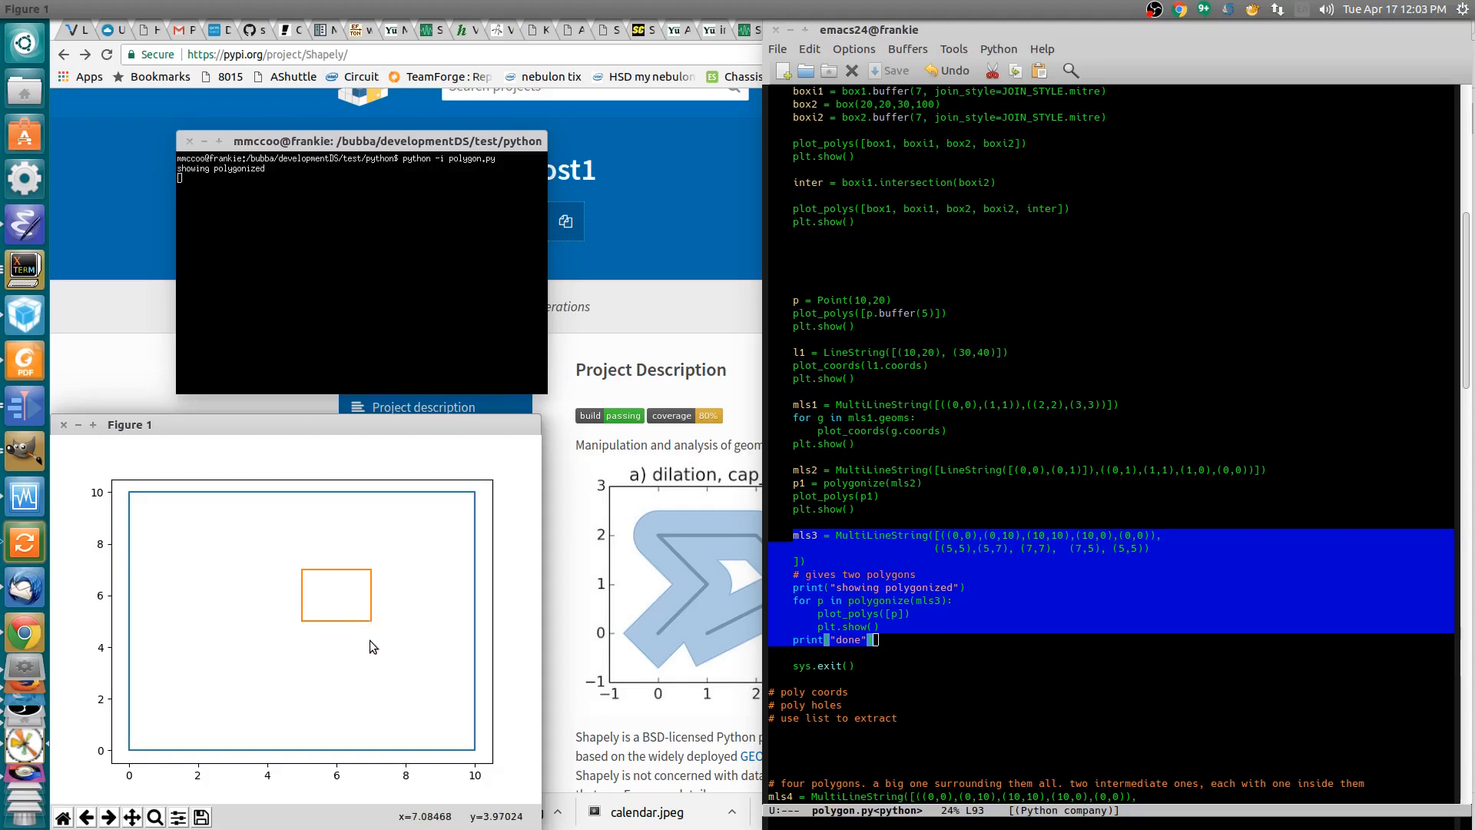
mouse_move(322, 555)
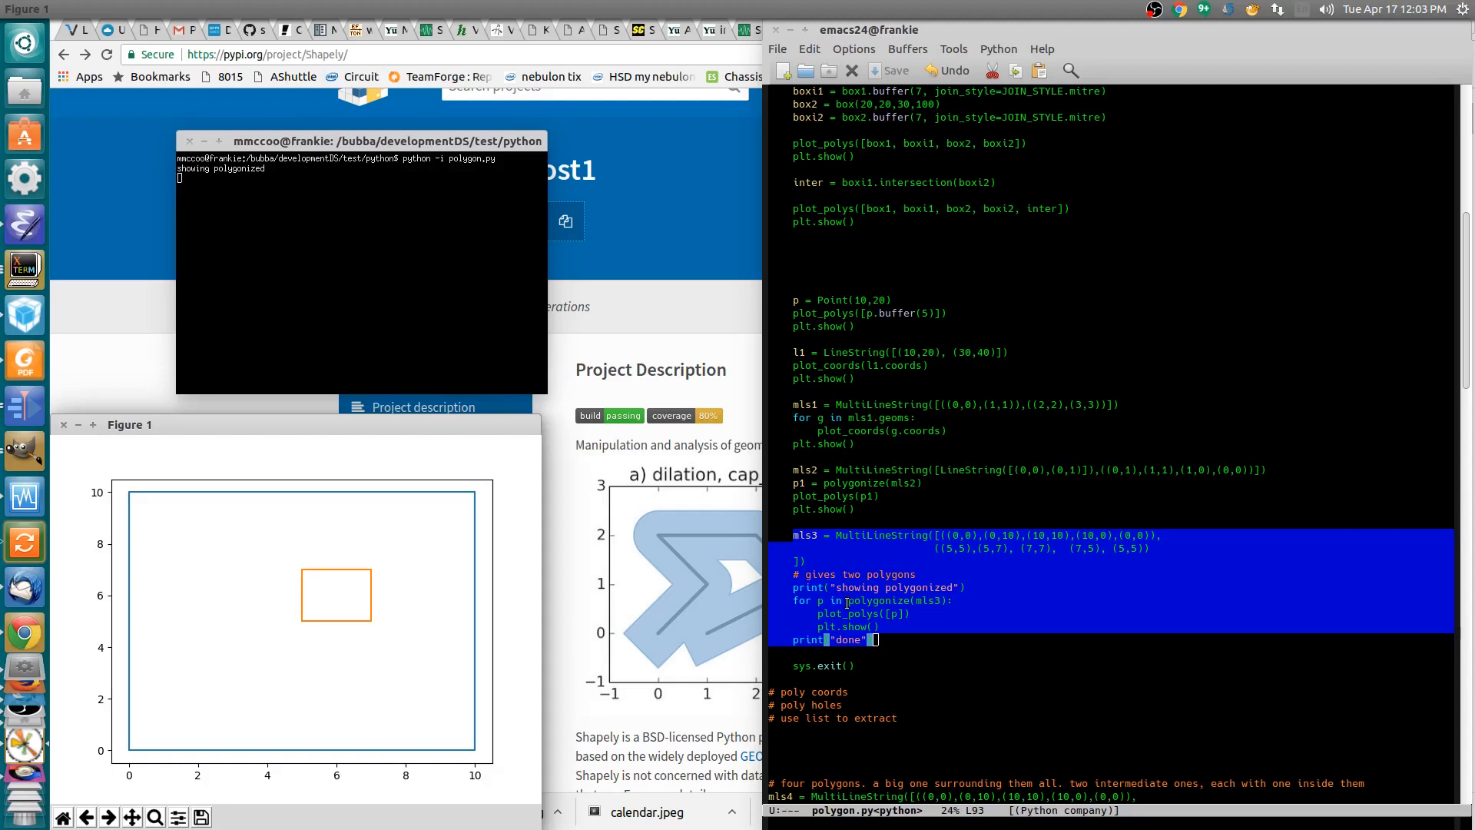
mouse_move(171, 419)
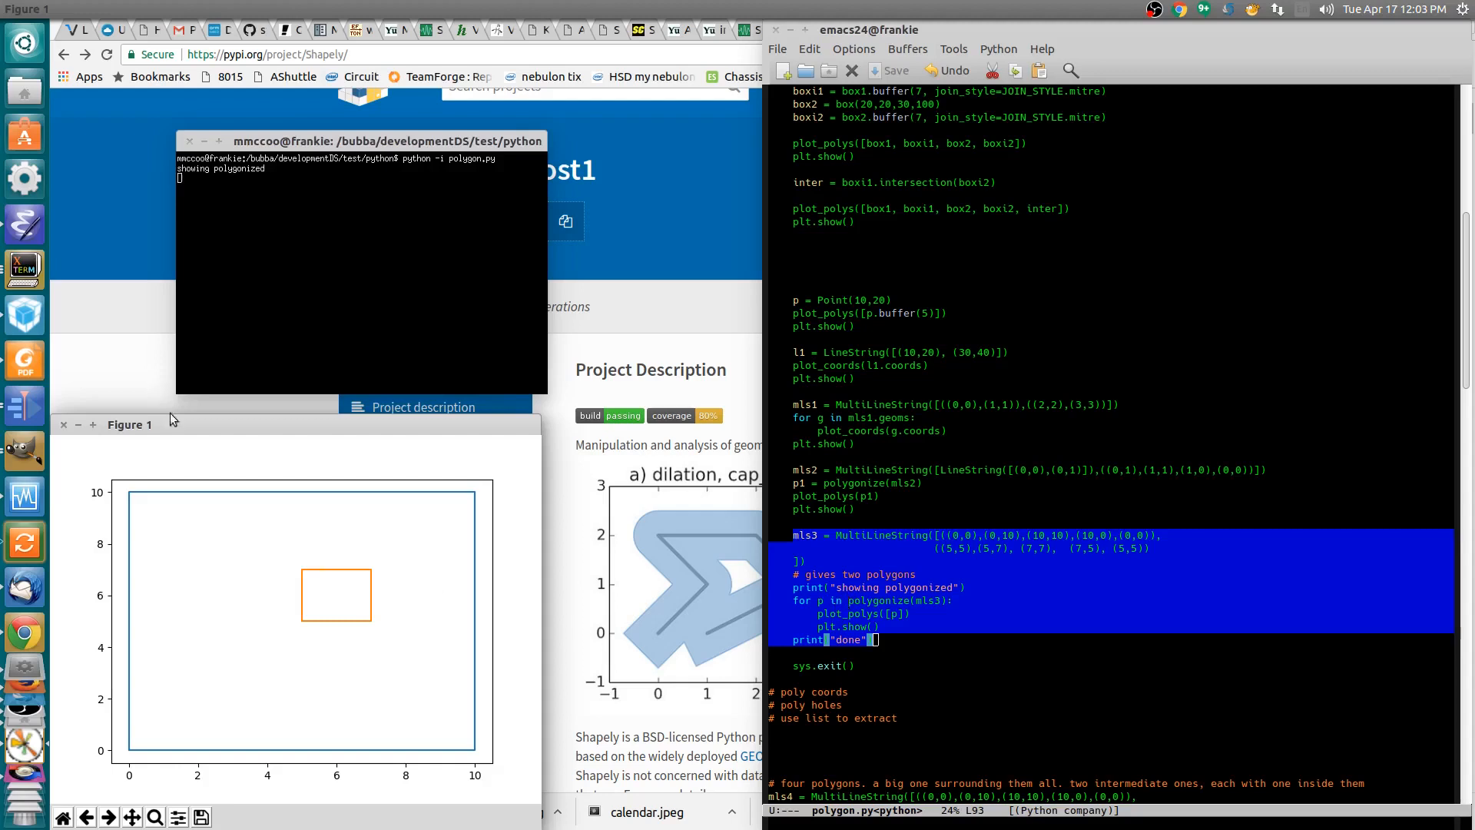
mouse_move(129, 751)
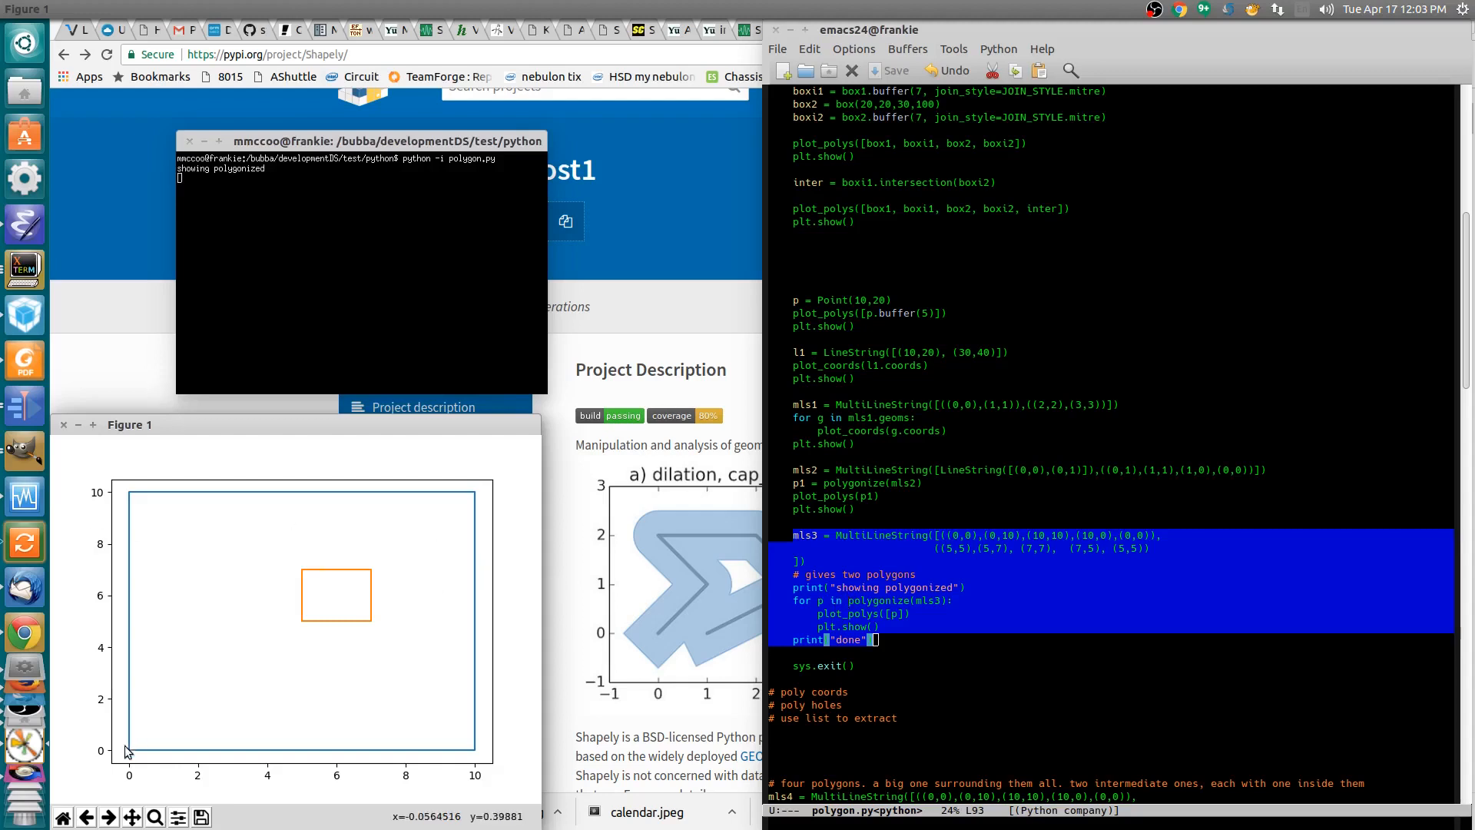
mouse_move(471, 502)
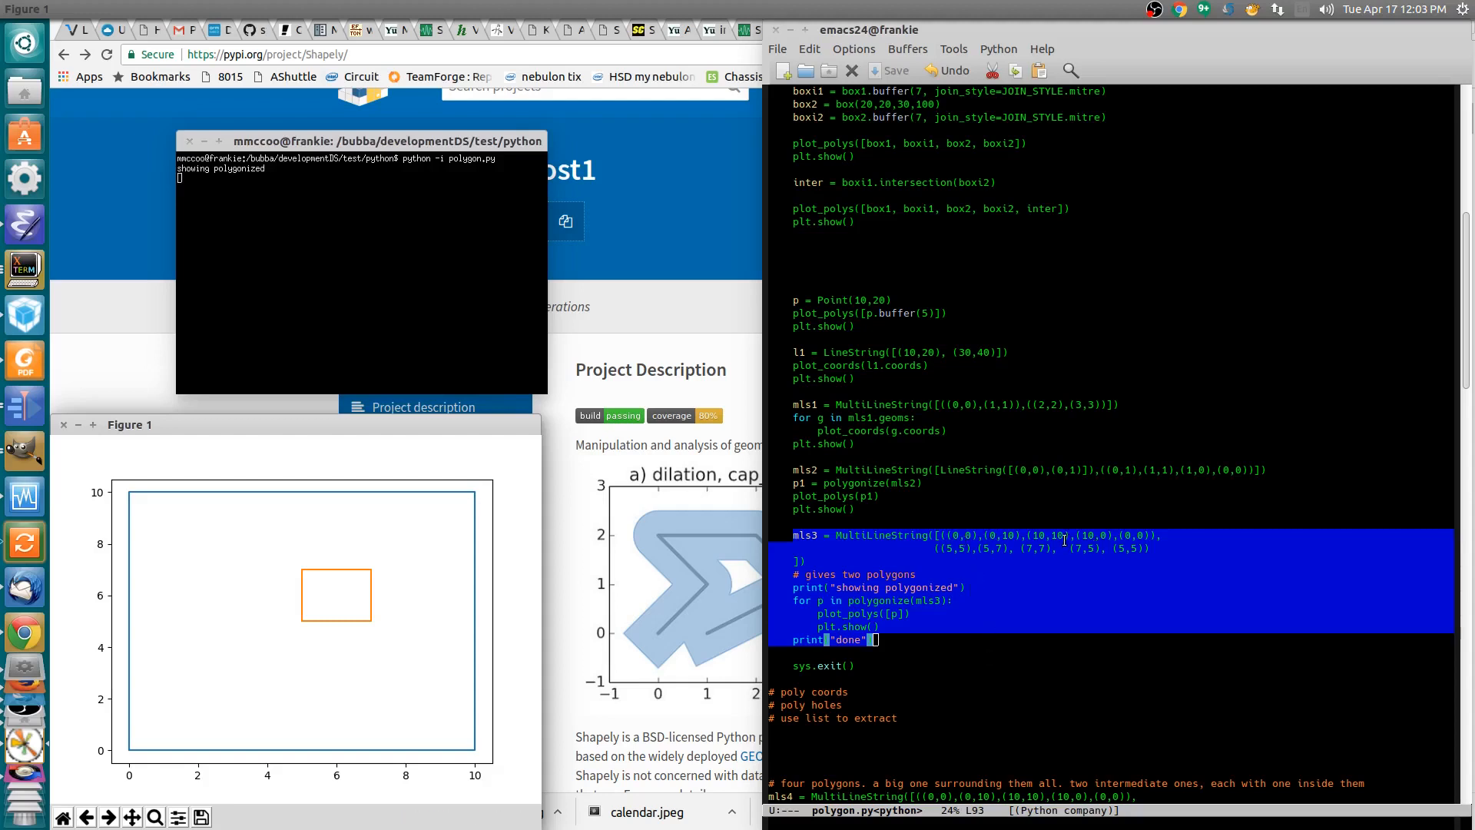
mouse_move(288, 625)
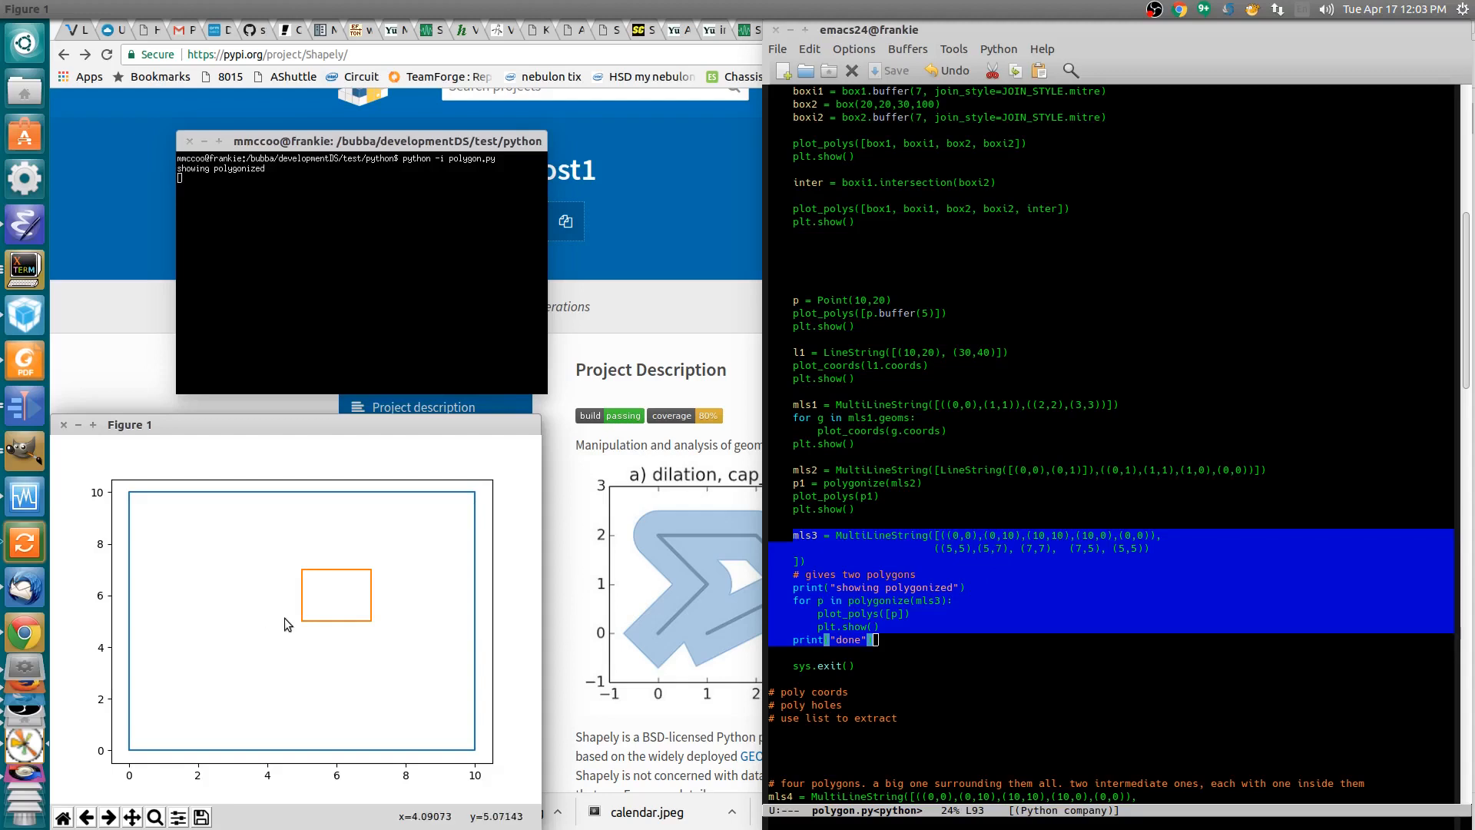
mouse_move(376, 573)
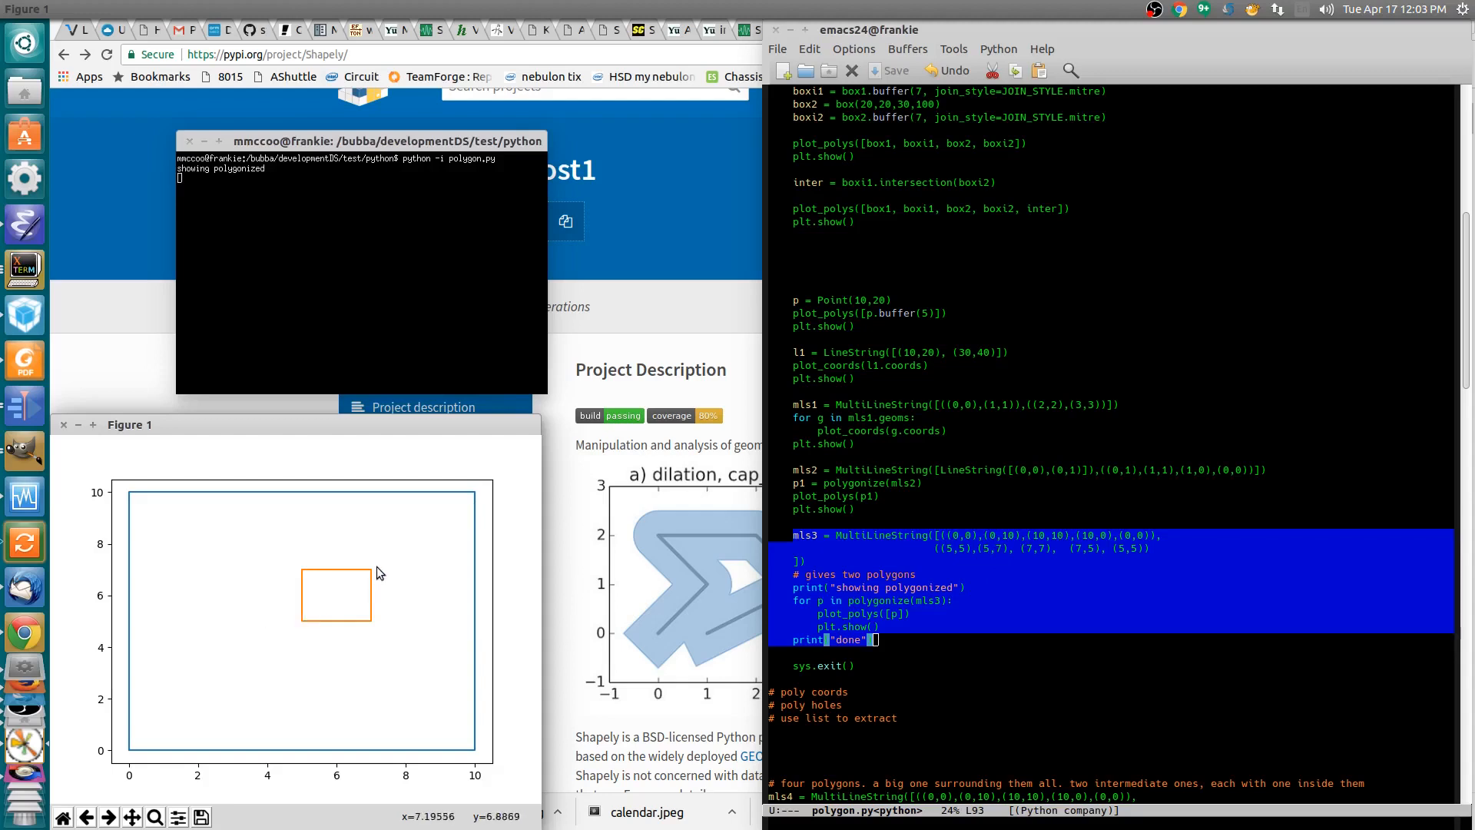
mouse_move(67, 432)
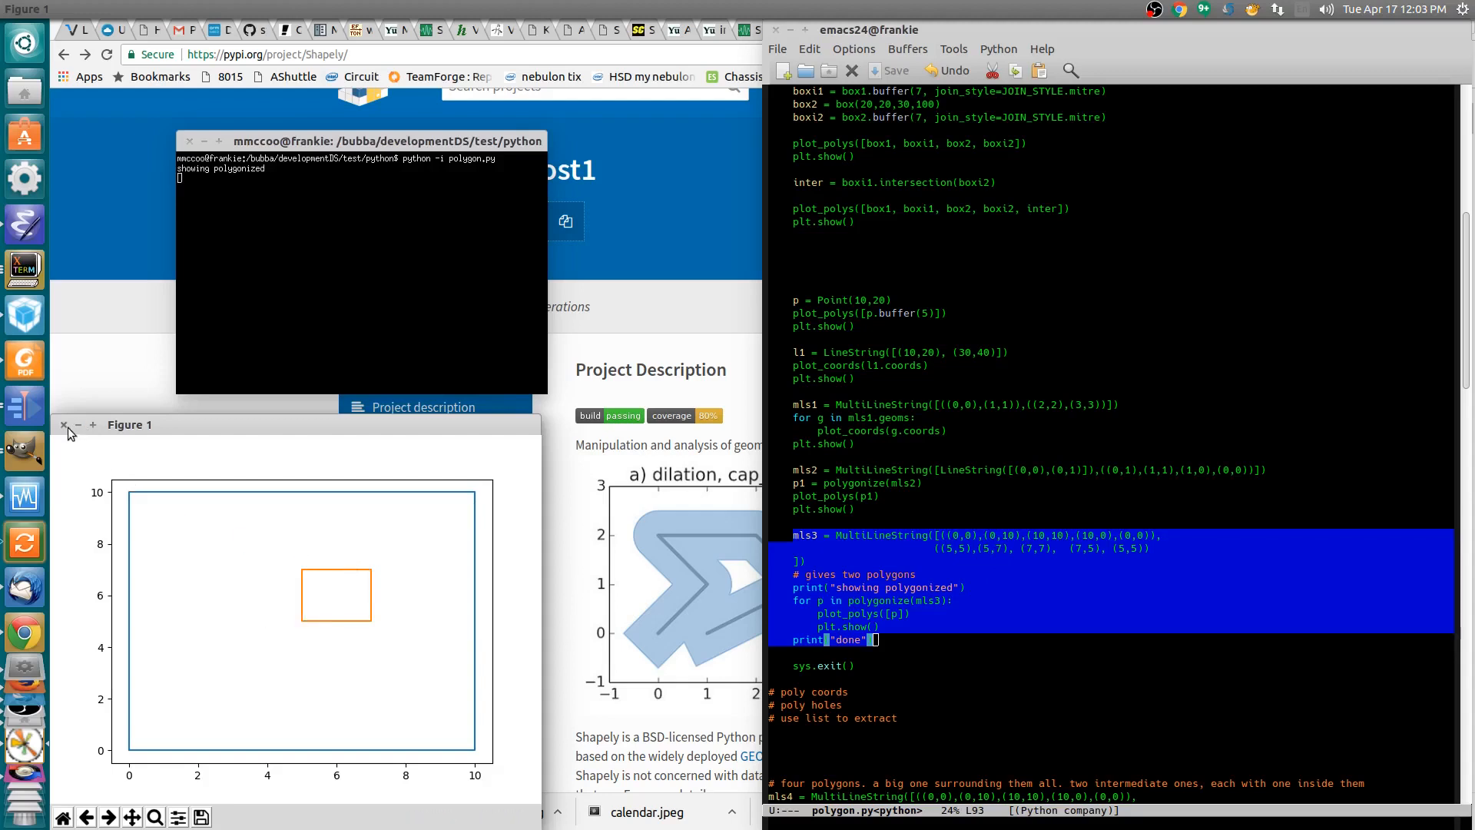
- Close the nested-squares figure and list p1's coordinates, getting [(10.0, 20.0)]
click(64, 424)
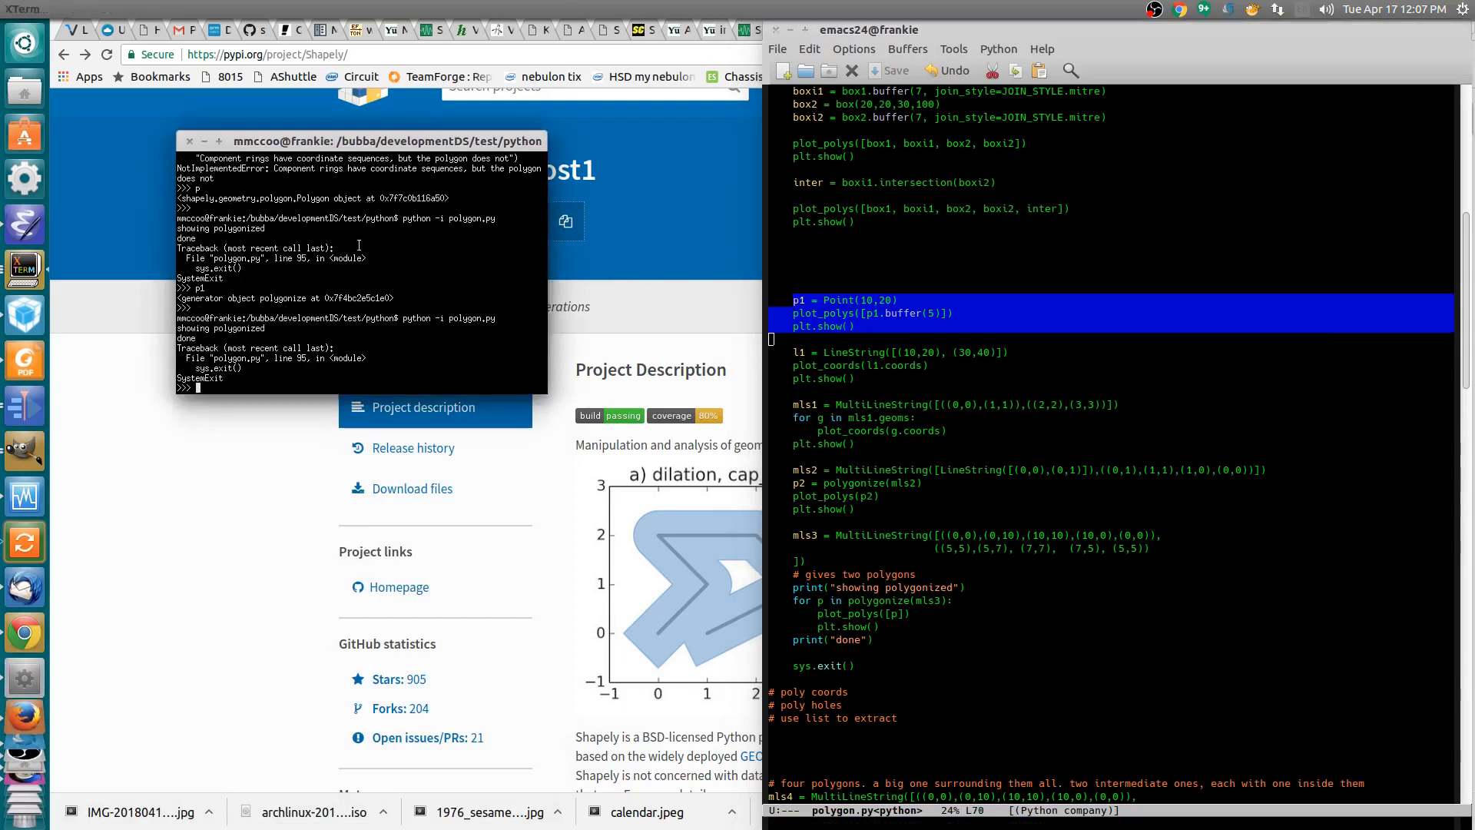
key(Return)
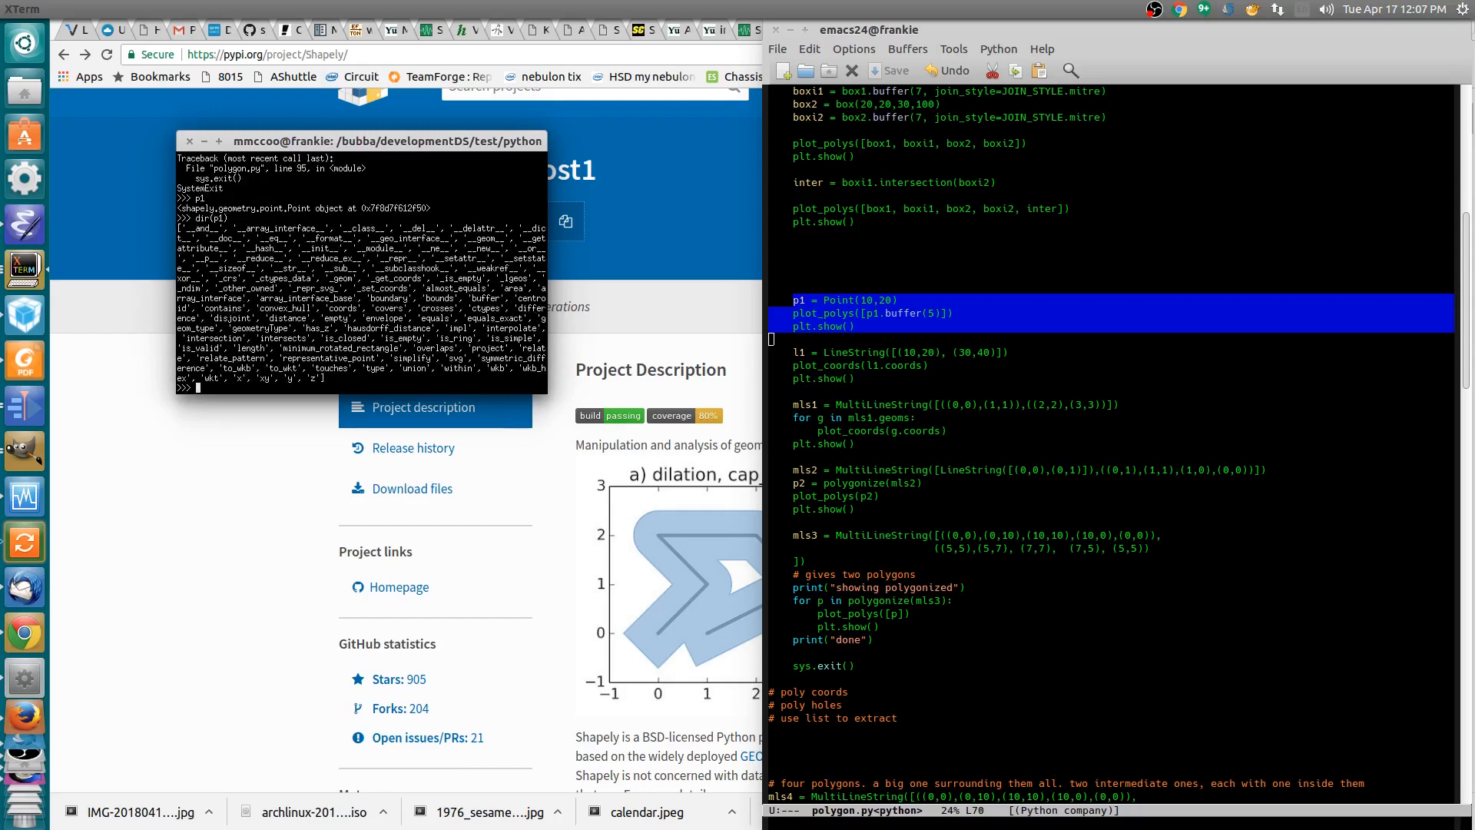
text(p1.coo)
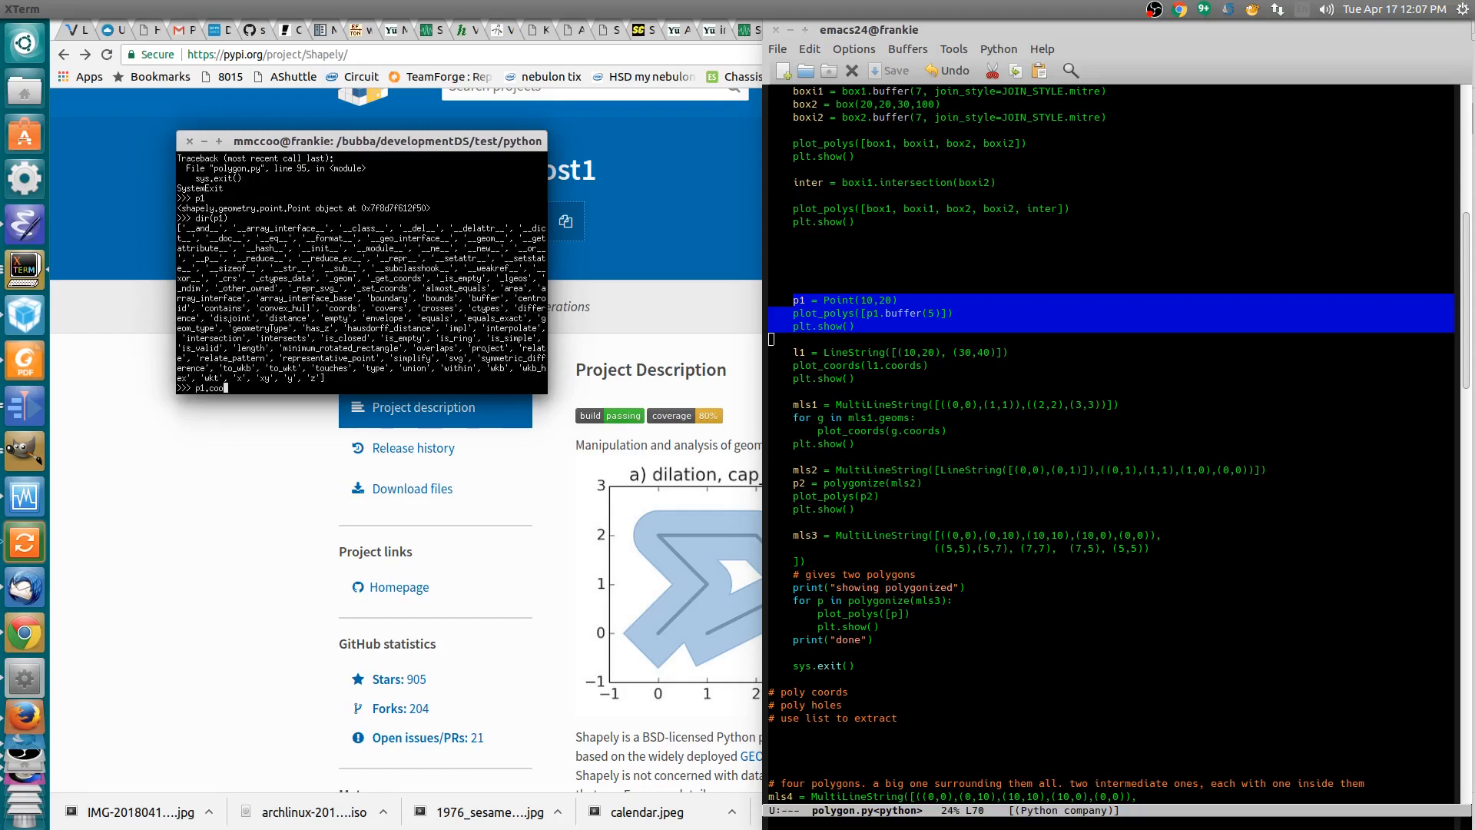
key(Return)
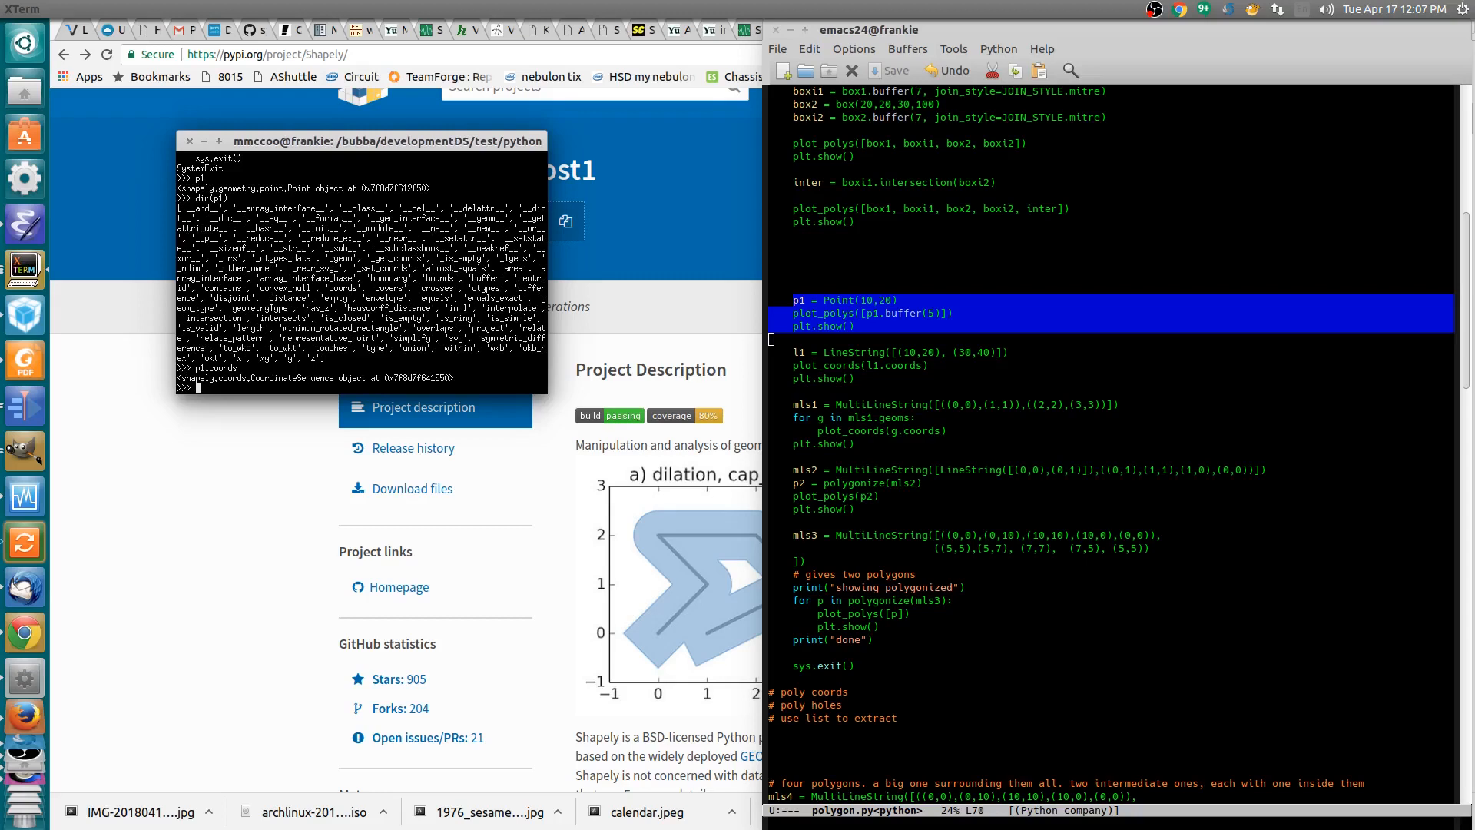
text(p1.coords)
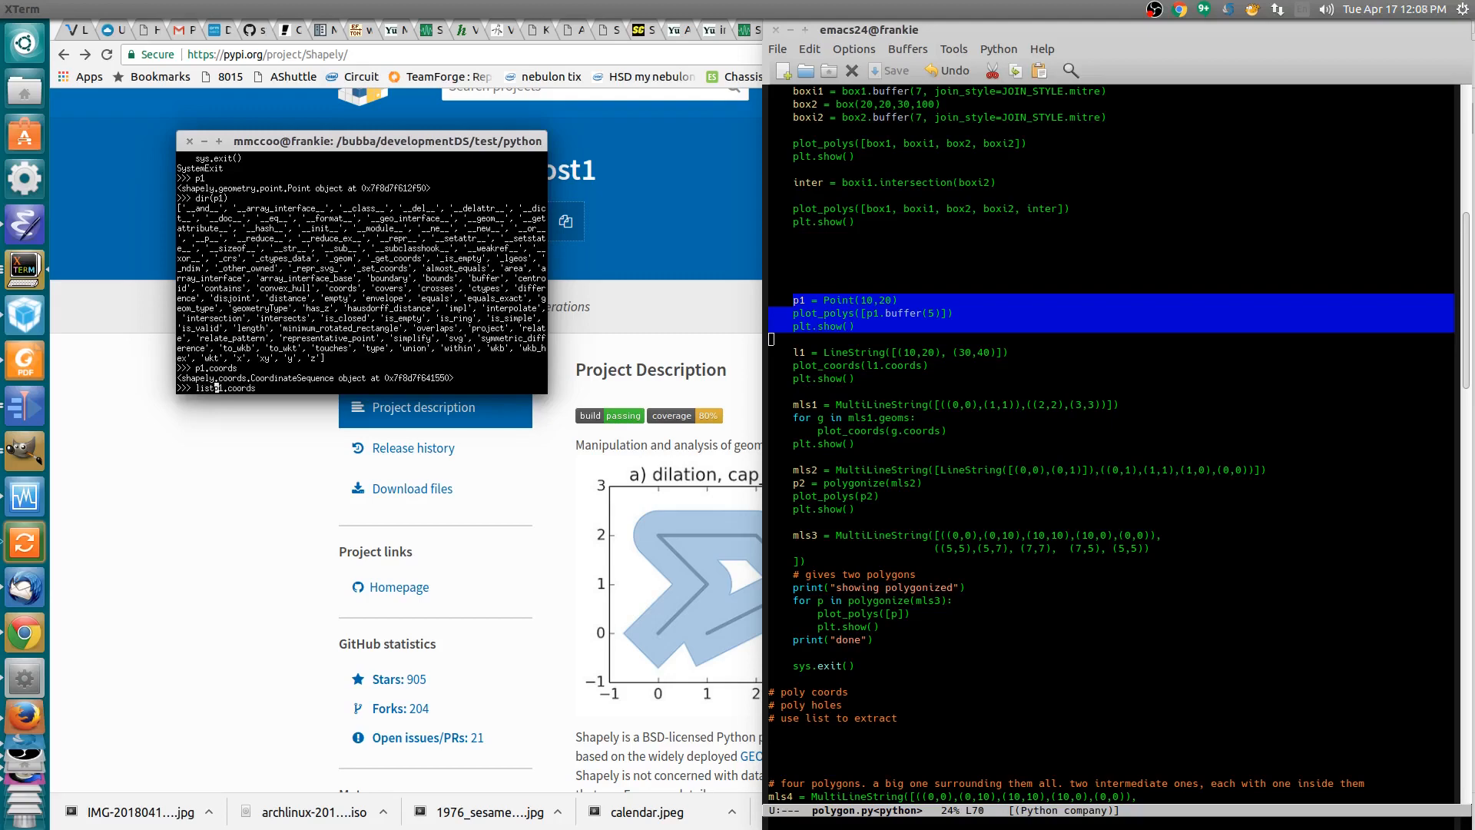
key(Return)
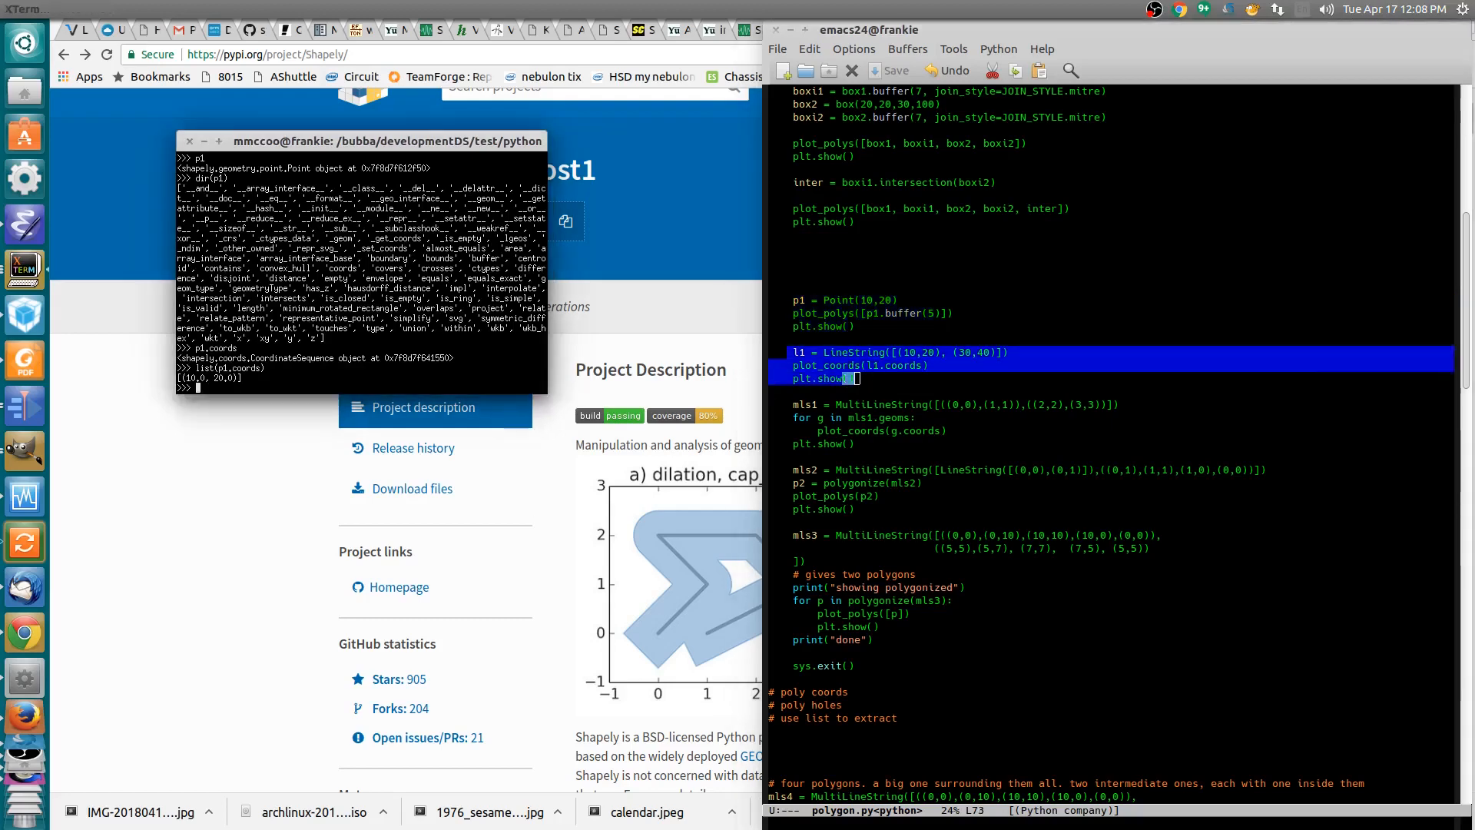
- Evaluate l1 and list its coordinates, returning [(10.0, 20.0), (30.0, 40.0)]
key(Return)
text(l1.coord)
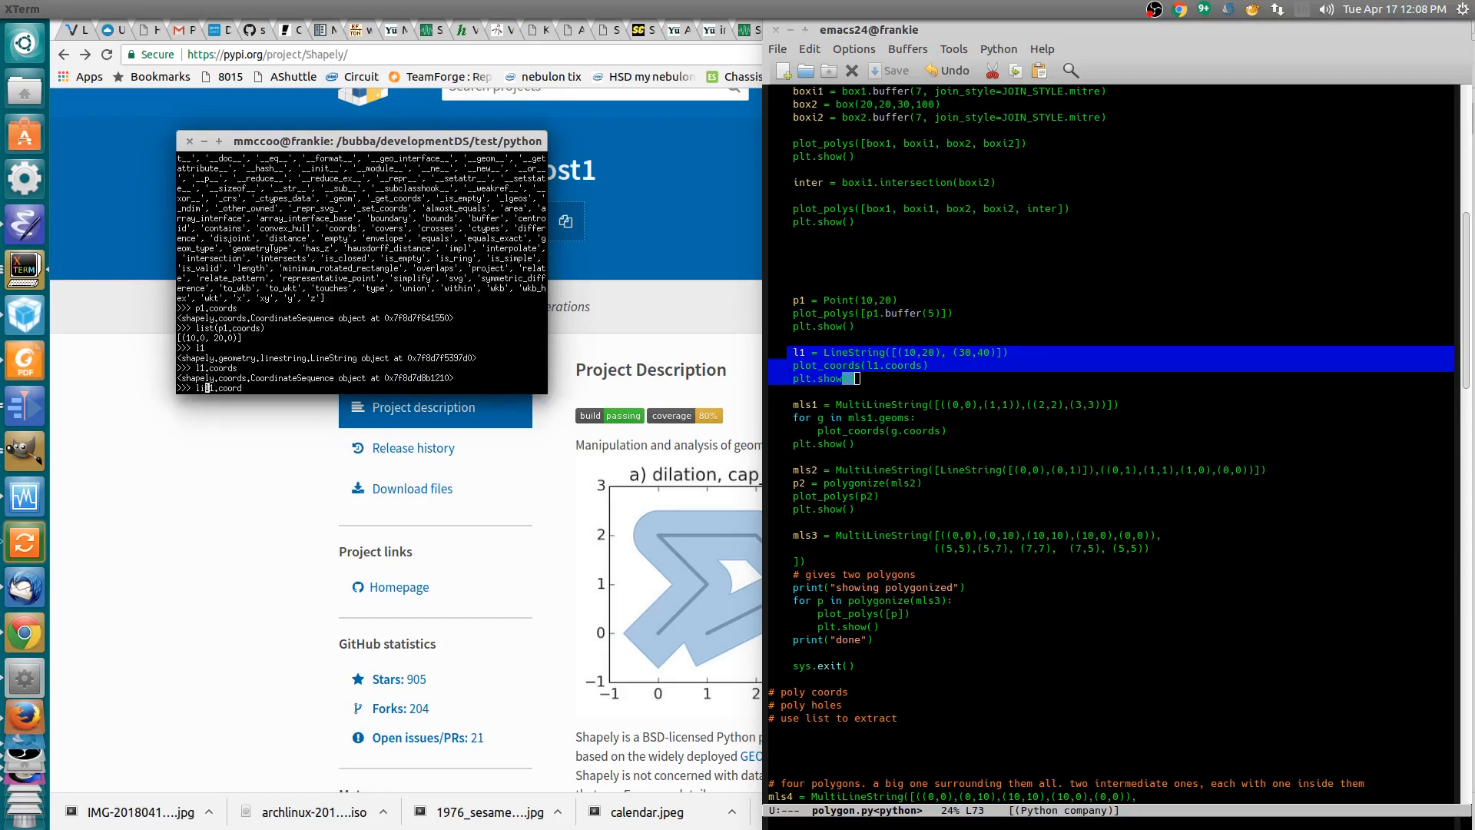
key(Return)
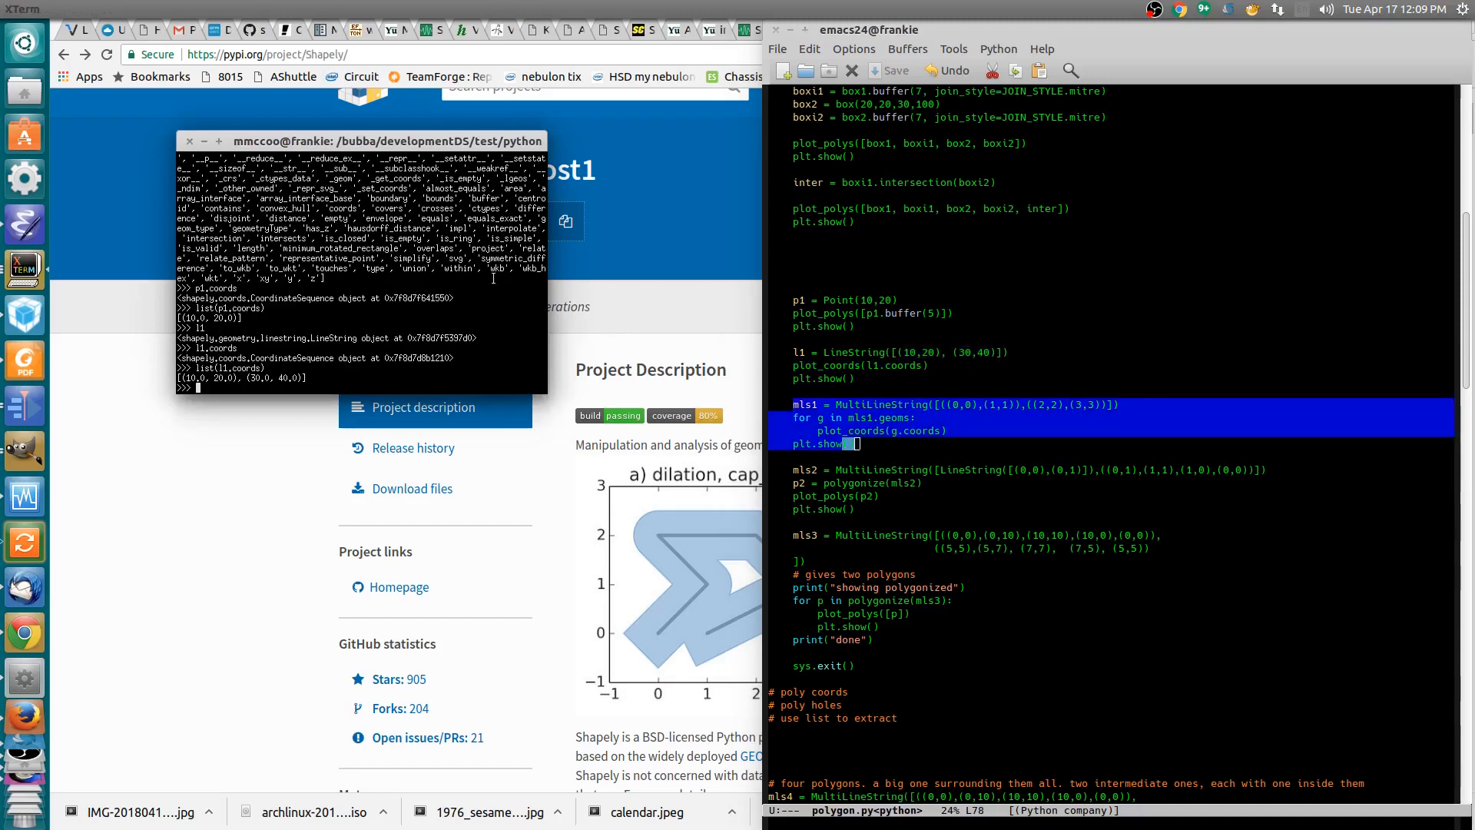
- Try list(mls1.coords), then list mls1.geoms and the first line's coords [(0.0, 0.0), (1.0, 1.0)]
text(mls1.coords))
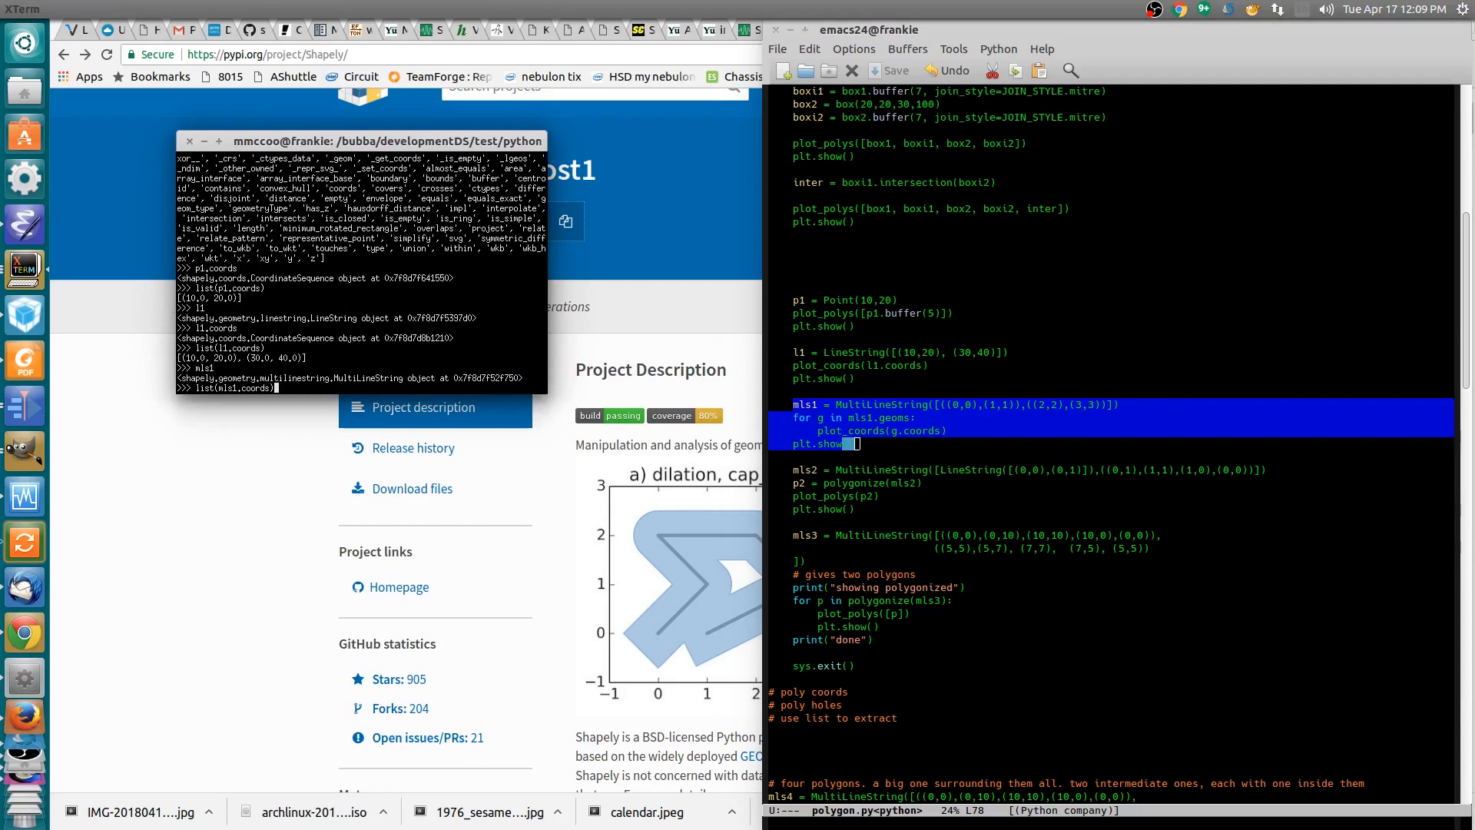
key(Return)
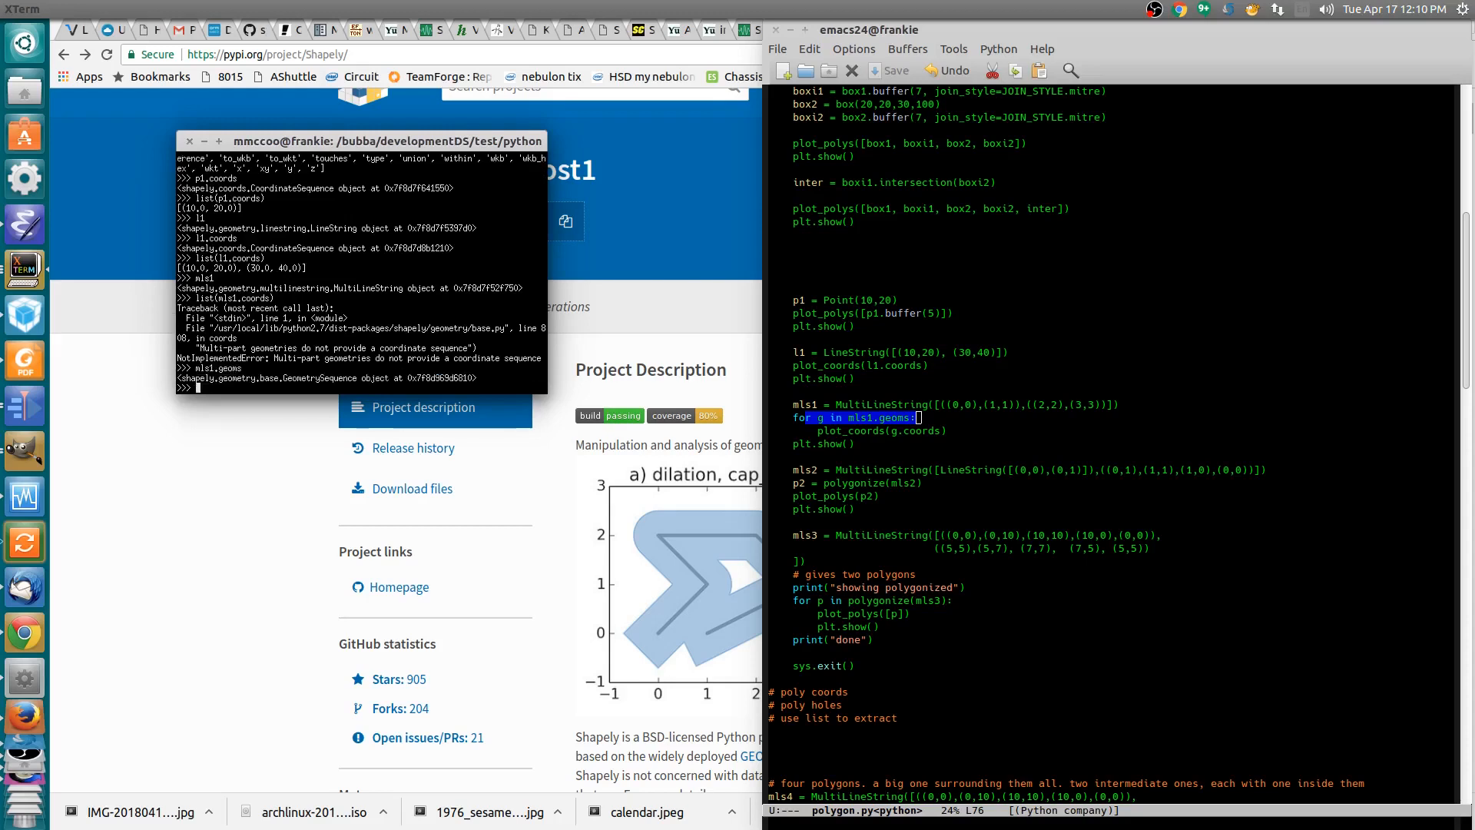
text(mls1.geoms)
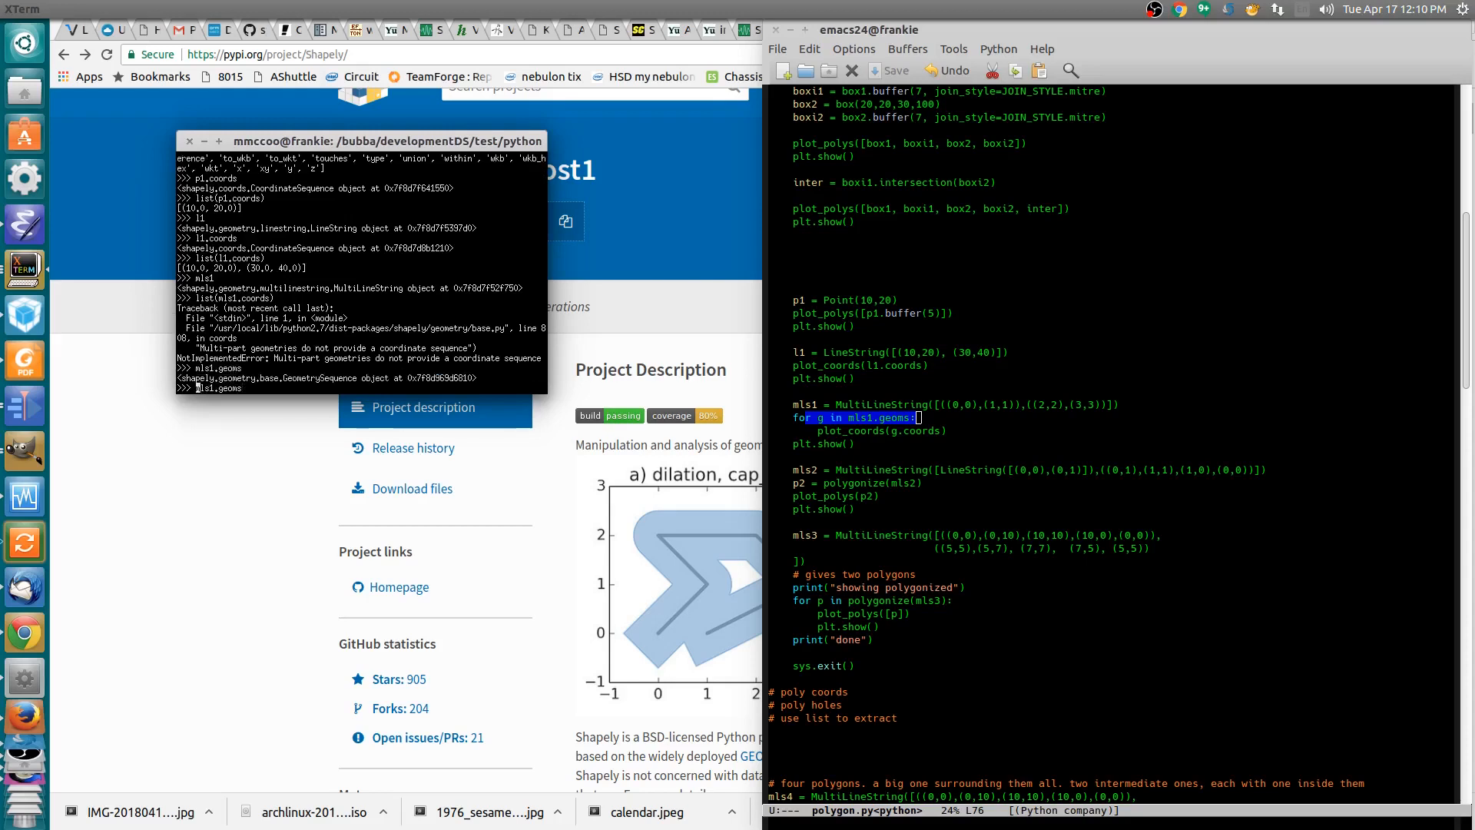
key(Return)
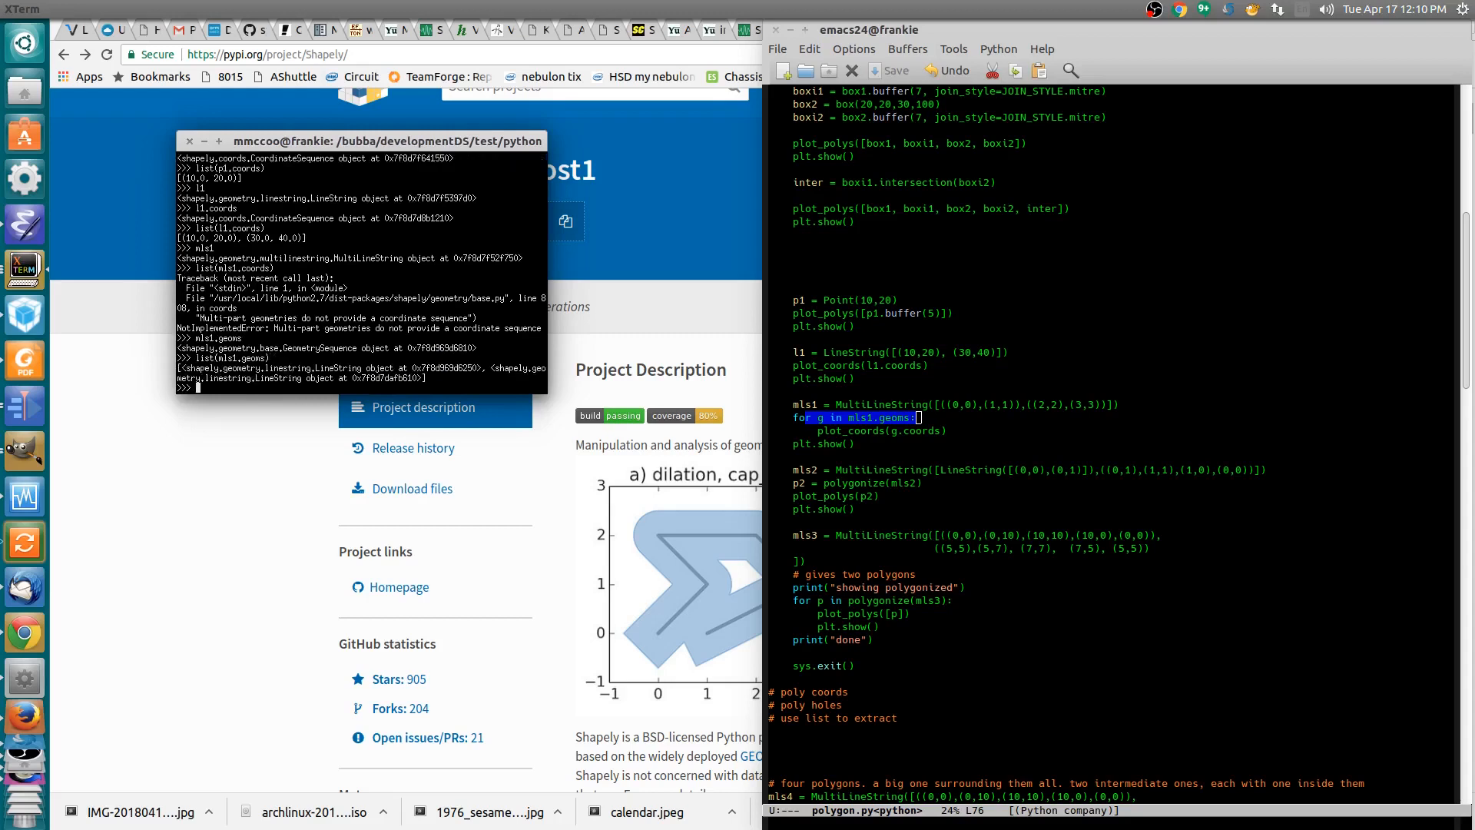
text(list(mls1.geoms)[0].coords))
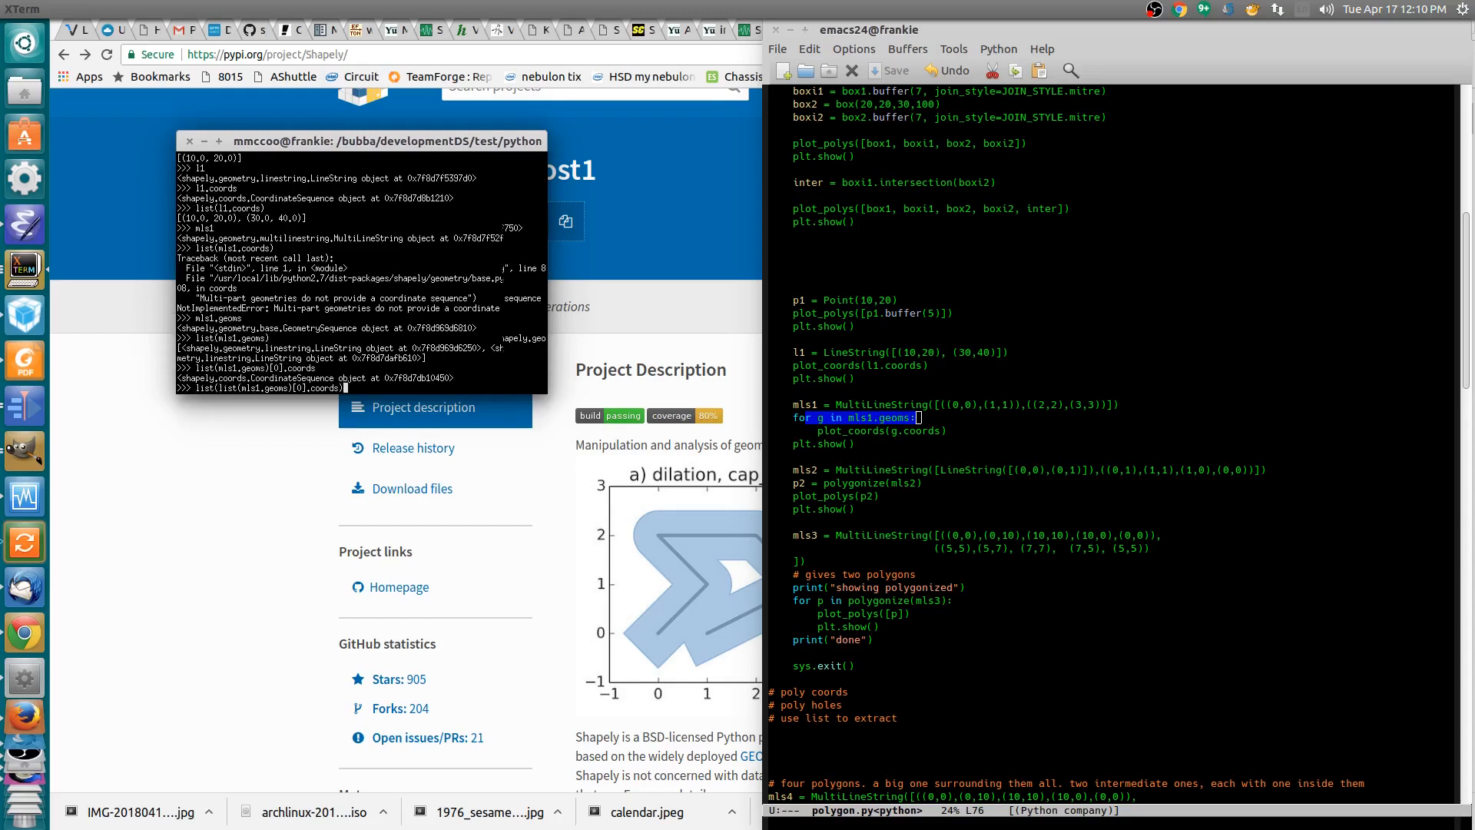
key(Return)
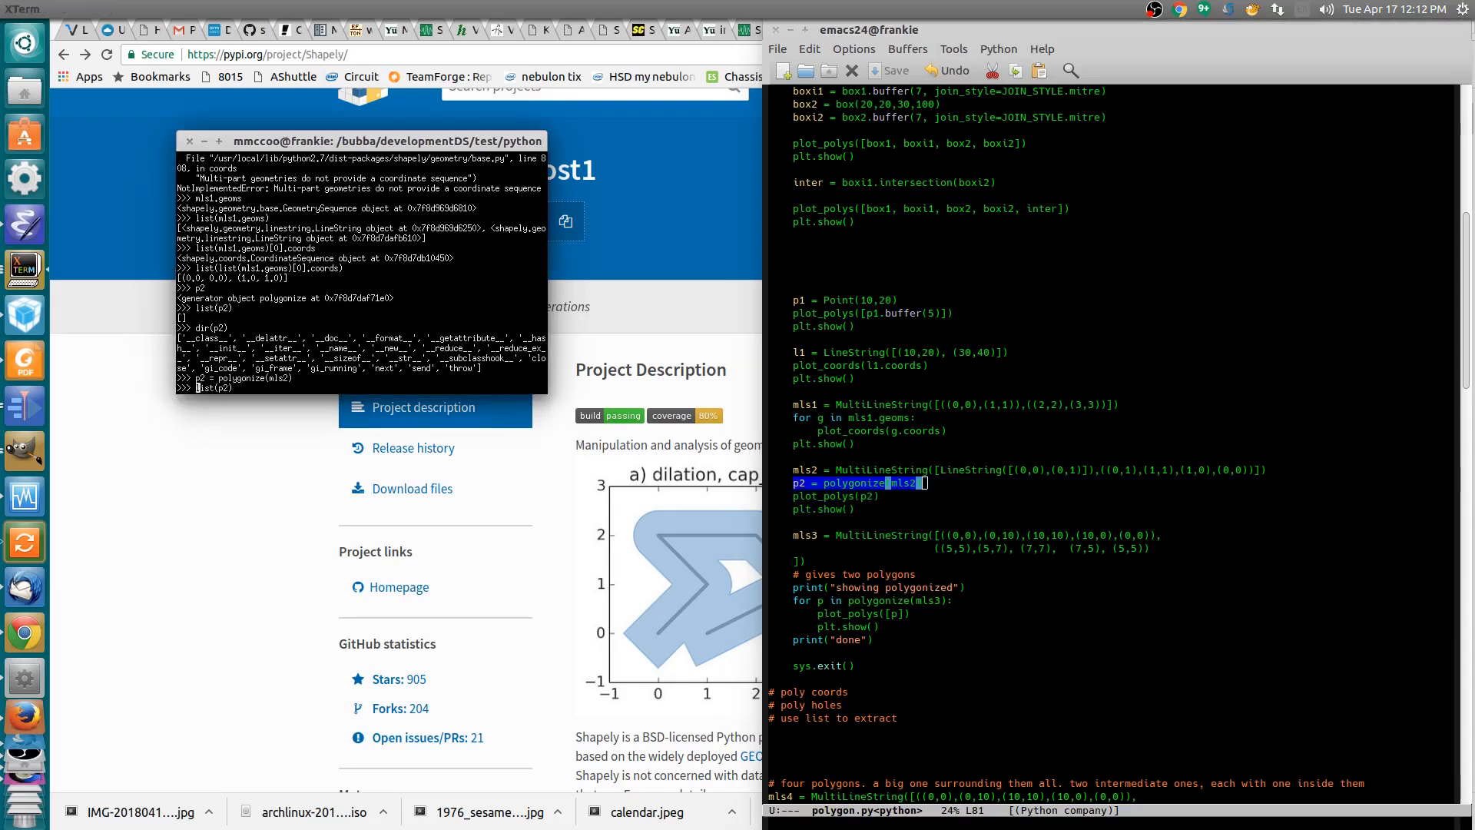
- Store list(p2) from polygonize(mls2) as plys and display it
text(plys =)
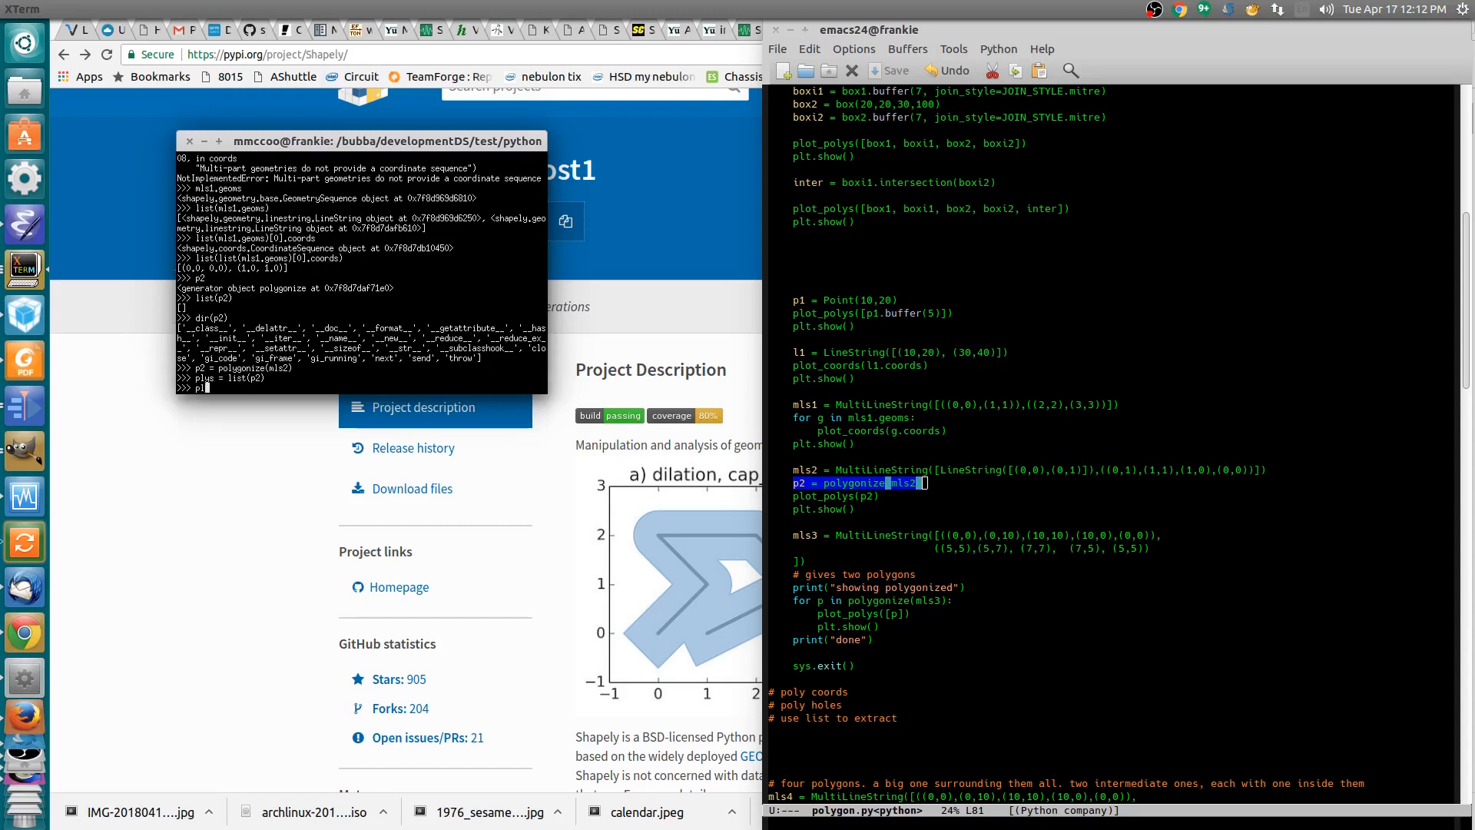
key(Return)
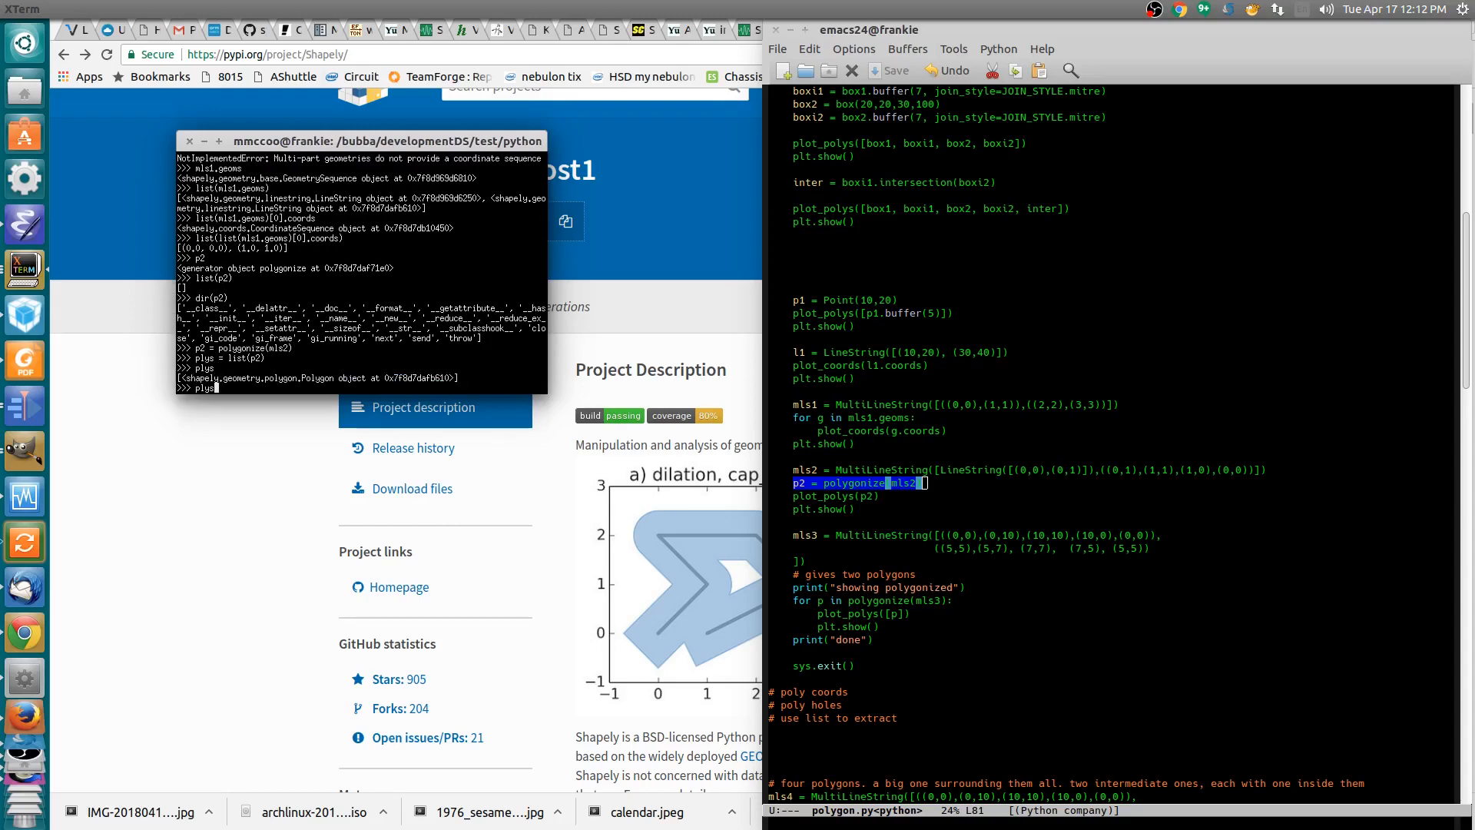
text(l1)
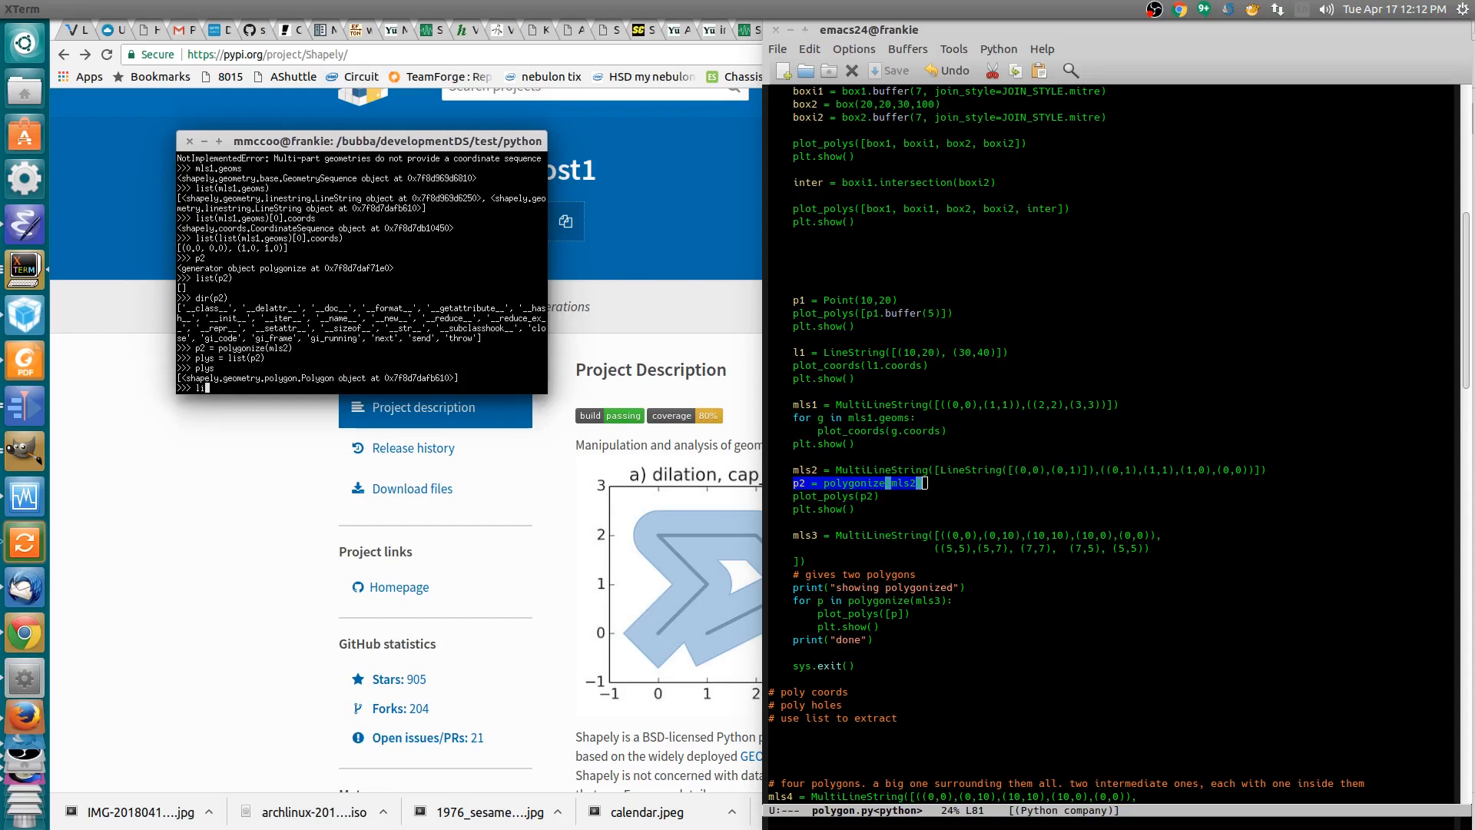
text(ist(p2))
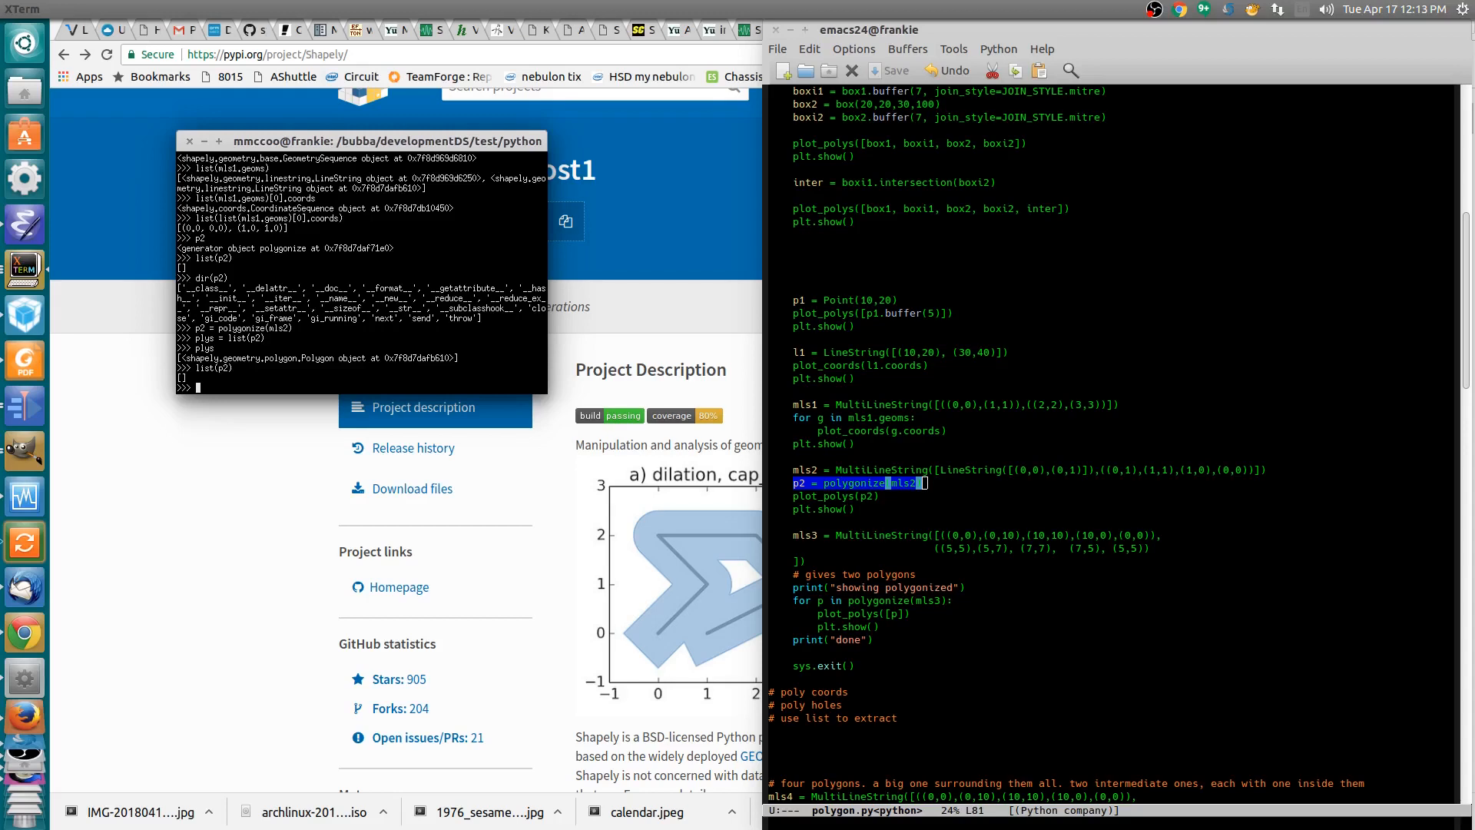
text(plys[)
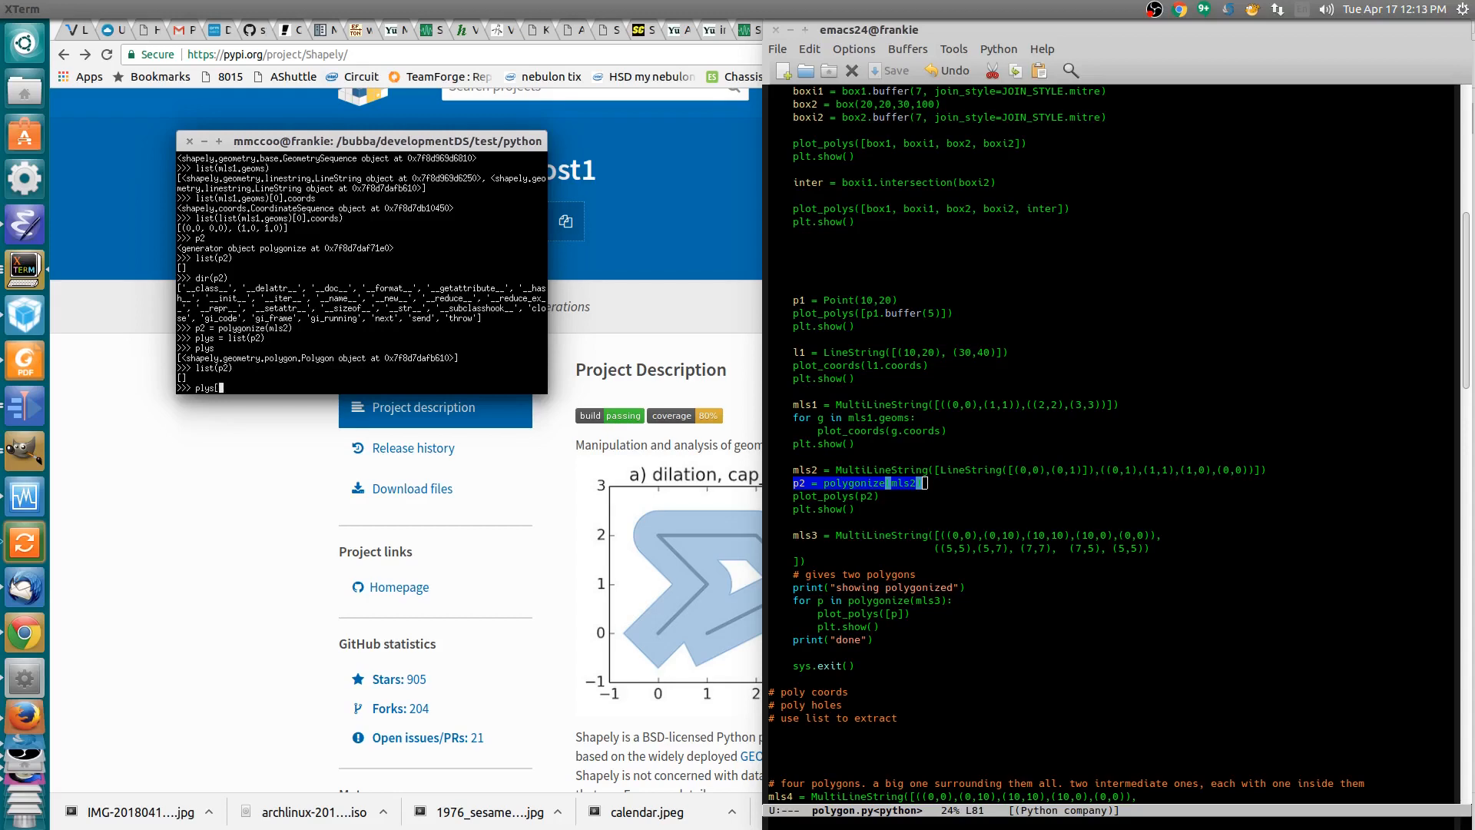
key(Return)
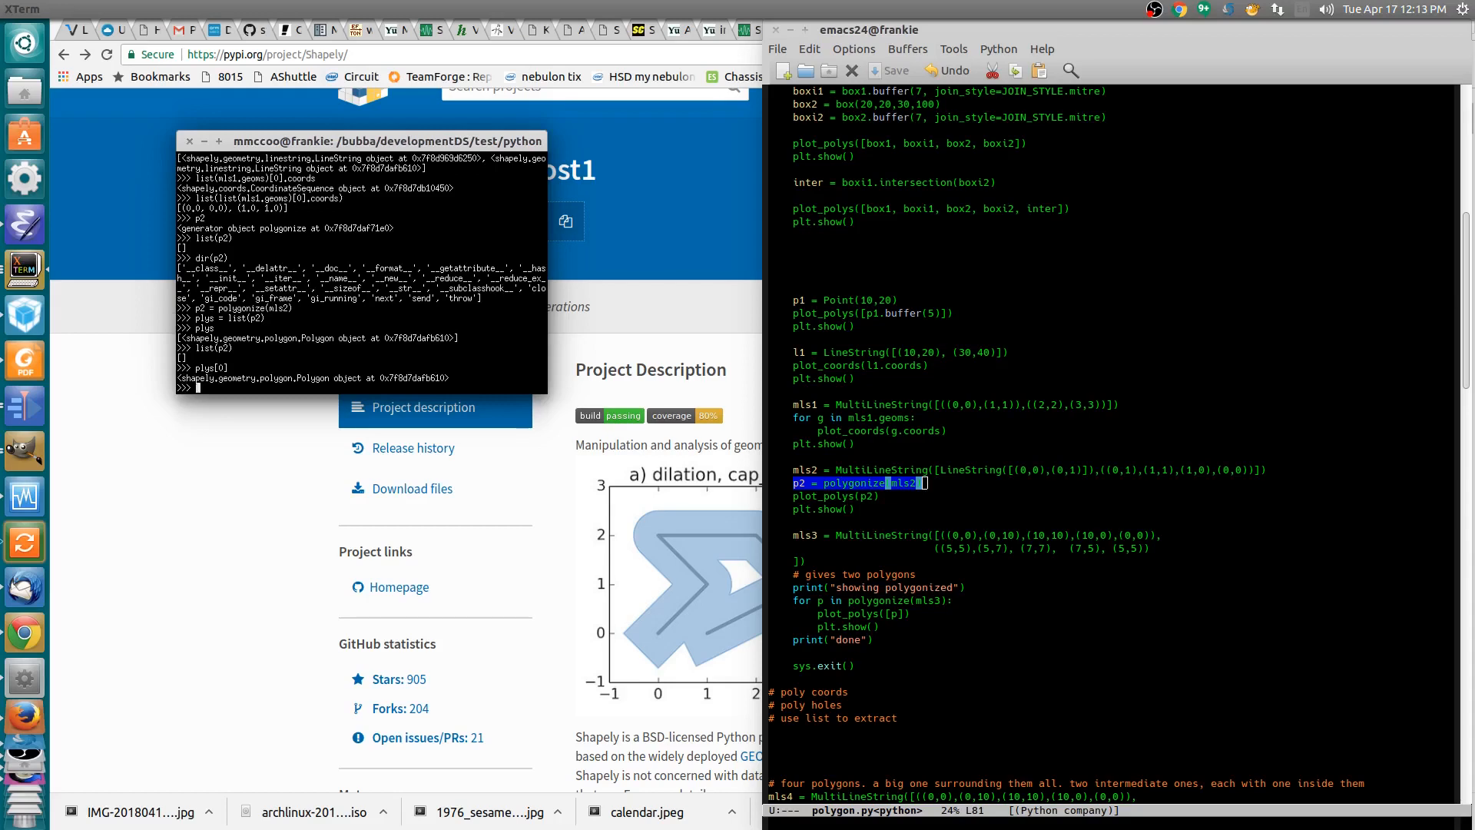
- Set poly = plys[0] and show its exterior coordinates and empty interiors
text(plus[0])
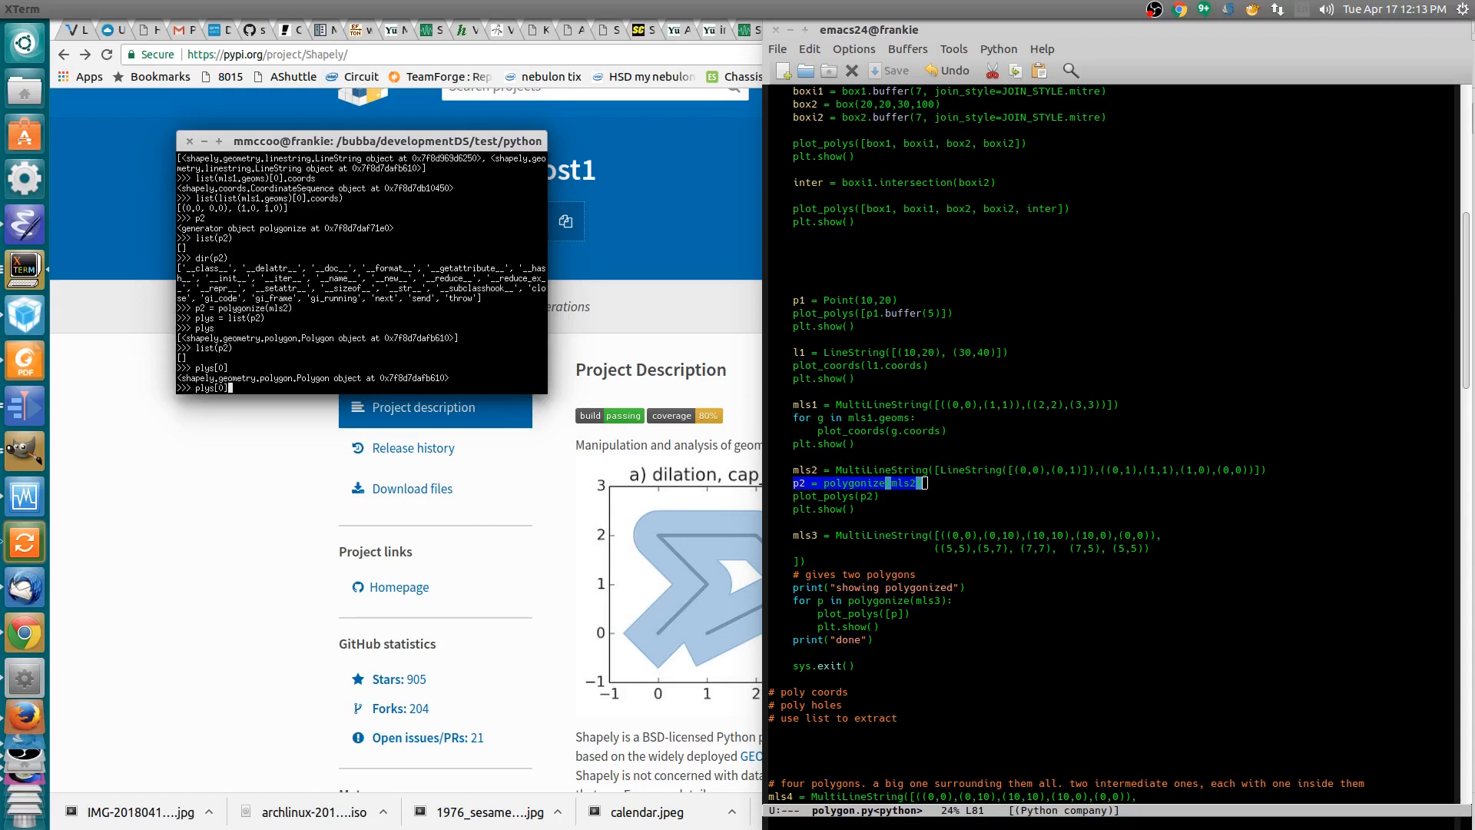
text(poly = )
key(Return)
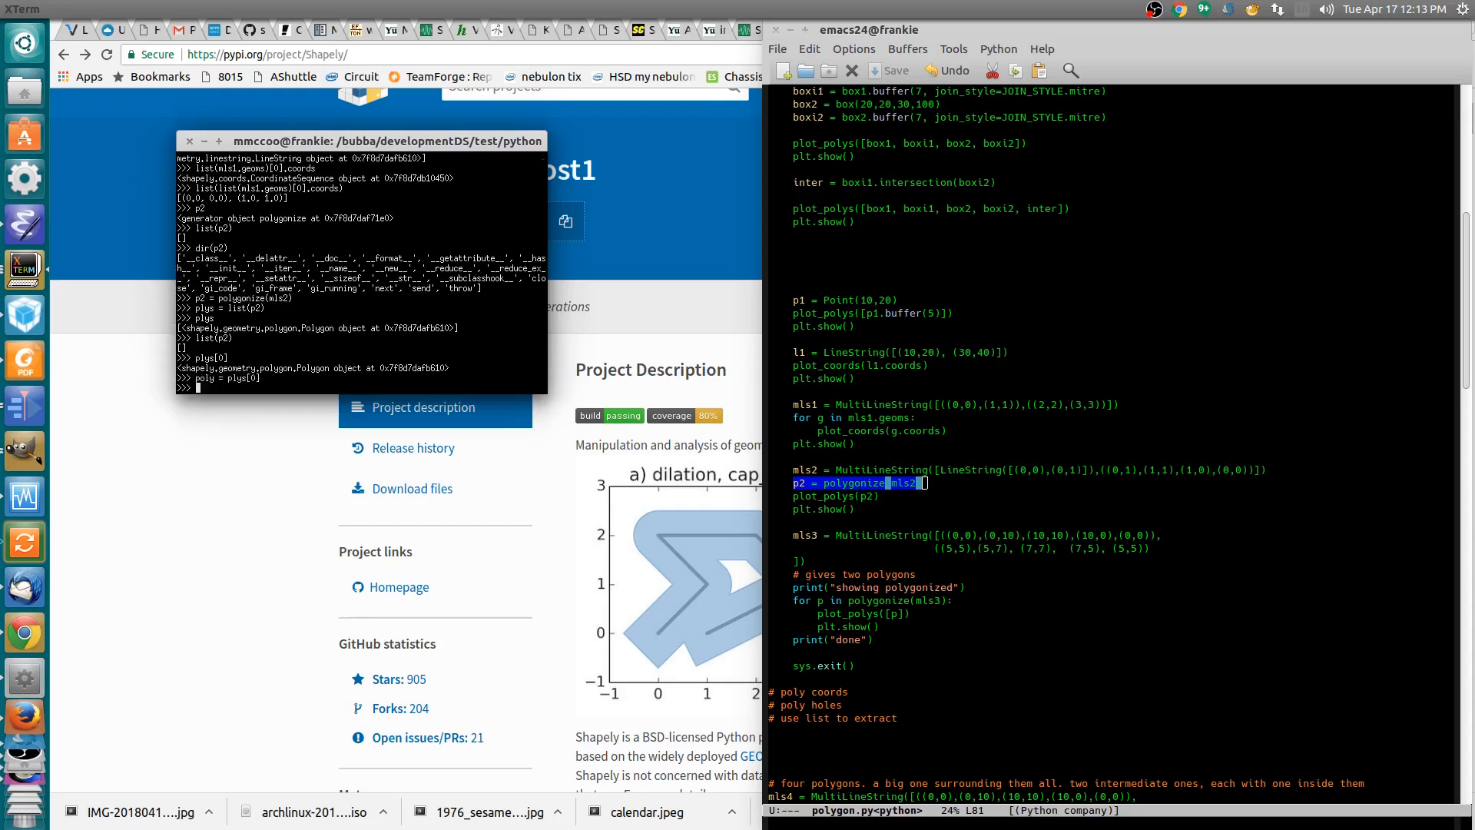
text(poly.exterior.coor)
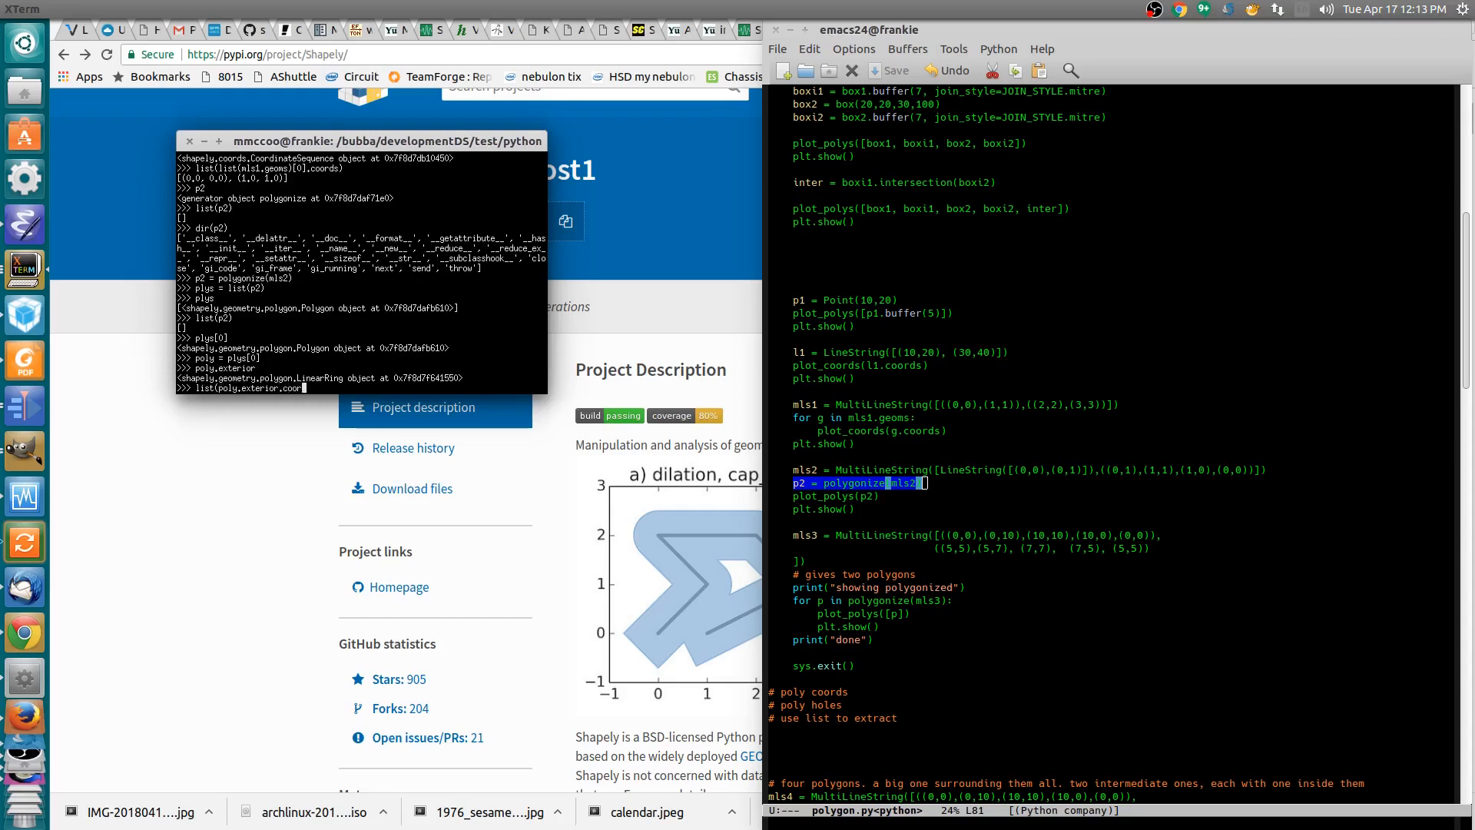
key(Return)
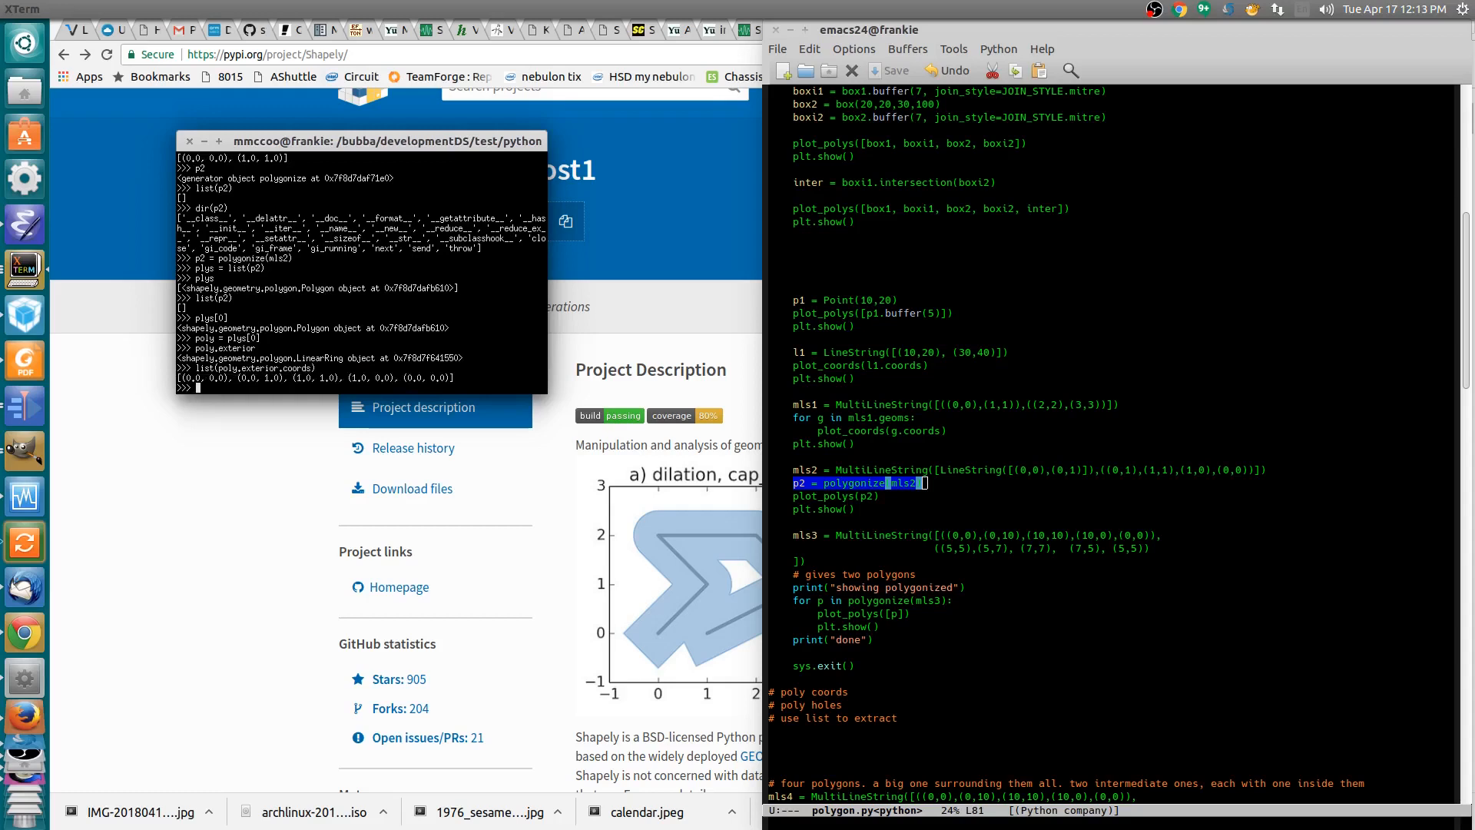
text(poly.)
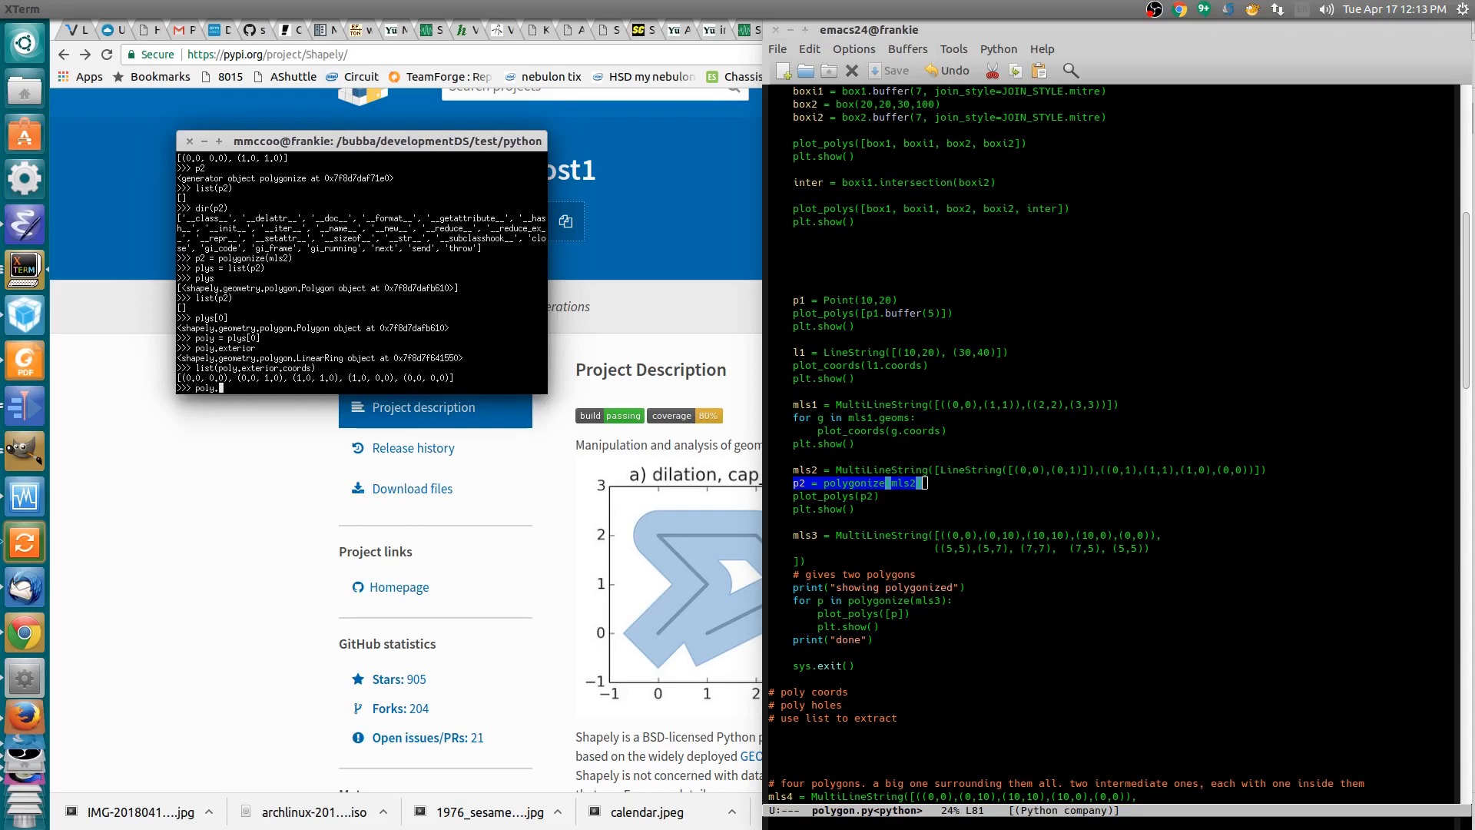
key(Return)
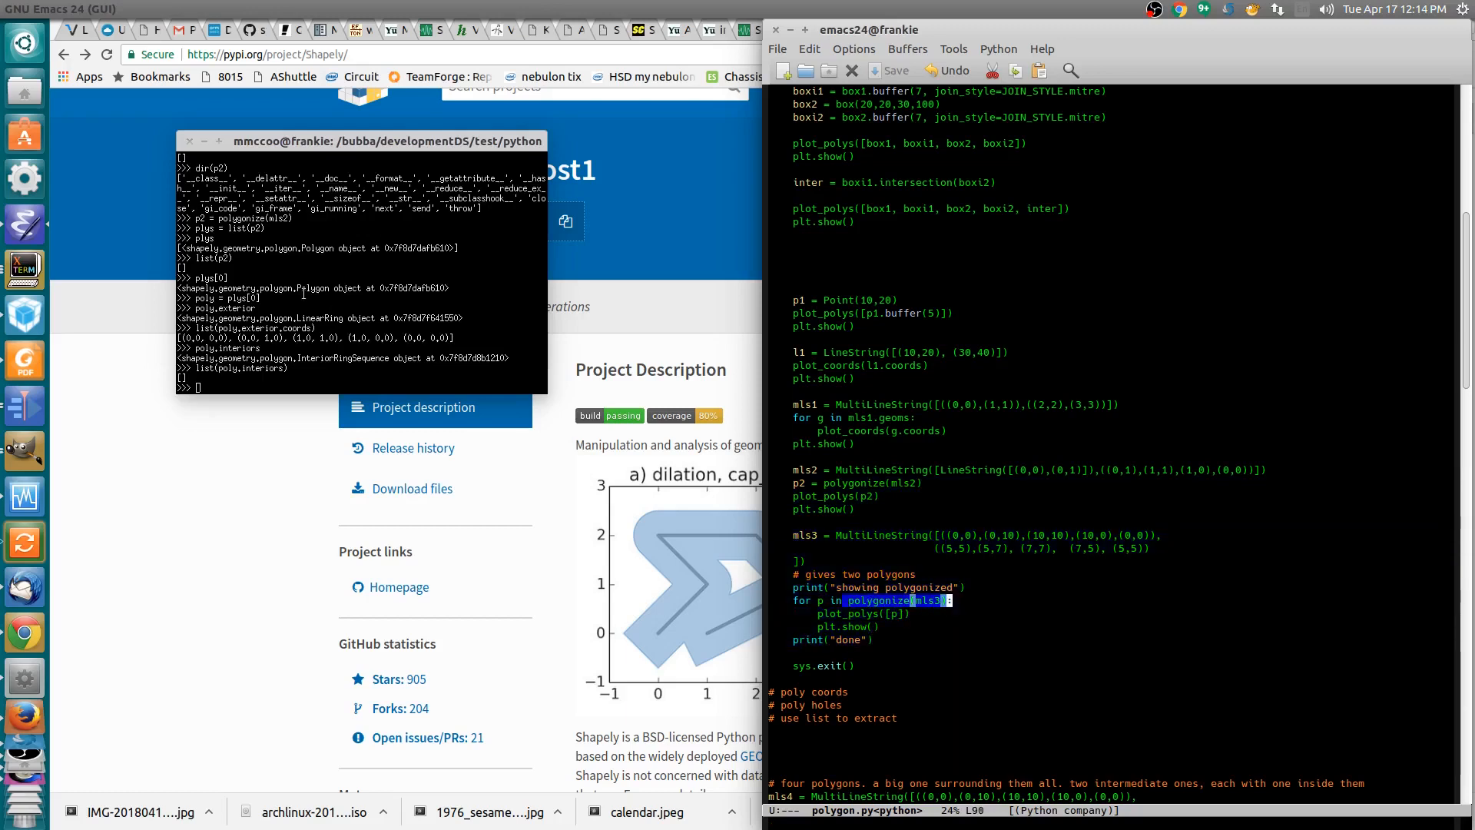
- Polygonize mls3 and list the first polygon's inner ring coords [(5,5),(7,5),(7,7),(5,7),(5,5)]
text(plys = polygonize(mls3))
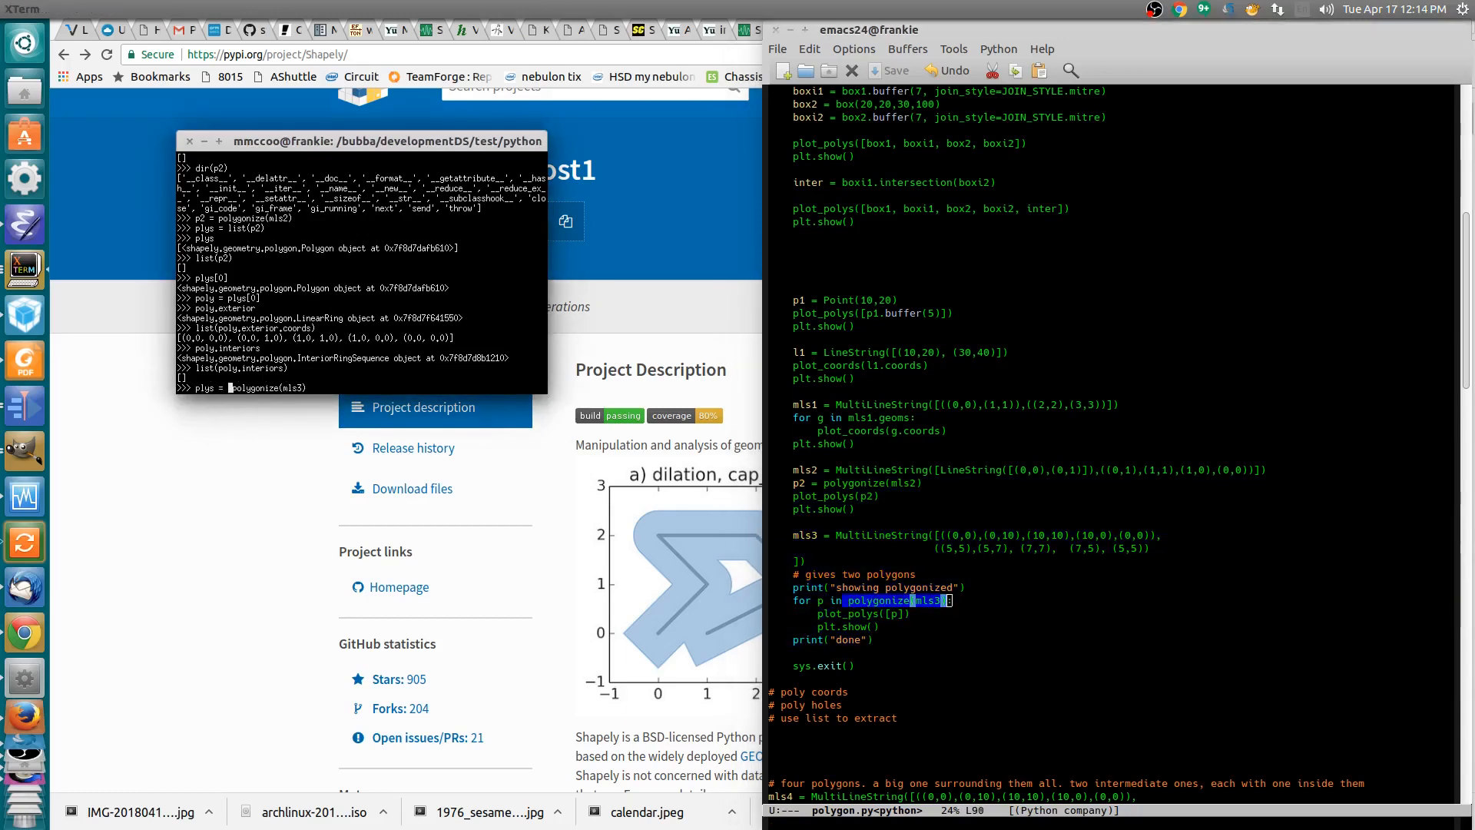
key(Return)
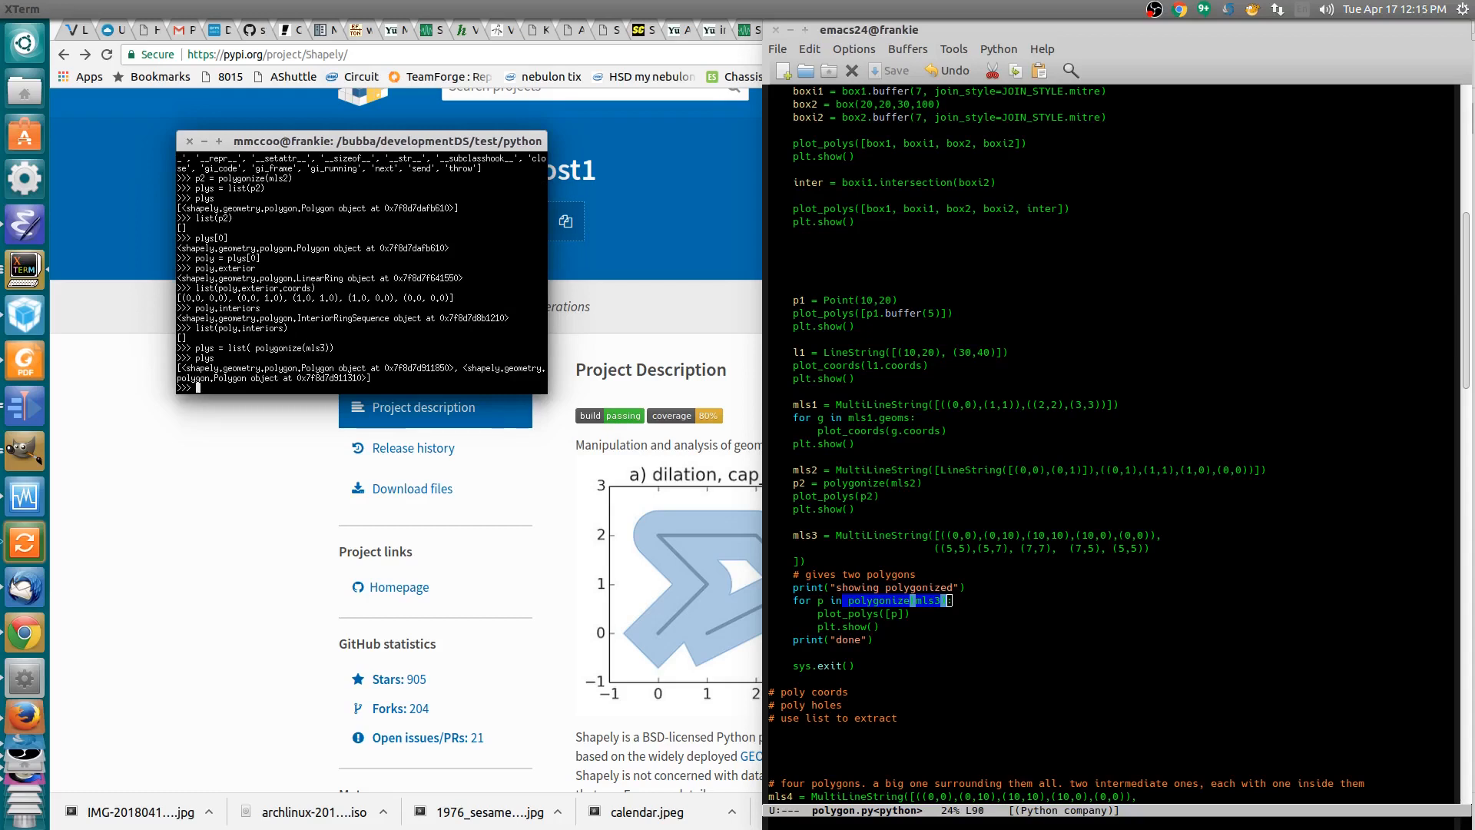
text(poly.interiors))
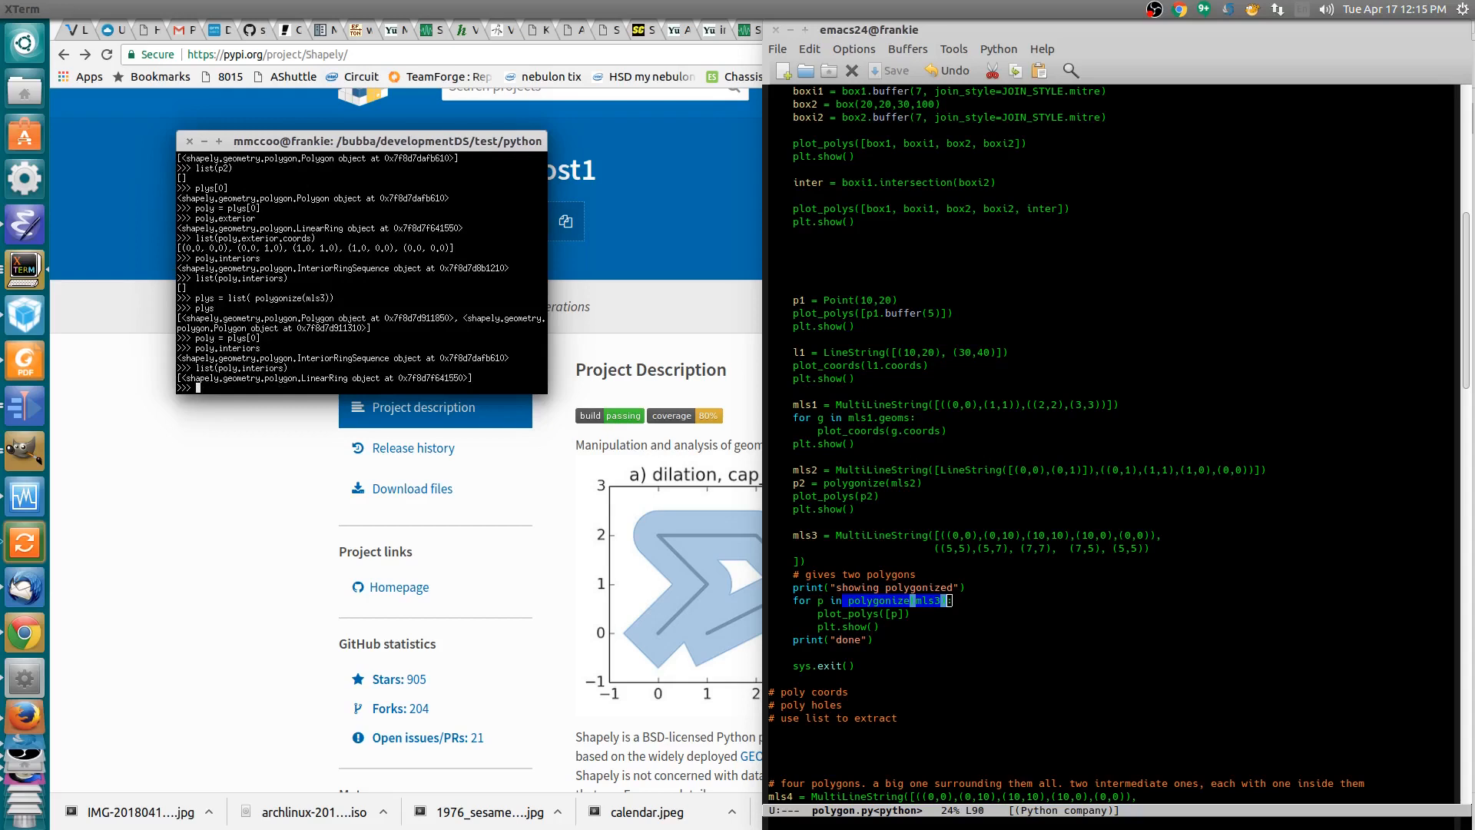
text(list(poly.interiors))
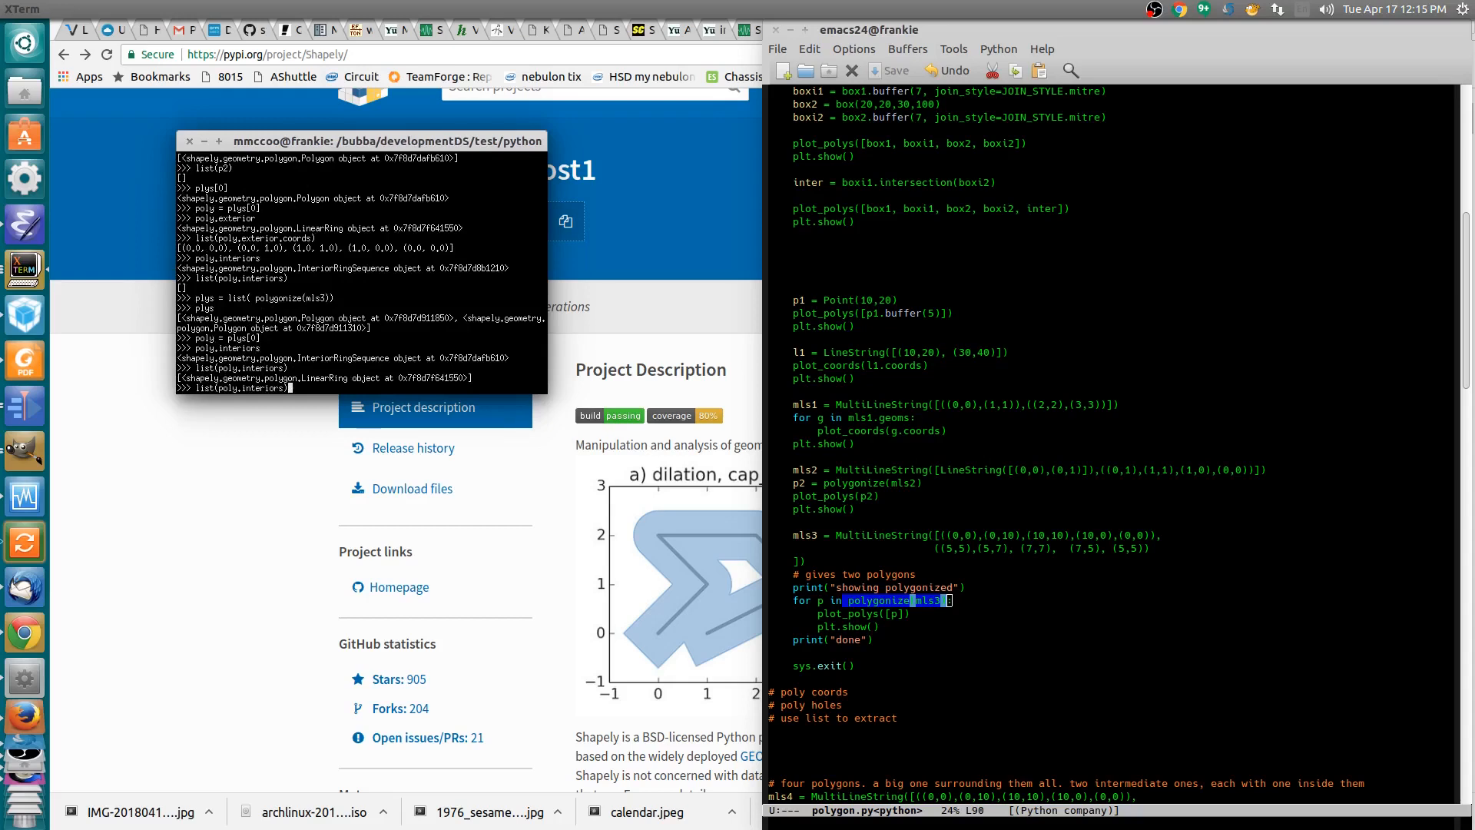
text(.coords)
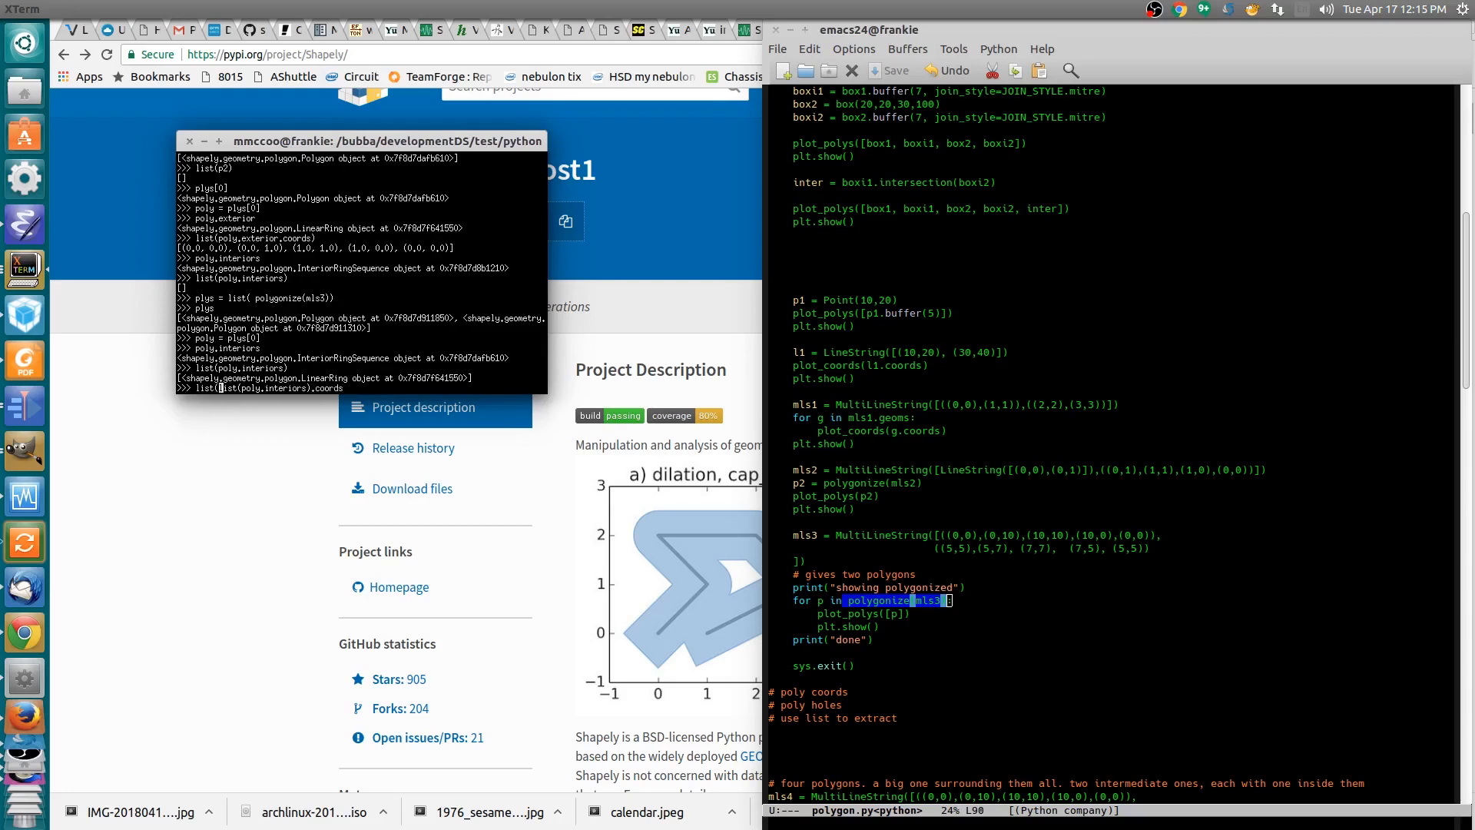
key(Return)
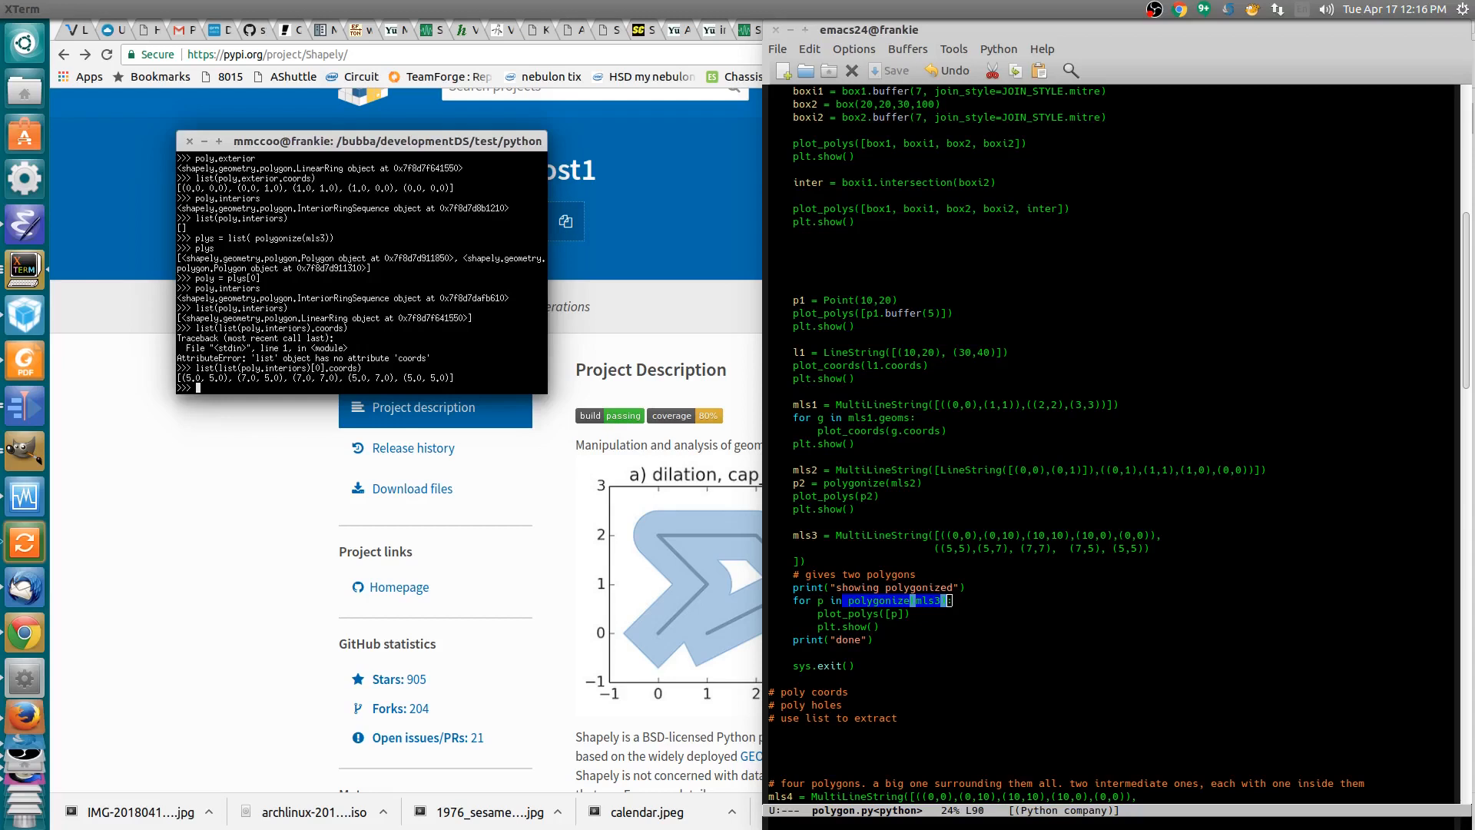
mouse_move(332, 295)
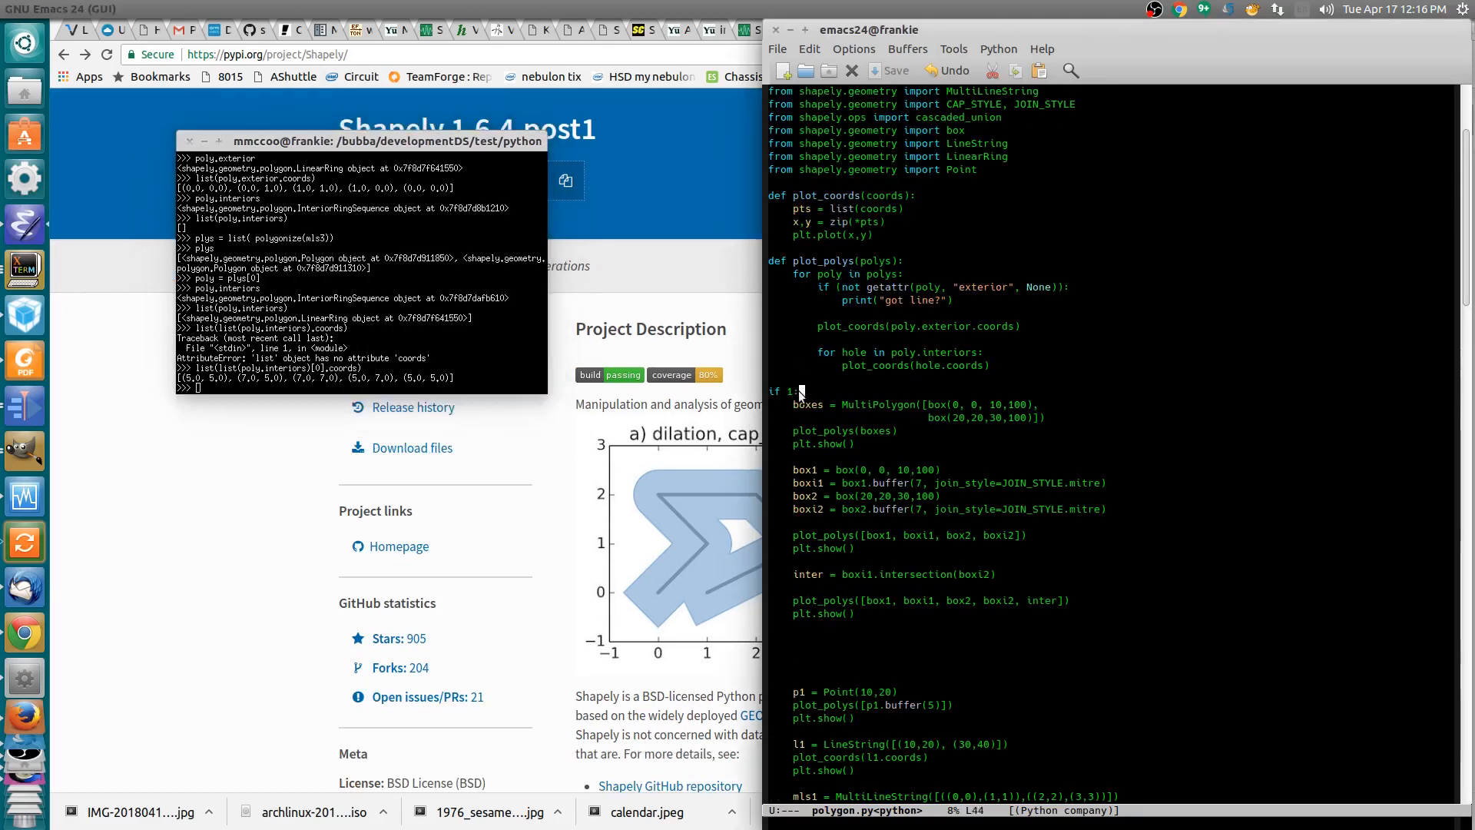
- Change 'if 1:' to 'if 0:' above the boxes block and scroll down
text(0)
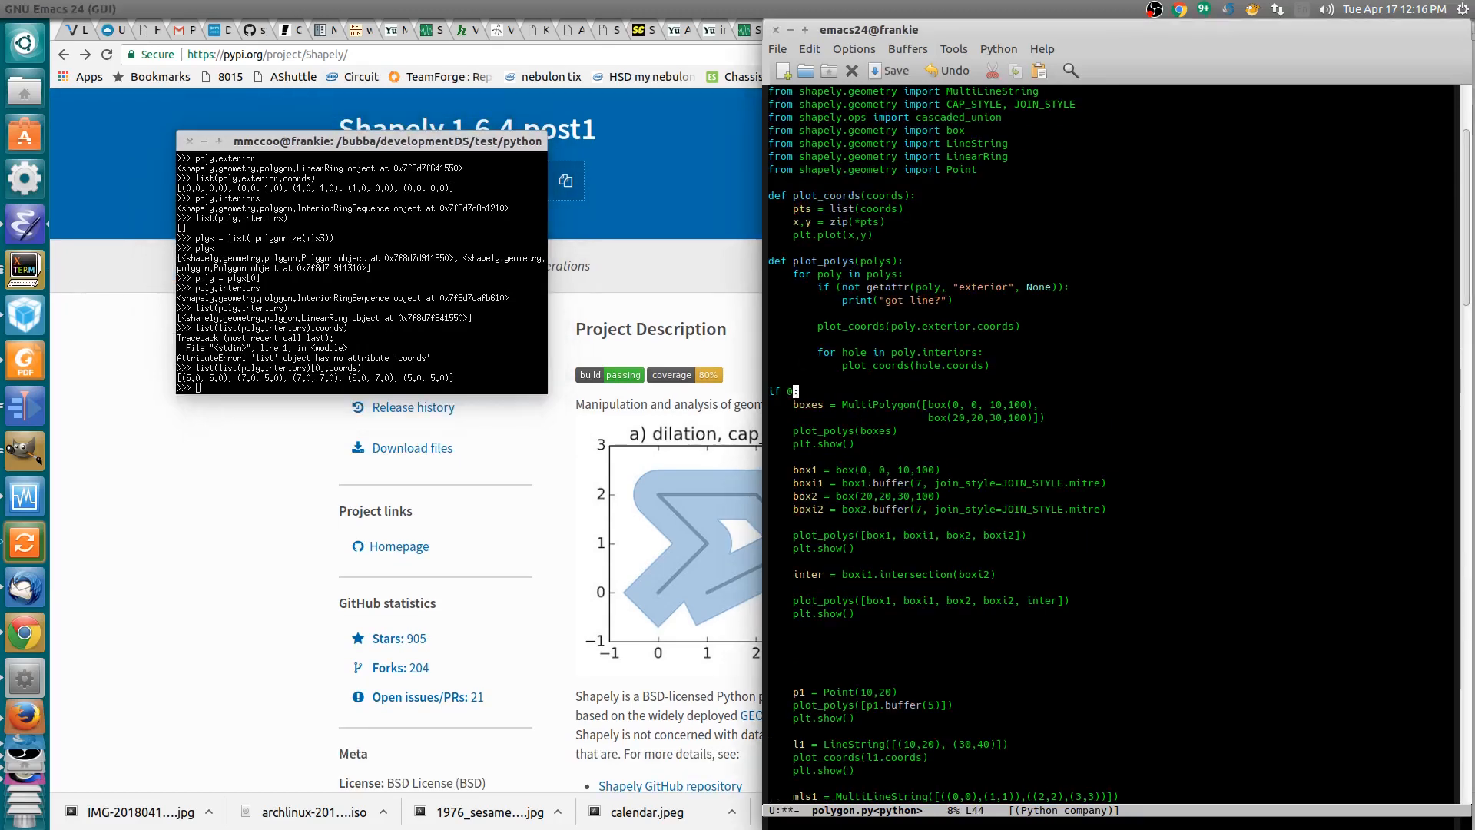
scroll(down, 3)
text(python -i polygon.py)
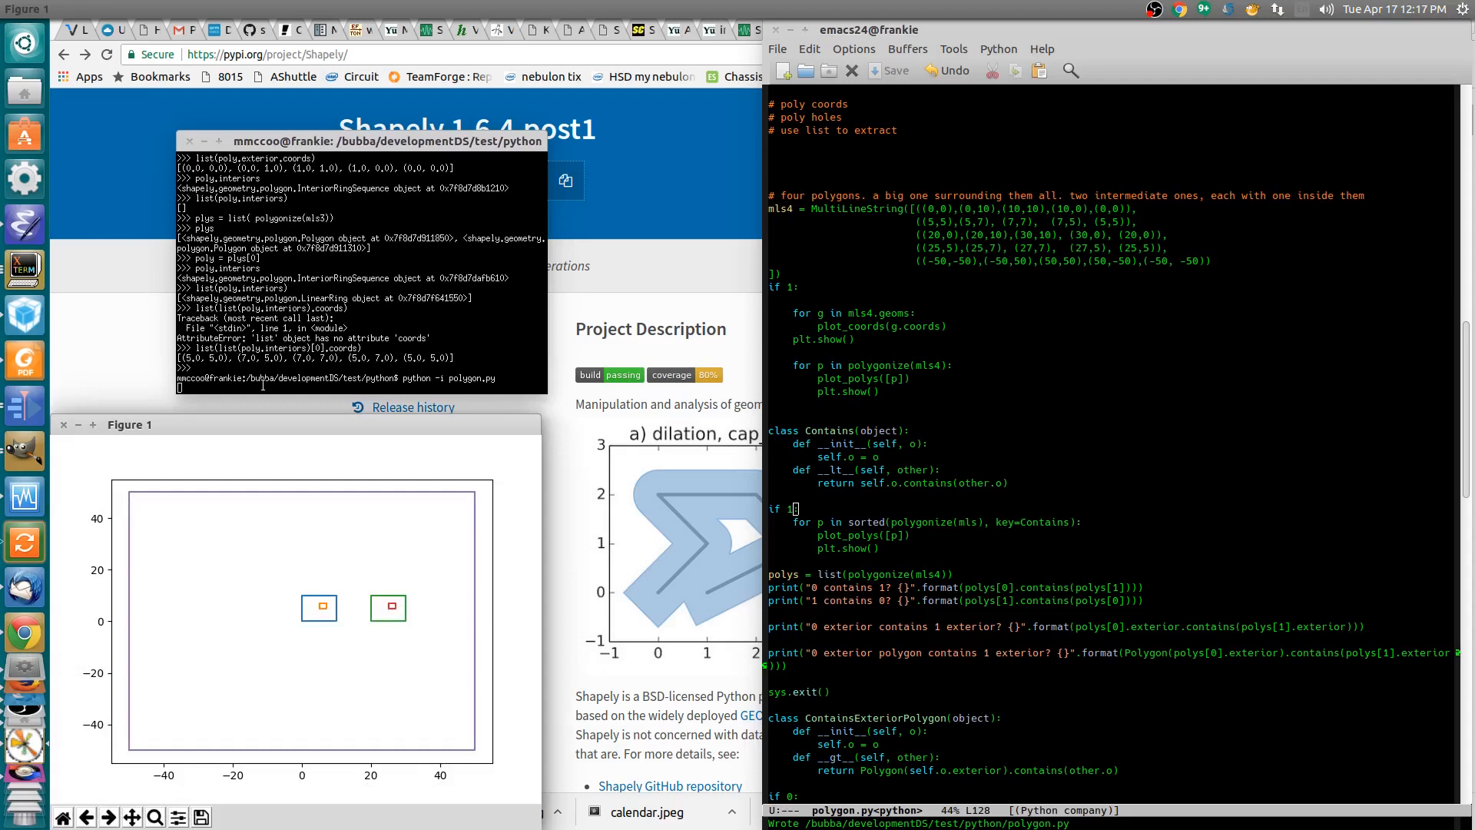
mouse_move(134, 511)
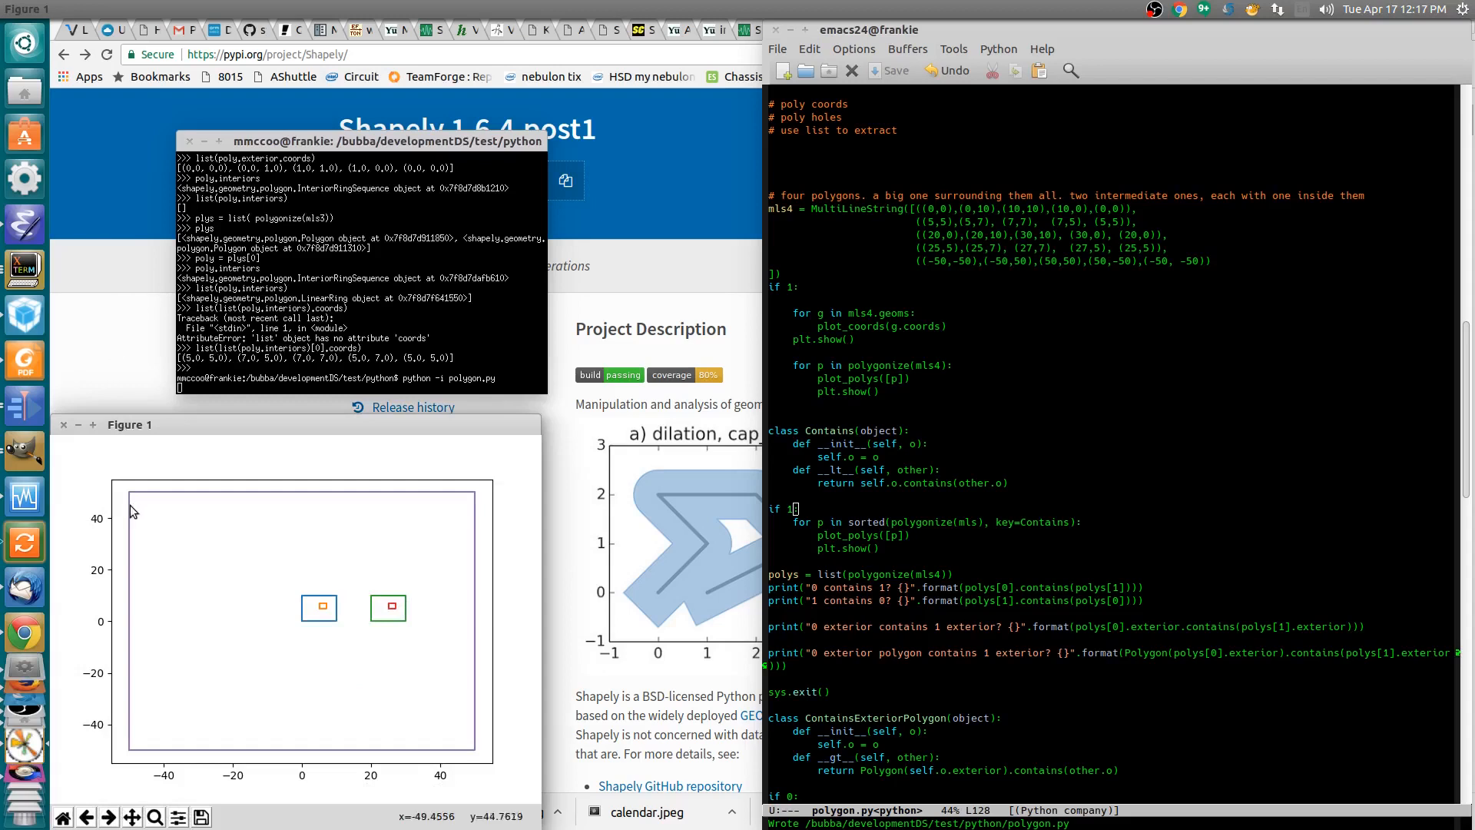
mouse_move(390, 496)
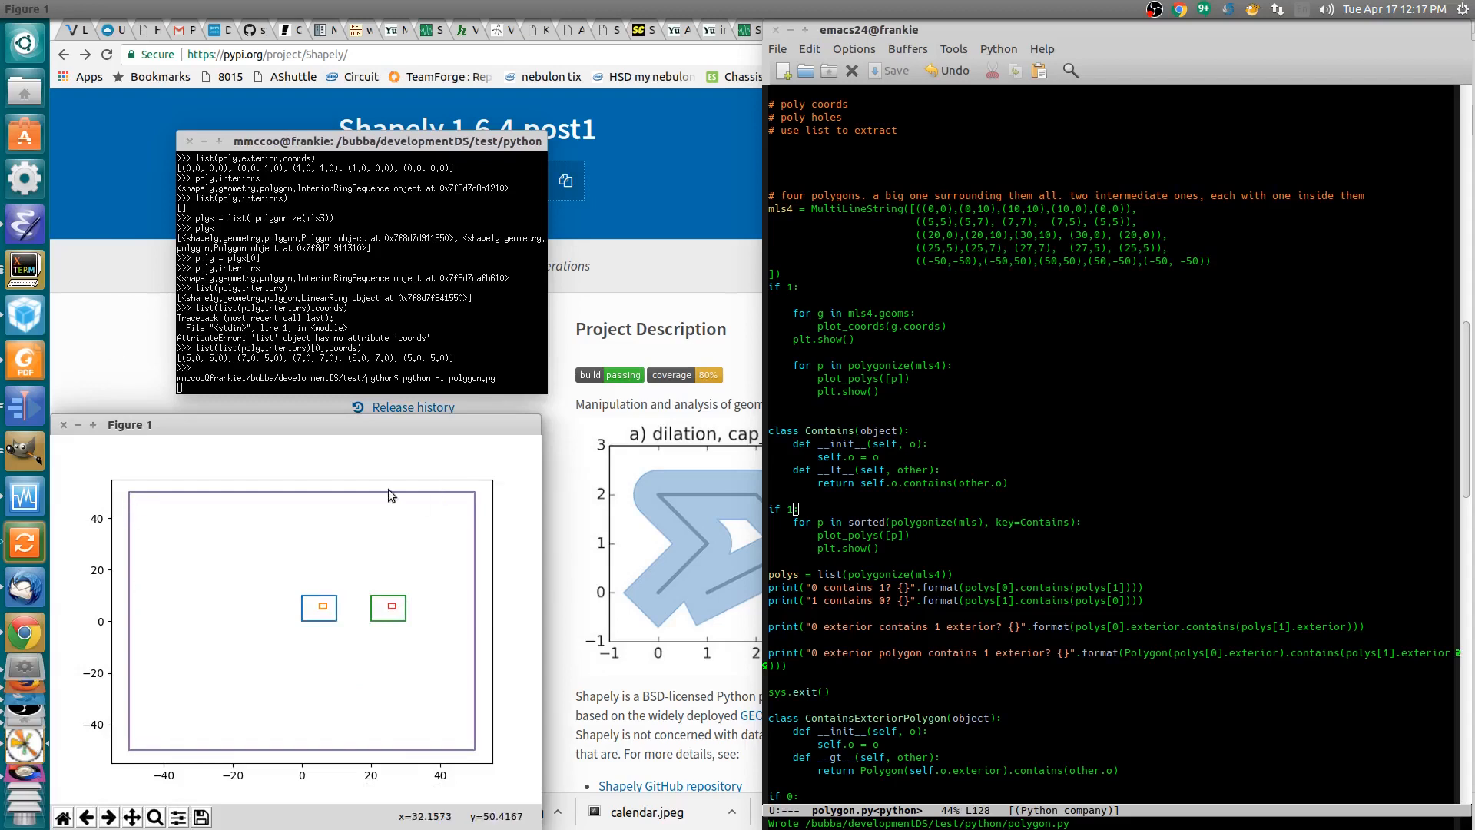
mouse_move(337, 627)
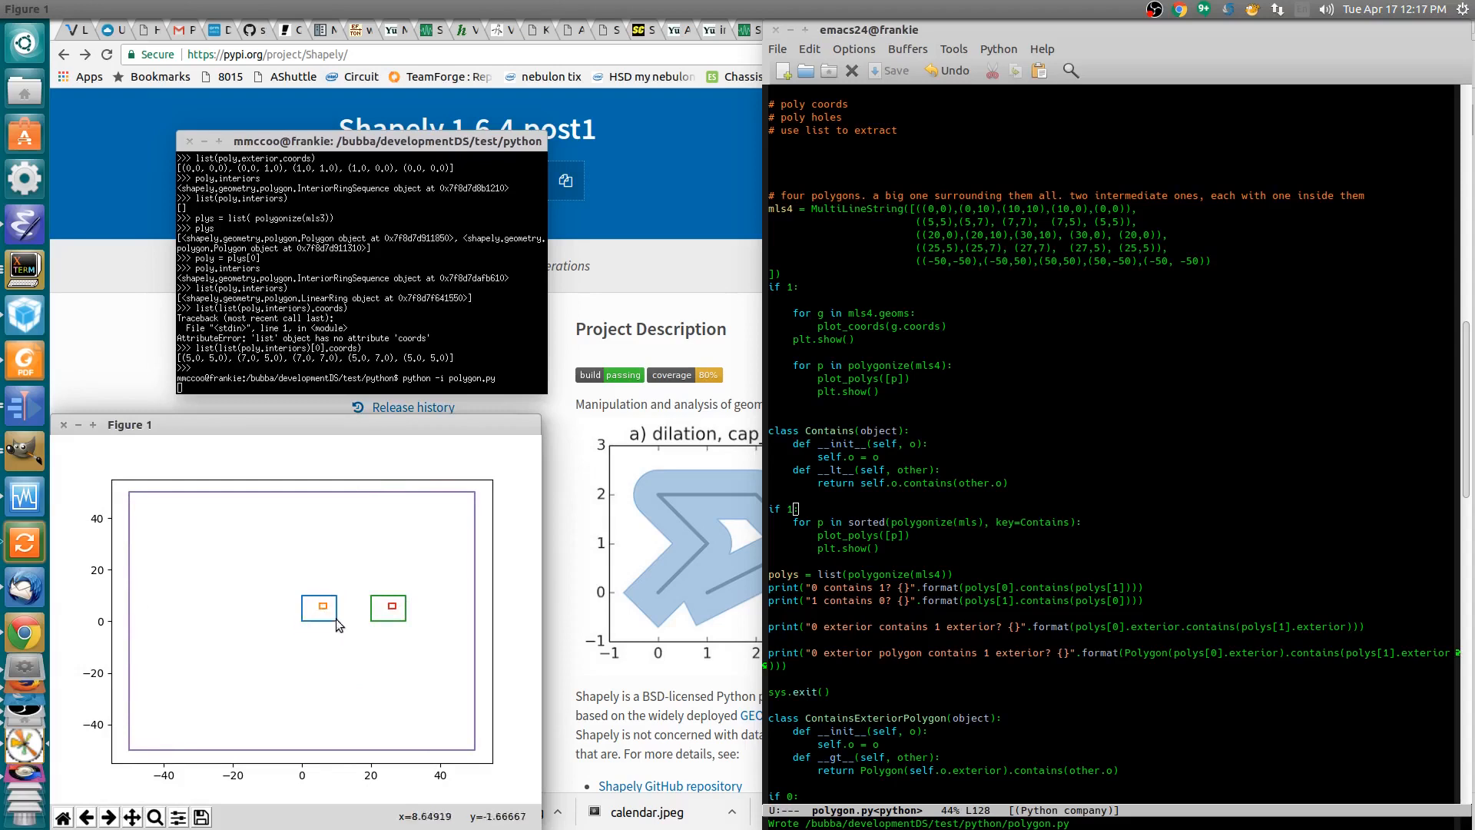
mouse_move(374, 600)
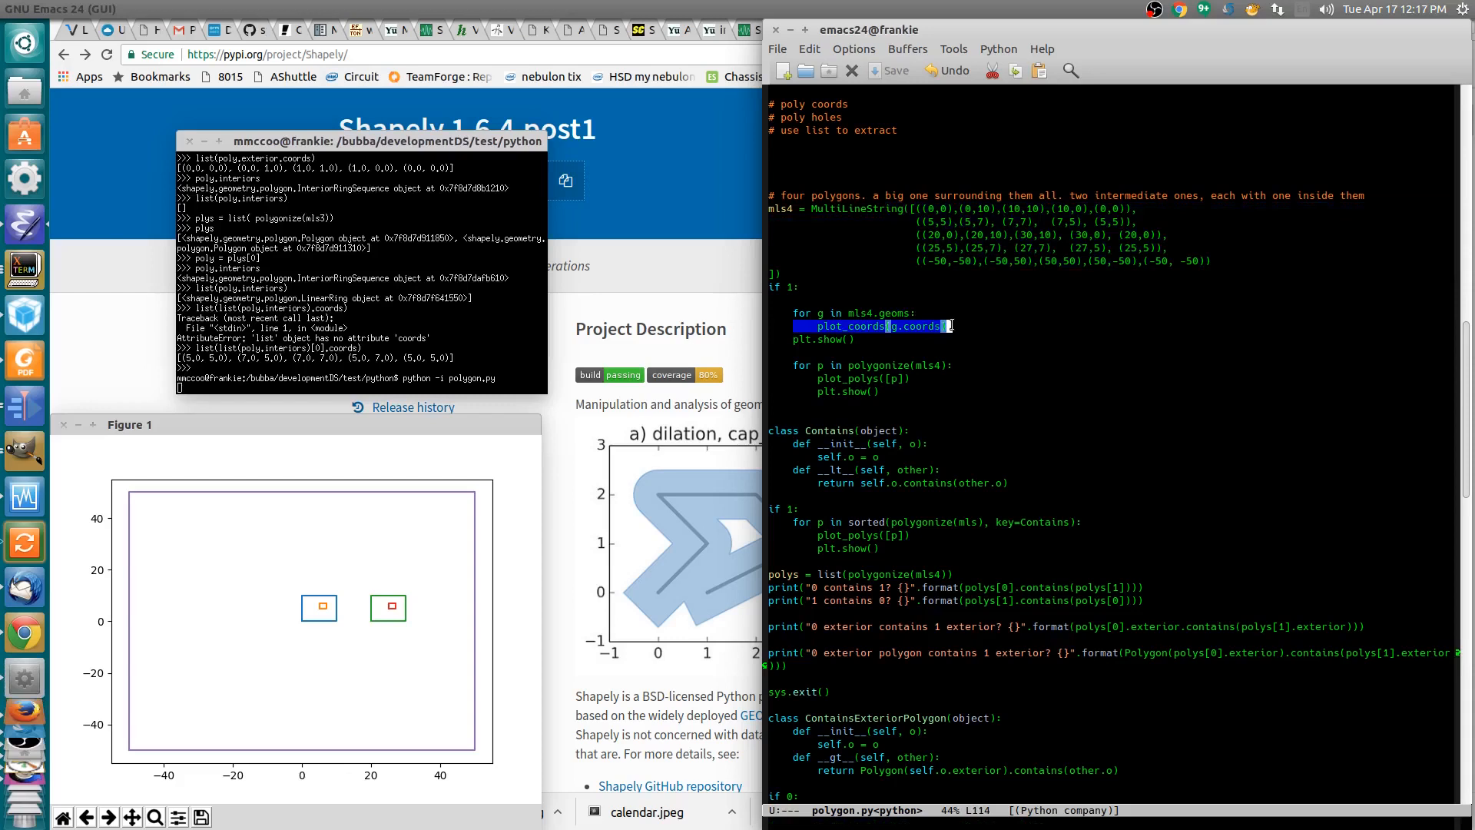
mouse_move(269, 547)
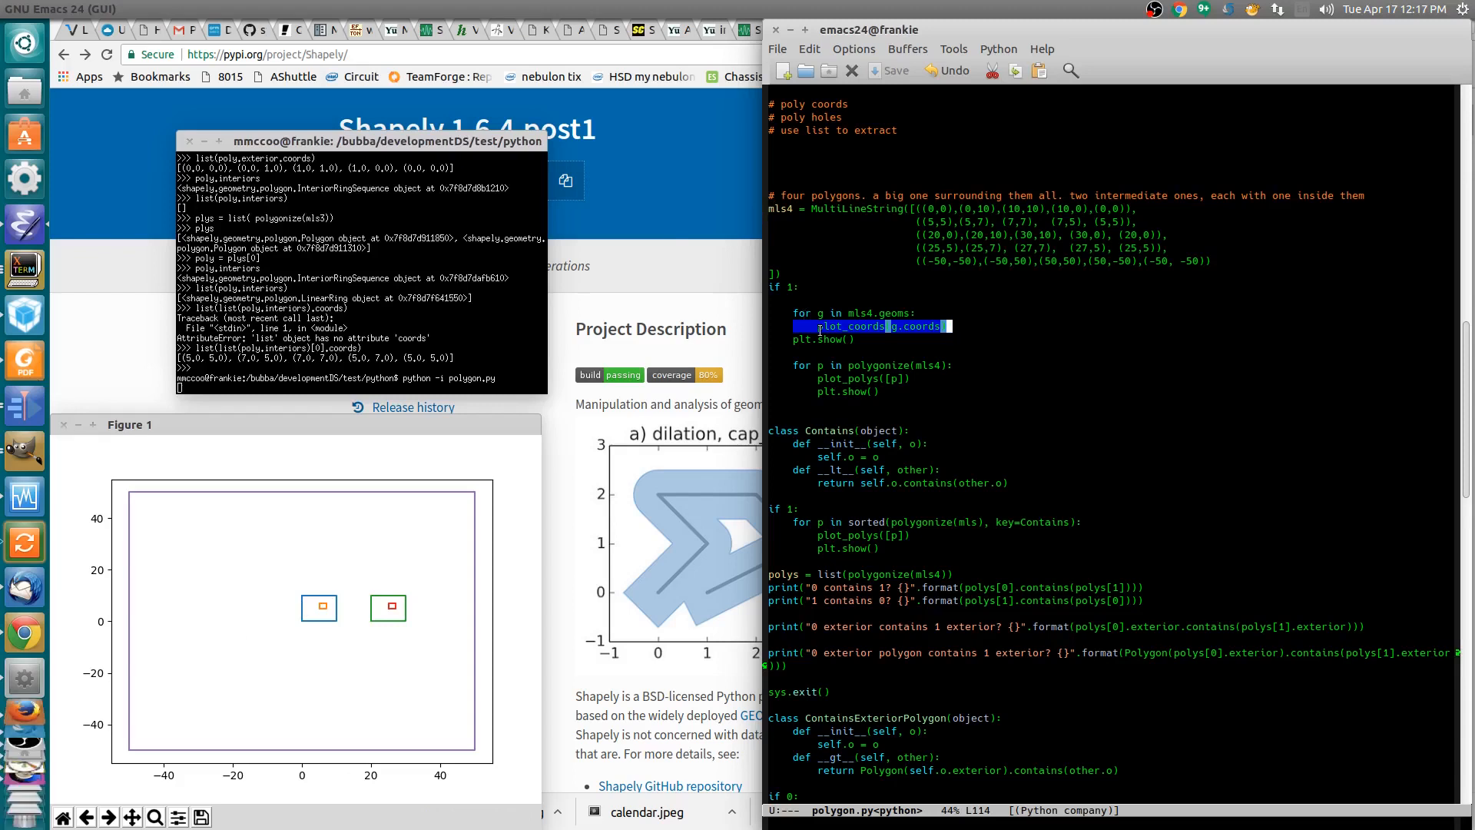
mouse_move(129, 759)
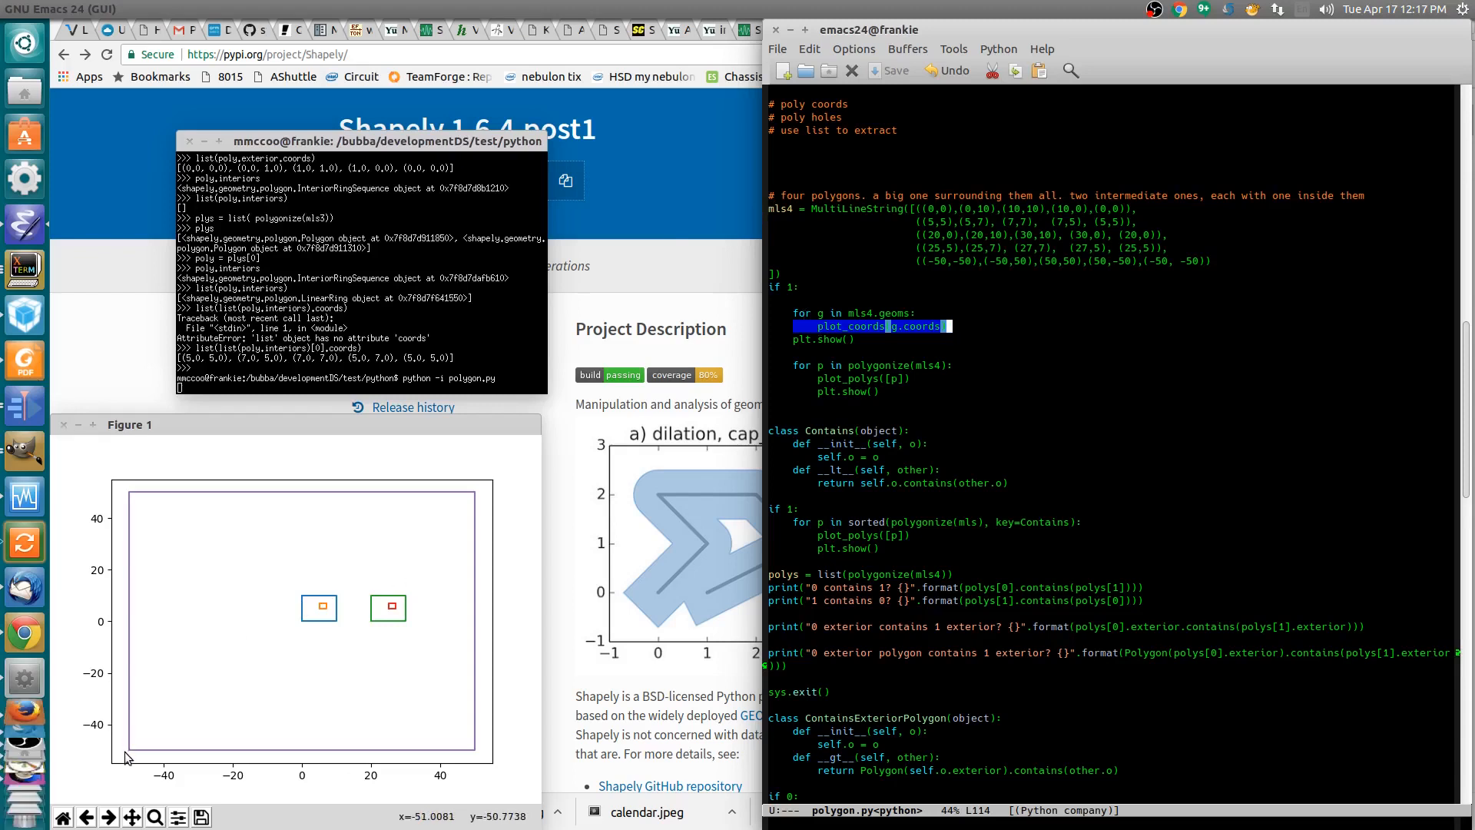
mouse_move(480, 488)
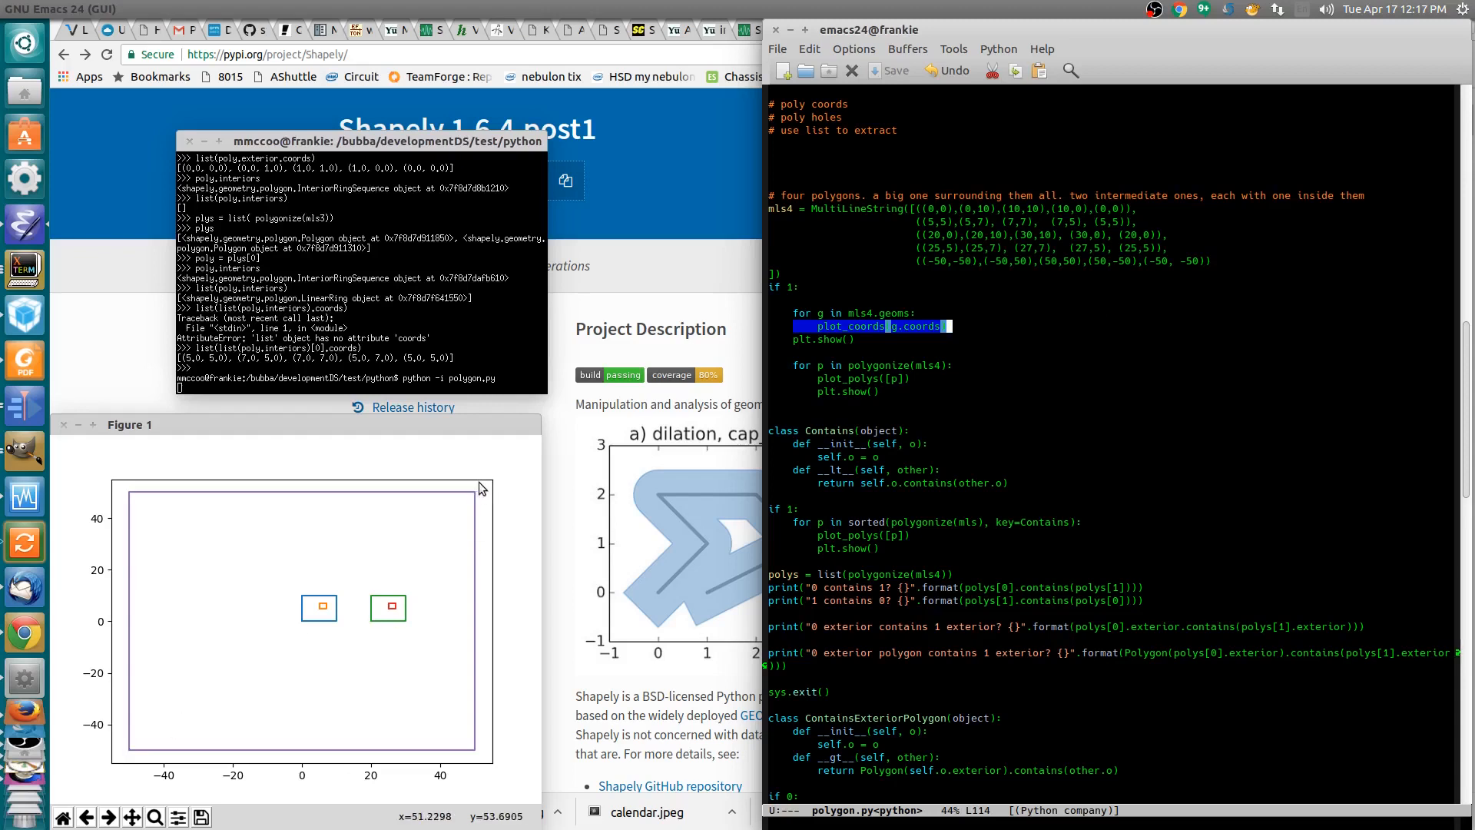
mouse_move(338, 603)
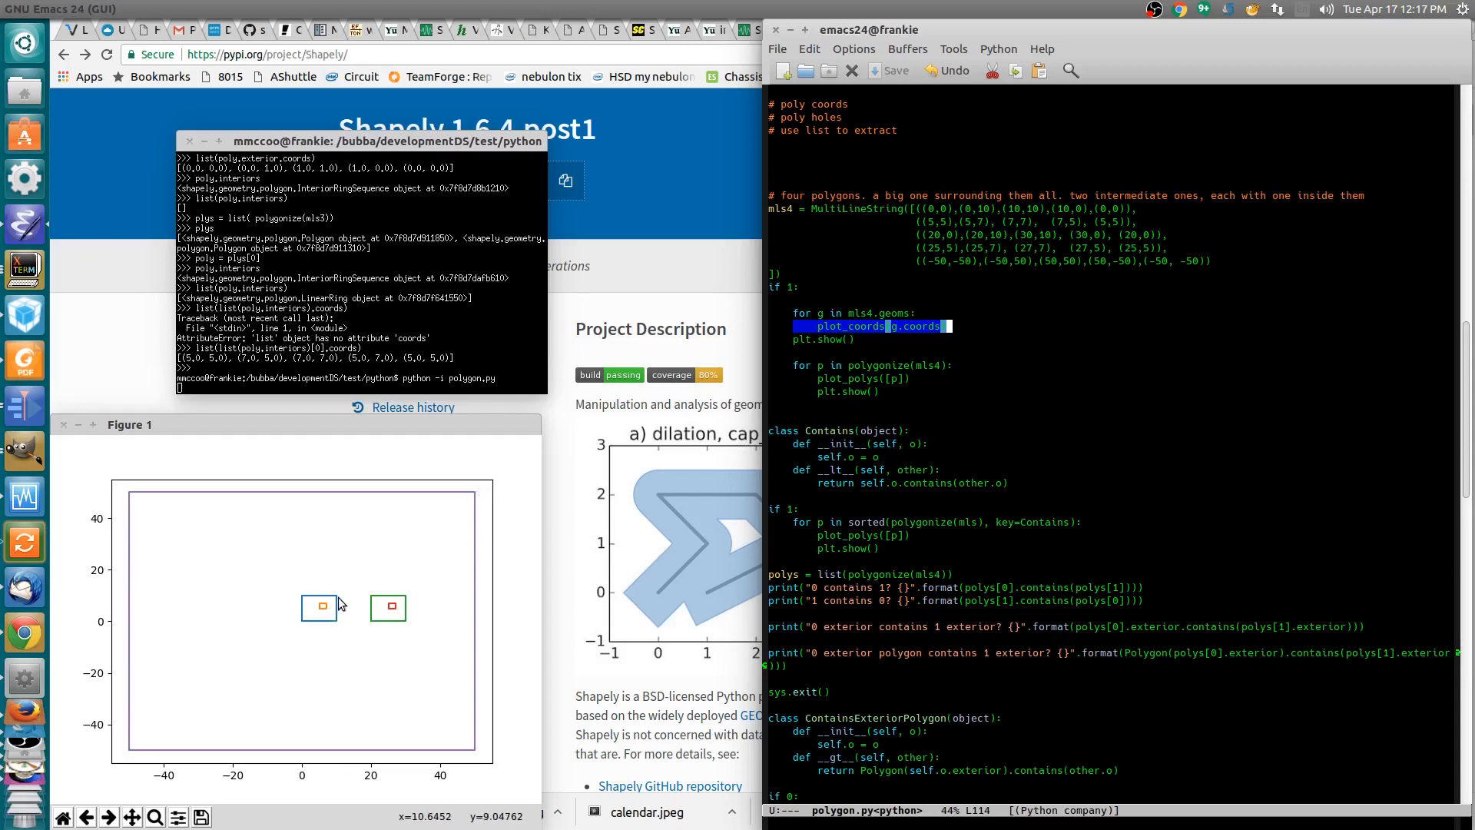
mouse_move(334, 612)
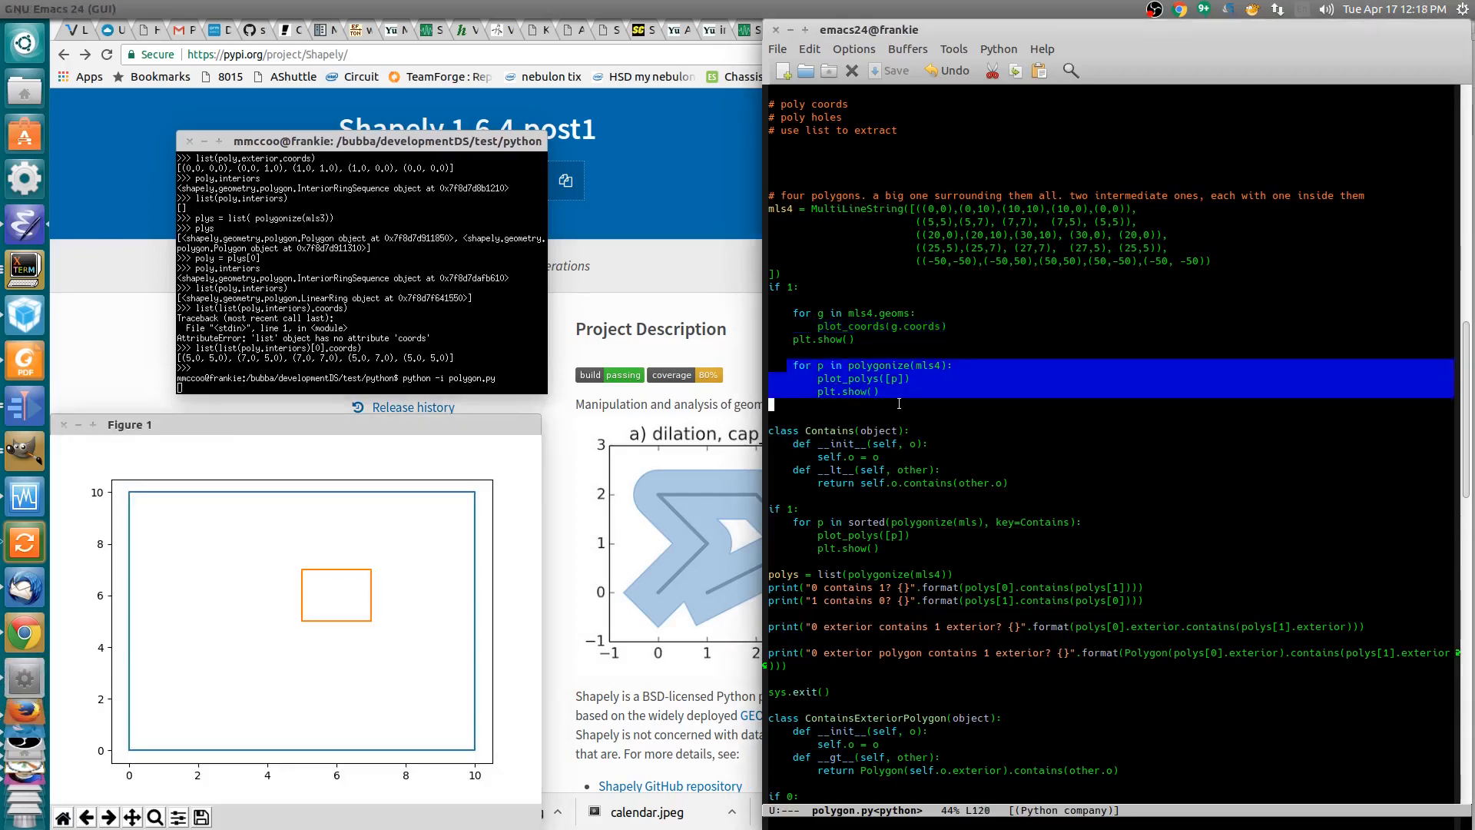
mouse_move(899, 408)
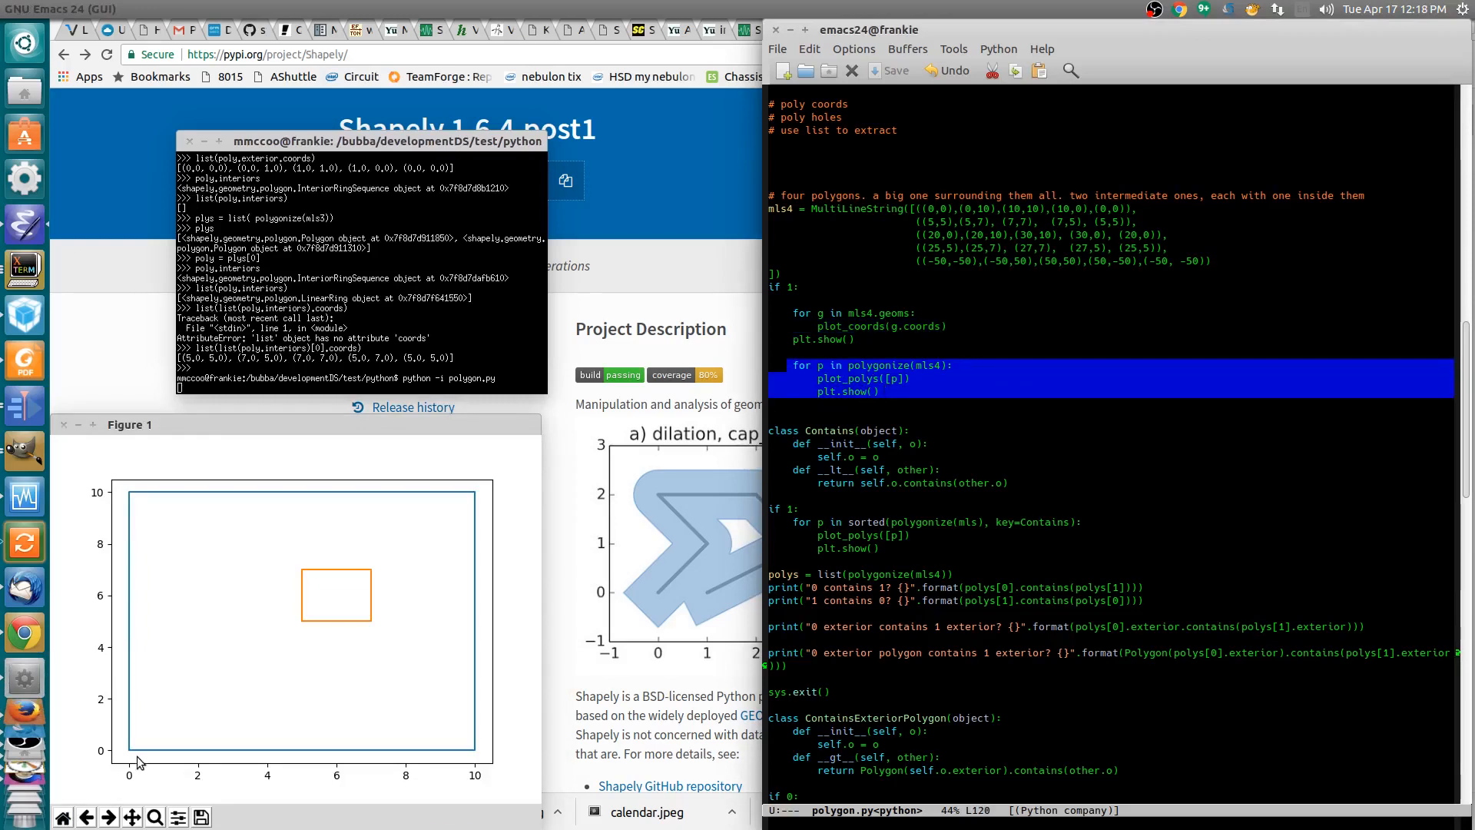
mouse_move(135, 754)
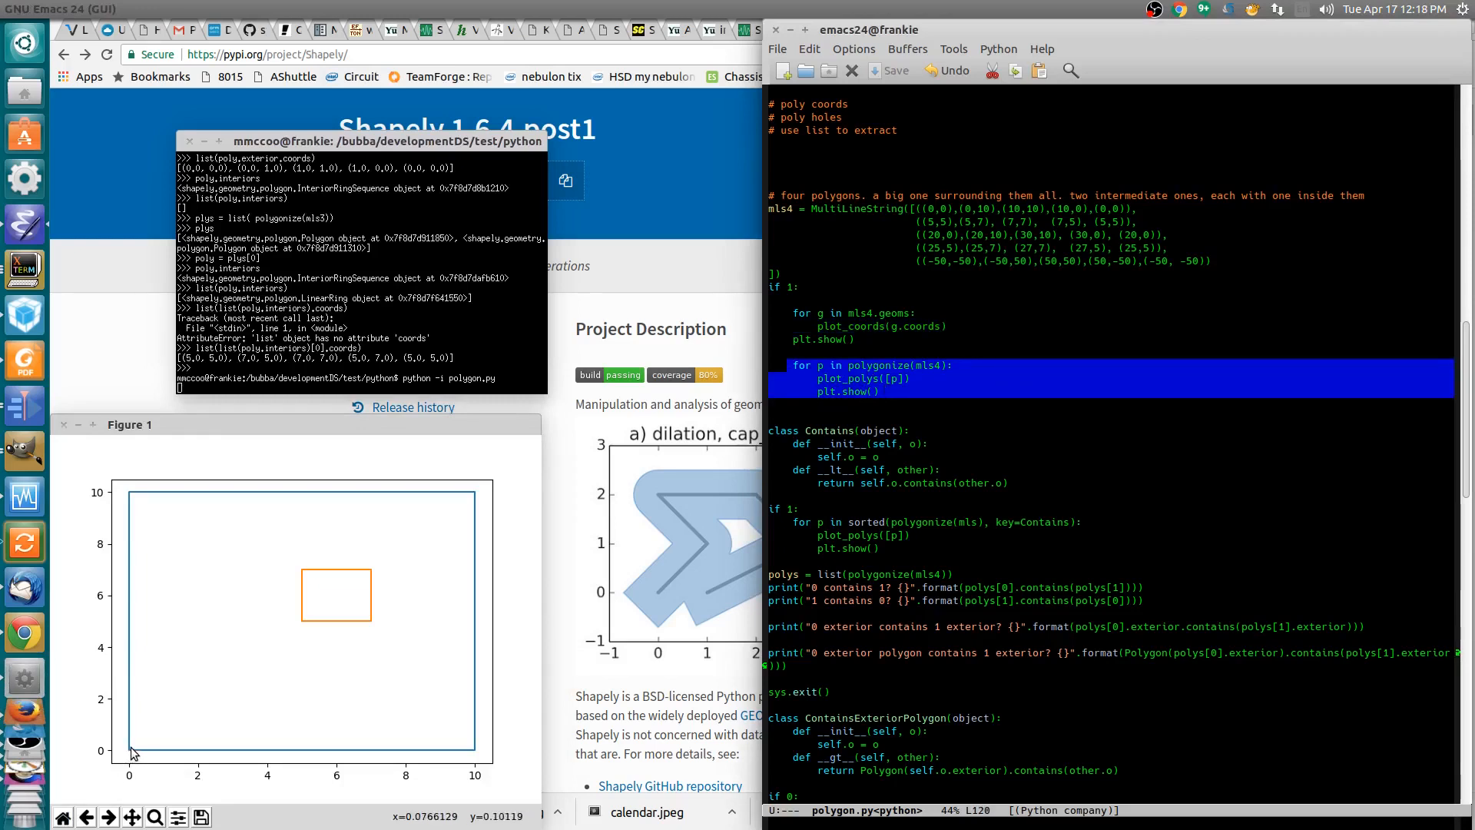
mouse_move(484, 498)
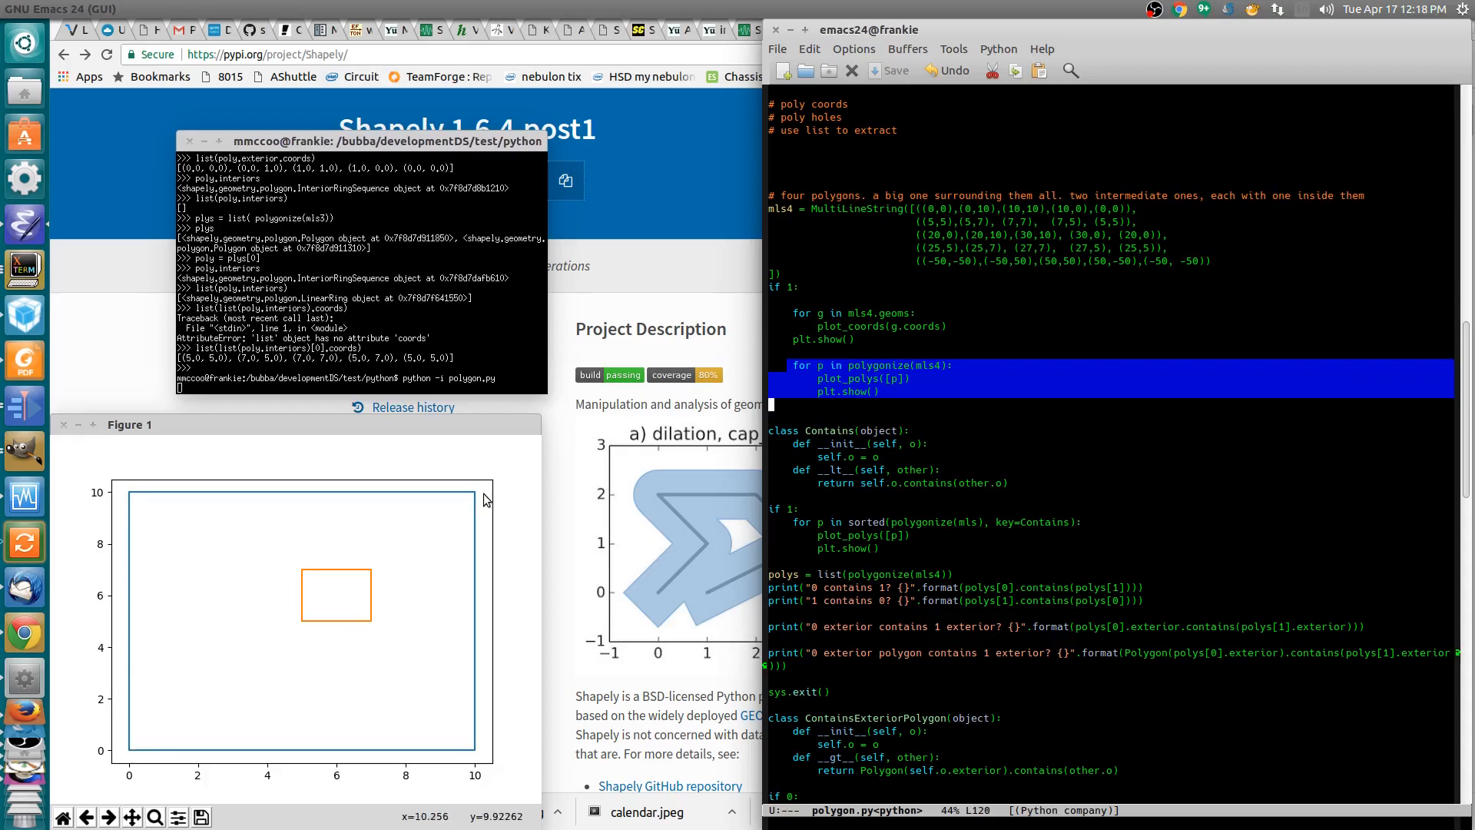
mouse_move(486, 499)
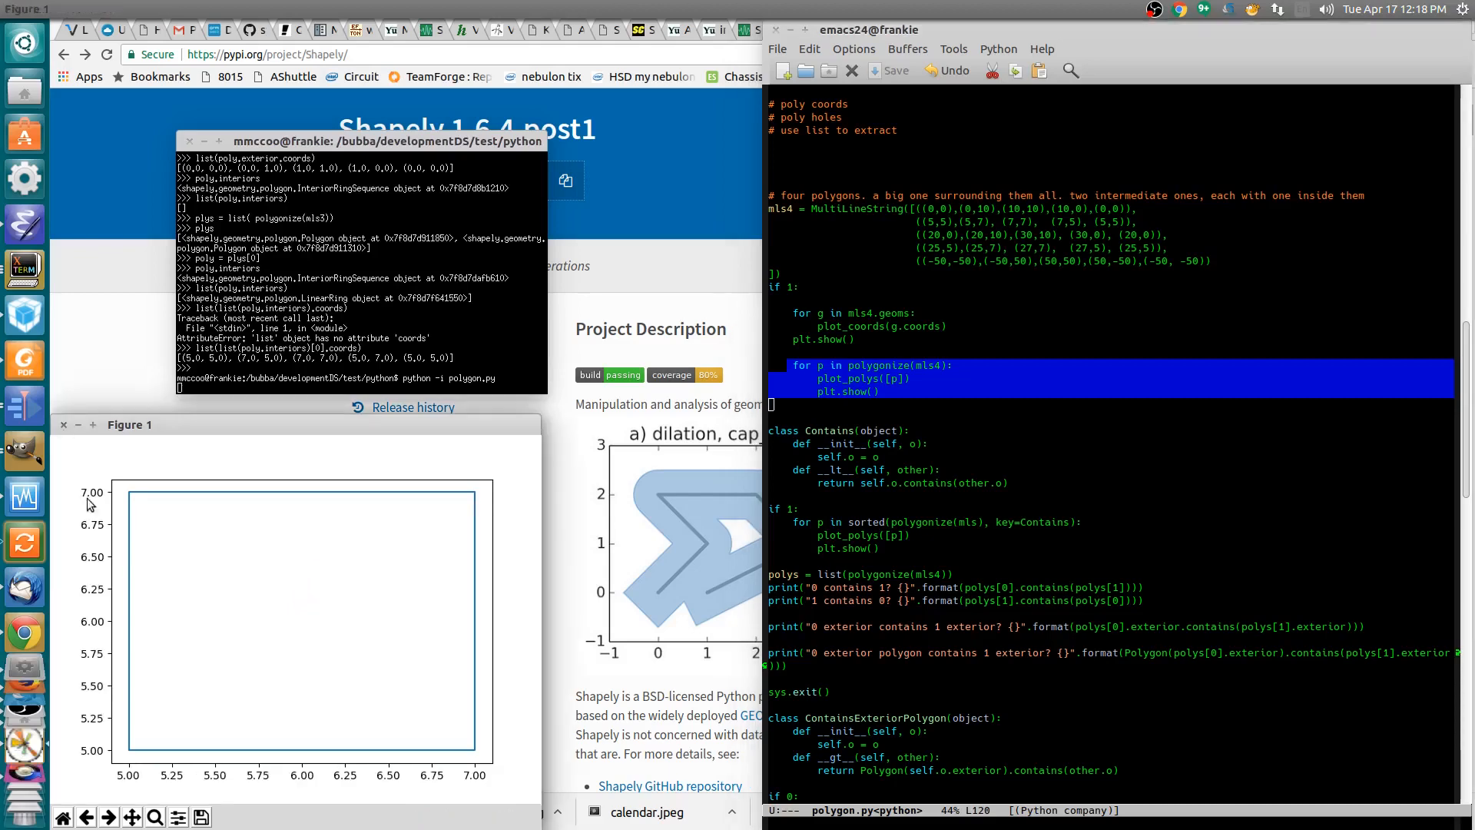
mouse_move(131, 754)
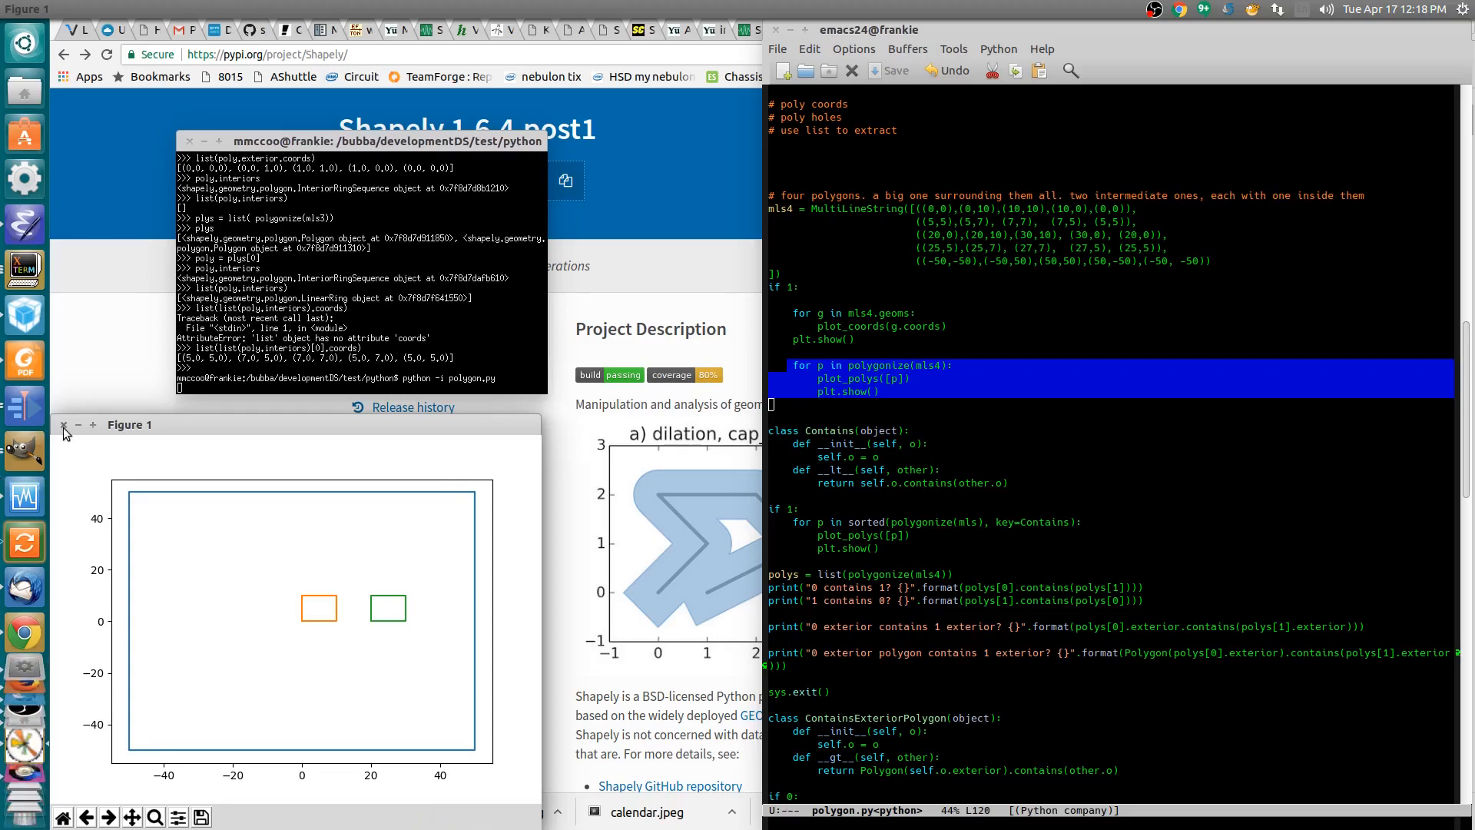
- Close the current polygon plot figure
click(64, 430)
text(print("now showing sorted"))
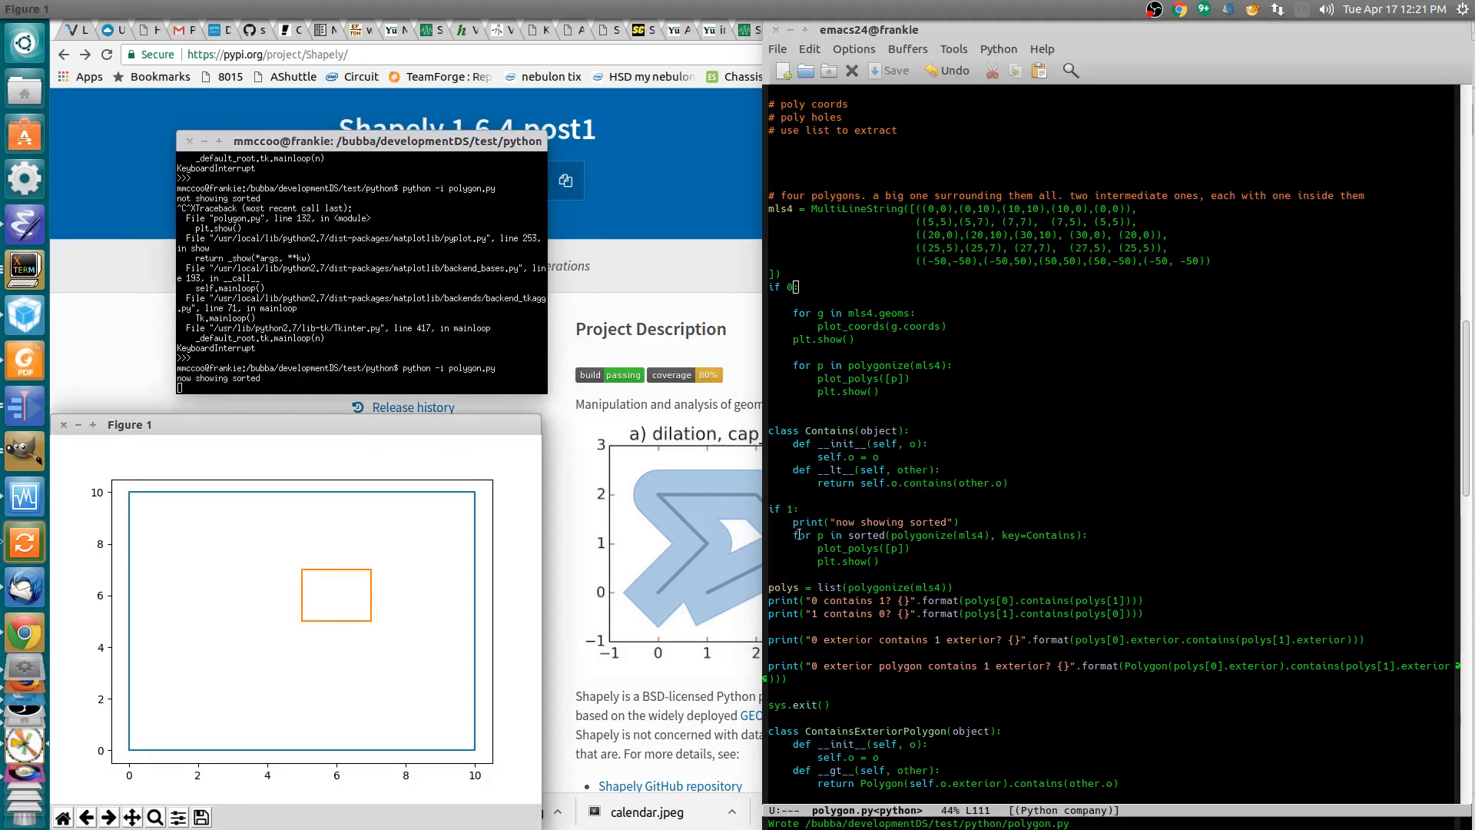
- Mark polygonize(mls4) in the sorted loop and scroll to the ContainsExteriorPolygon class
double_click(866, 535)
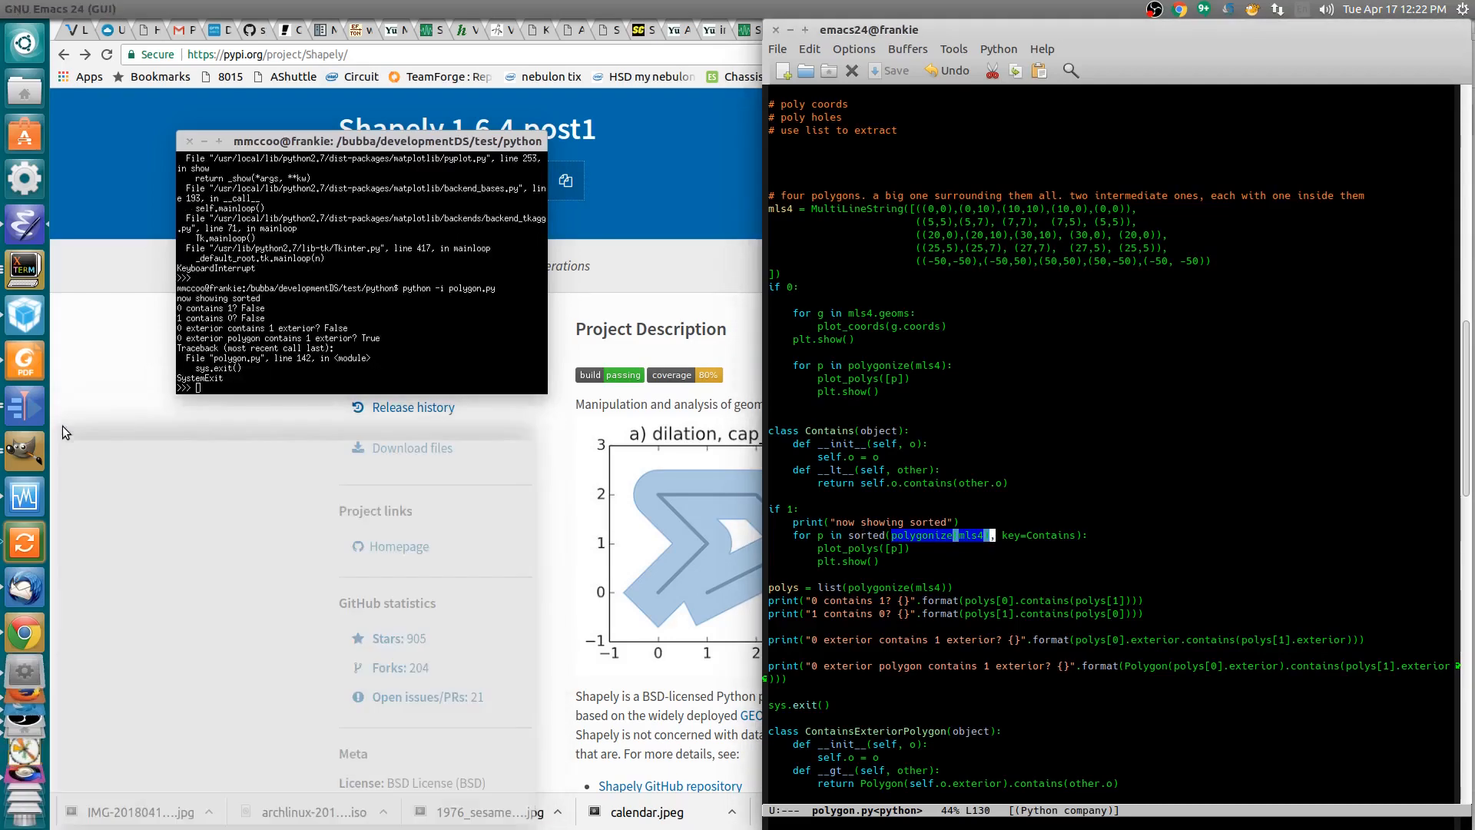
scroll(down, 3)
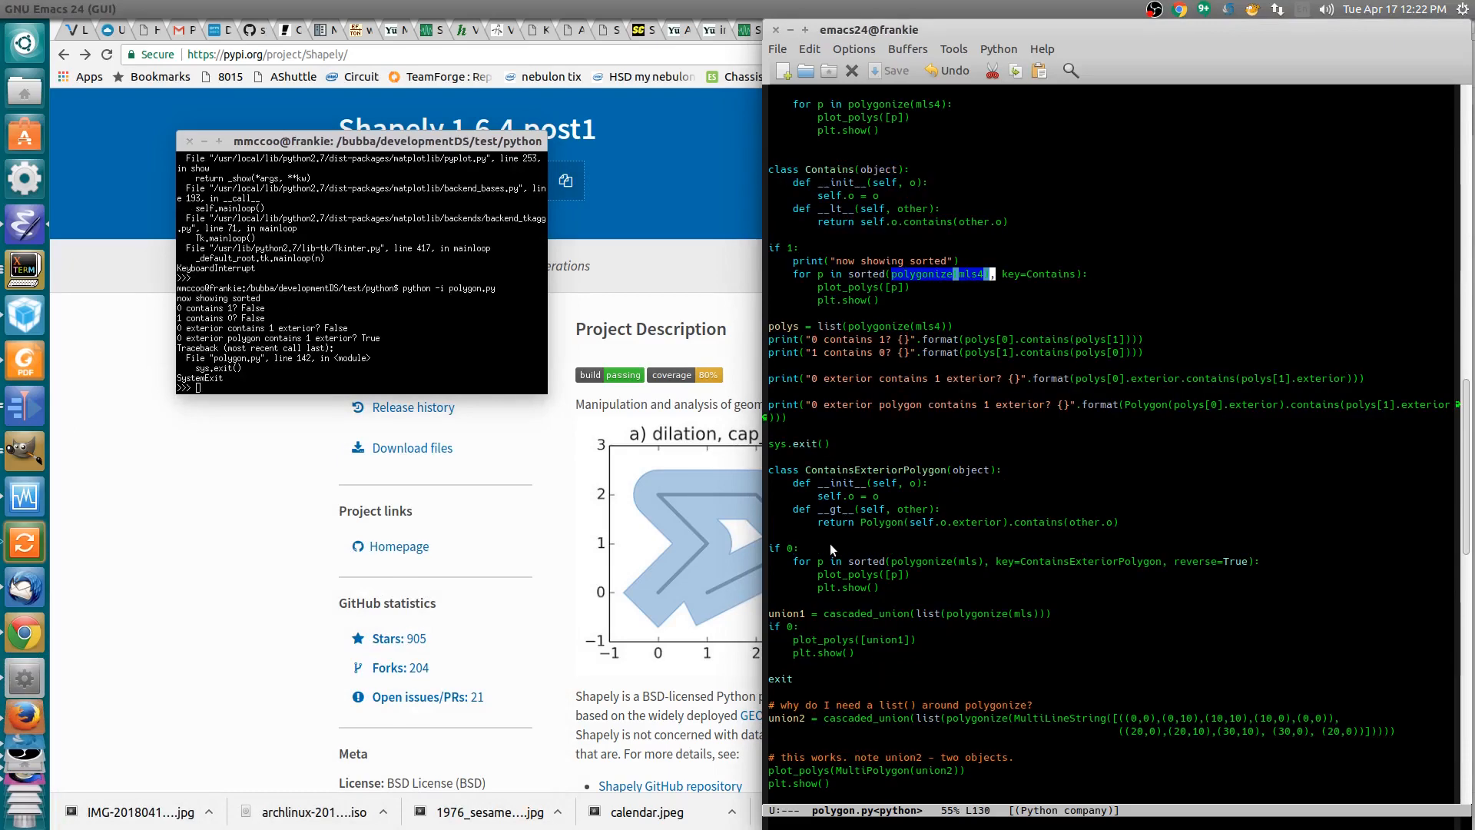
mouse_move(781, 332)
text(list(polys[1].exterior.coords))
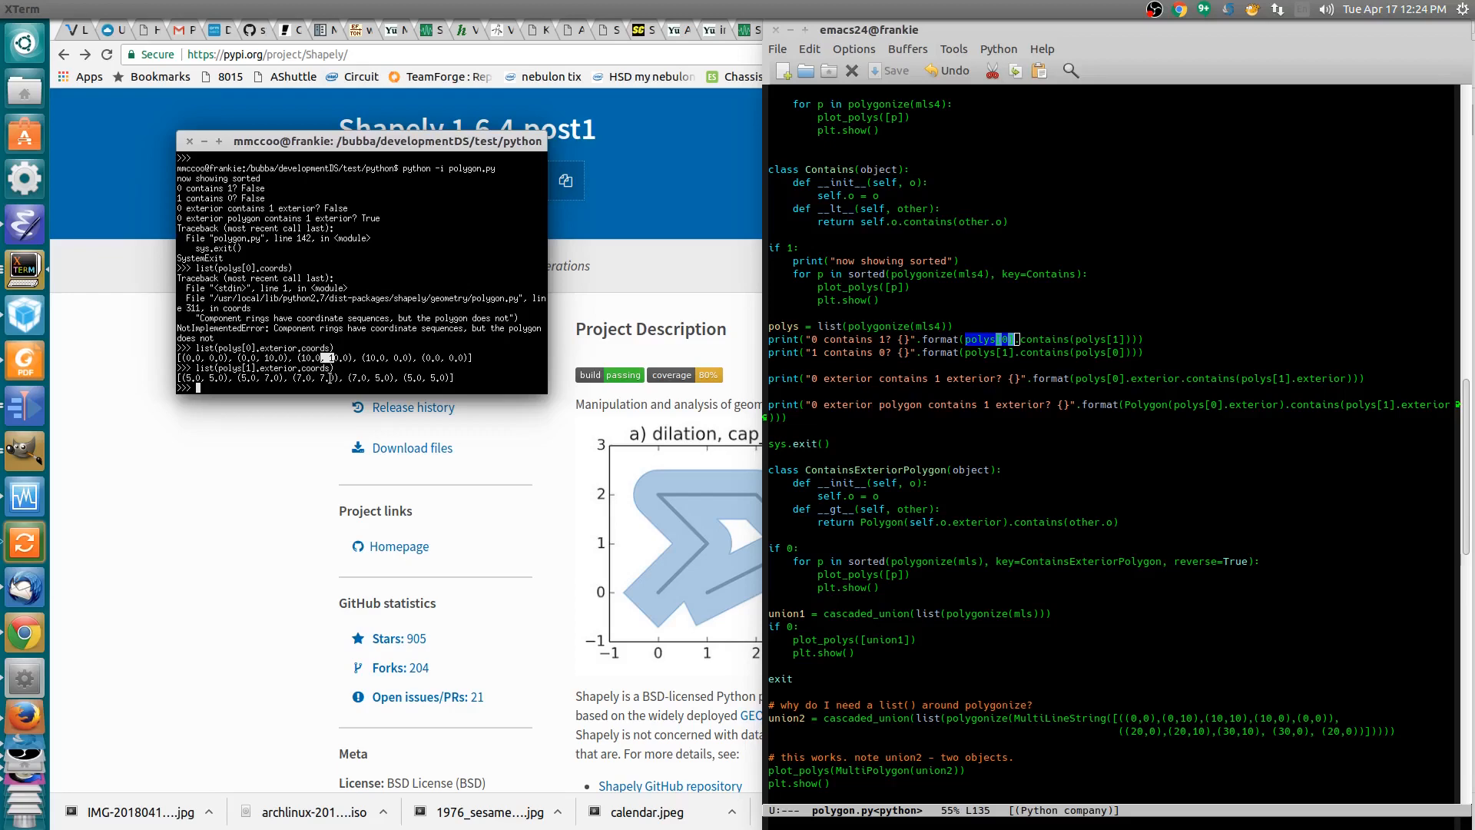
- Enable the ContainsExteriorPolygon sorting loop and move the exit after the union block
double_click(230, 348)
text(python -i polygon.py)
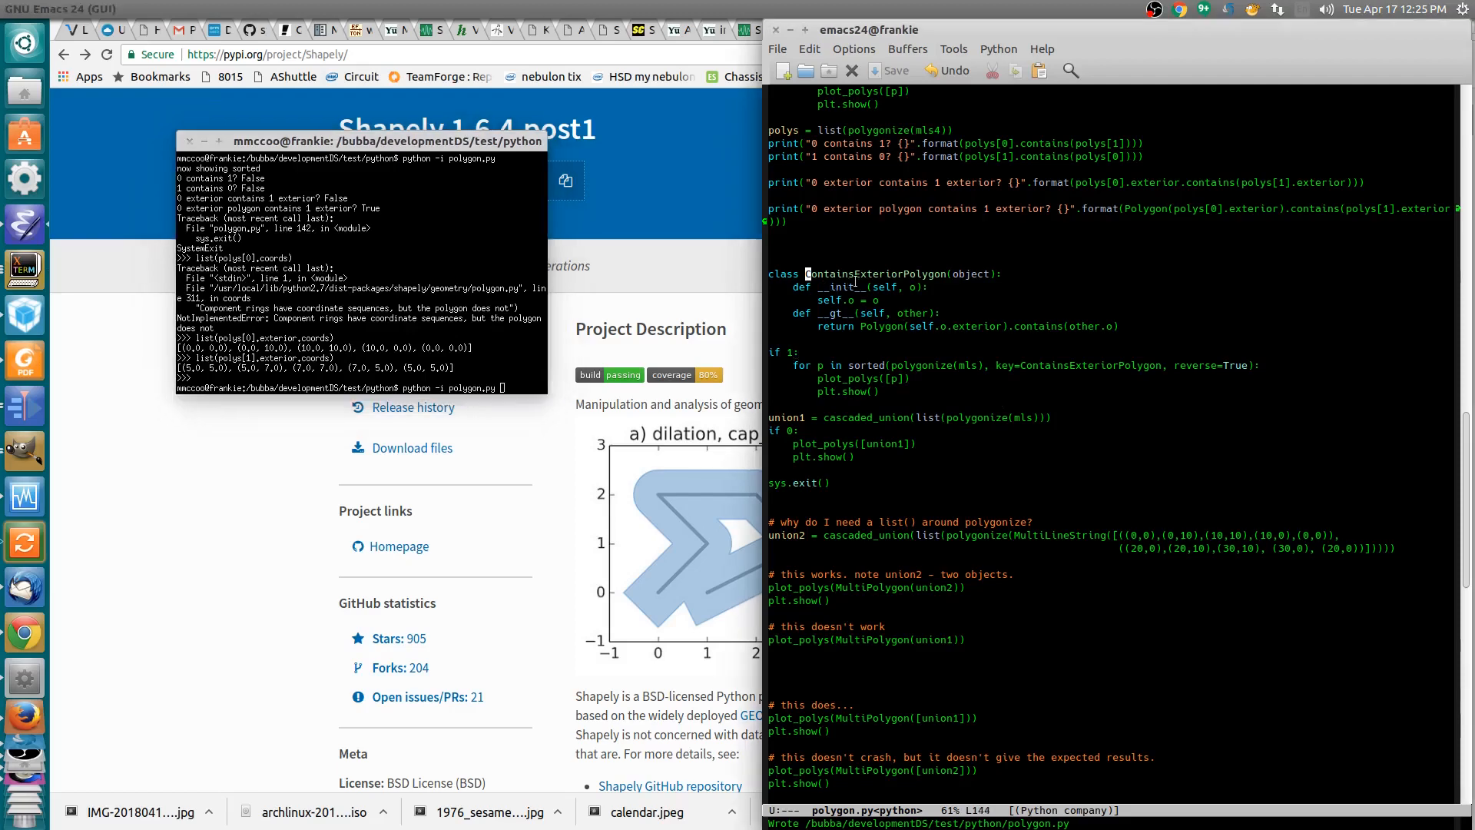
- Switch the sorted loop and cascaded_union to mls4, checking the contains comparison
scroll(up, 3)
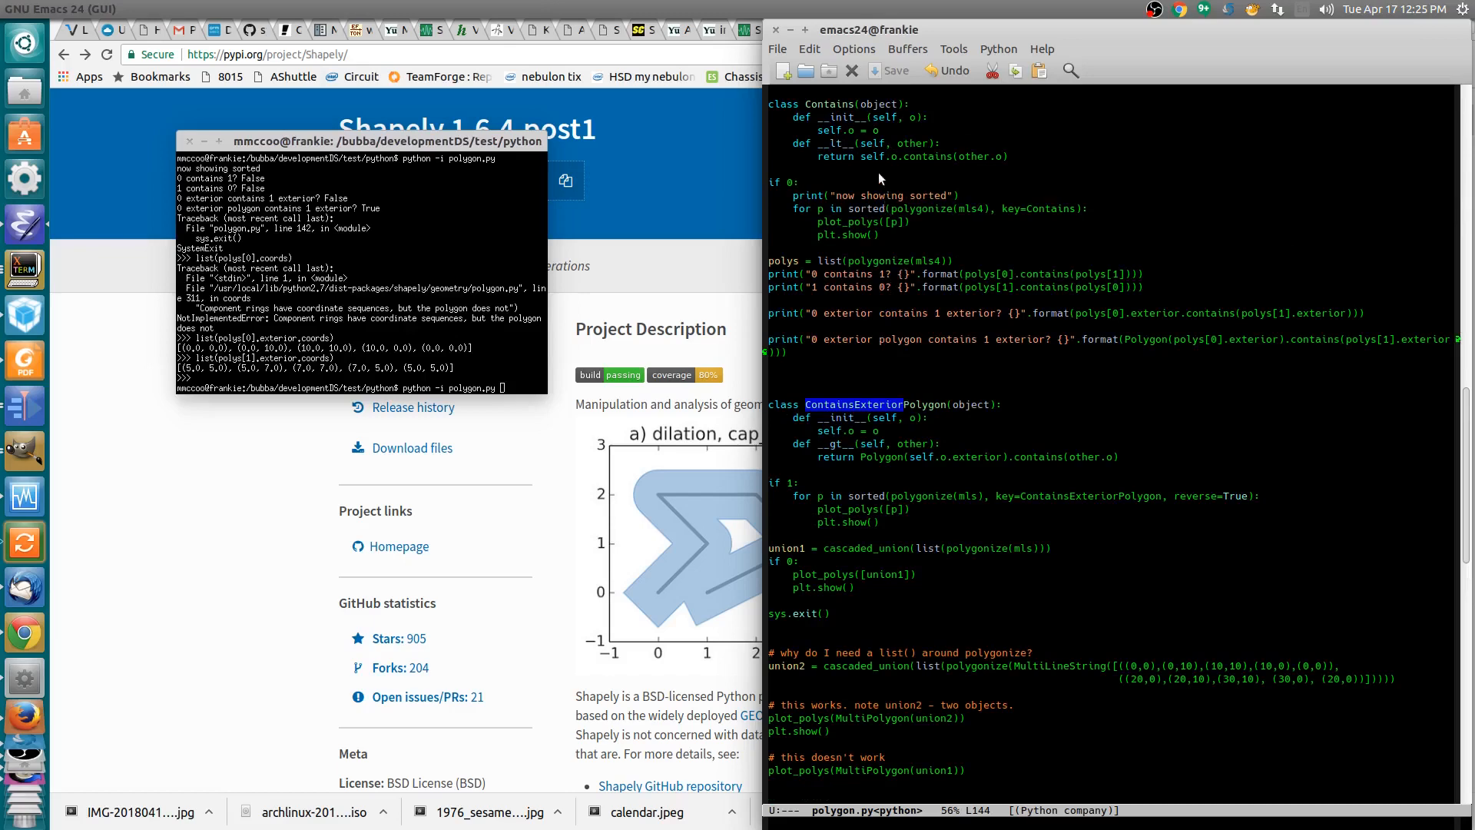
click(894, 156)
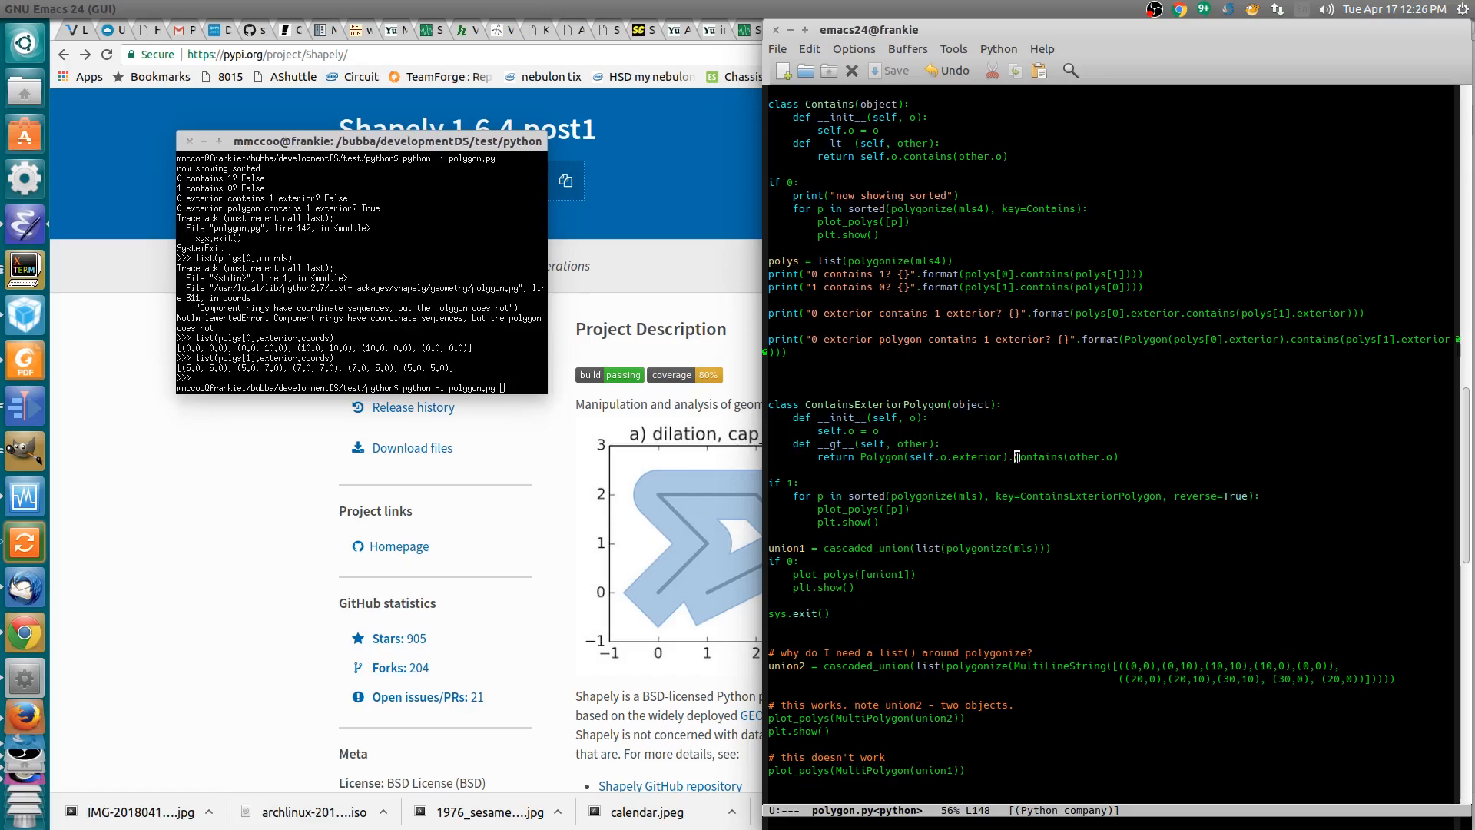
double_click(1085, 456)
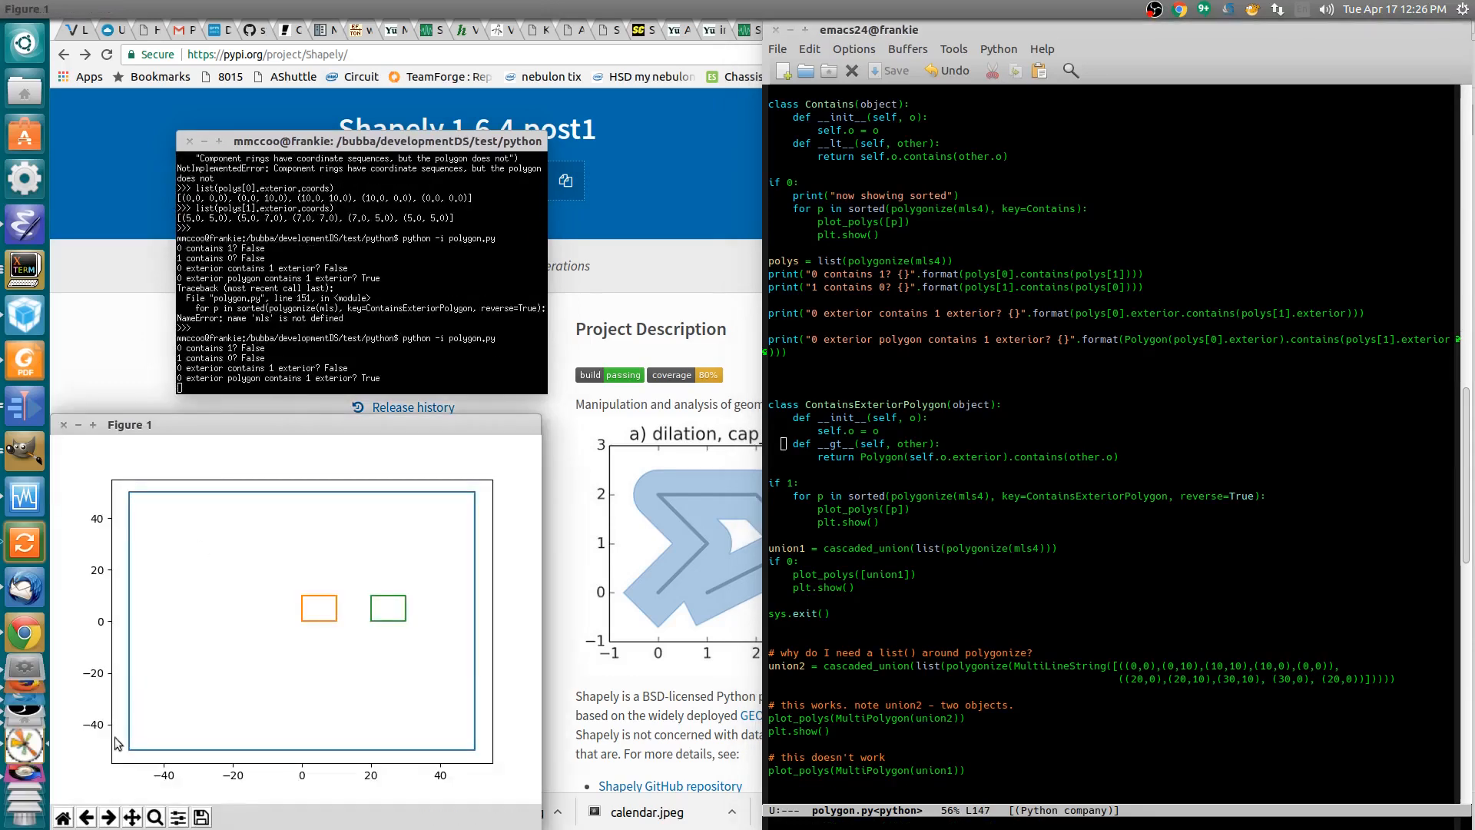
mouse_move(130, 756)
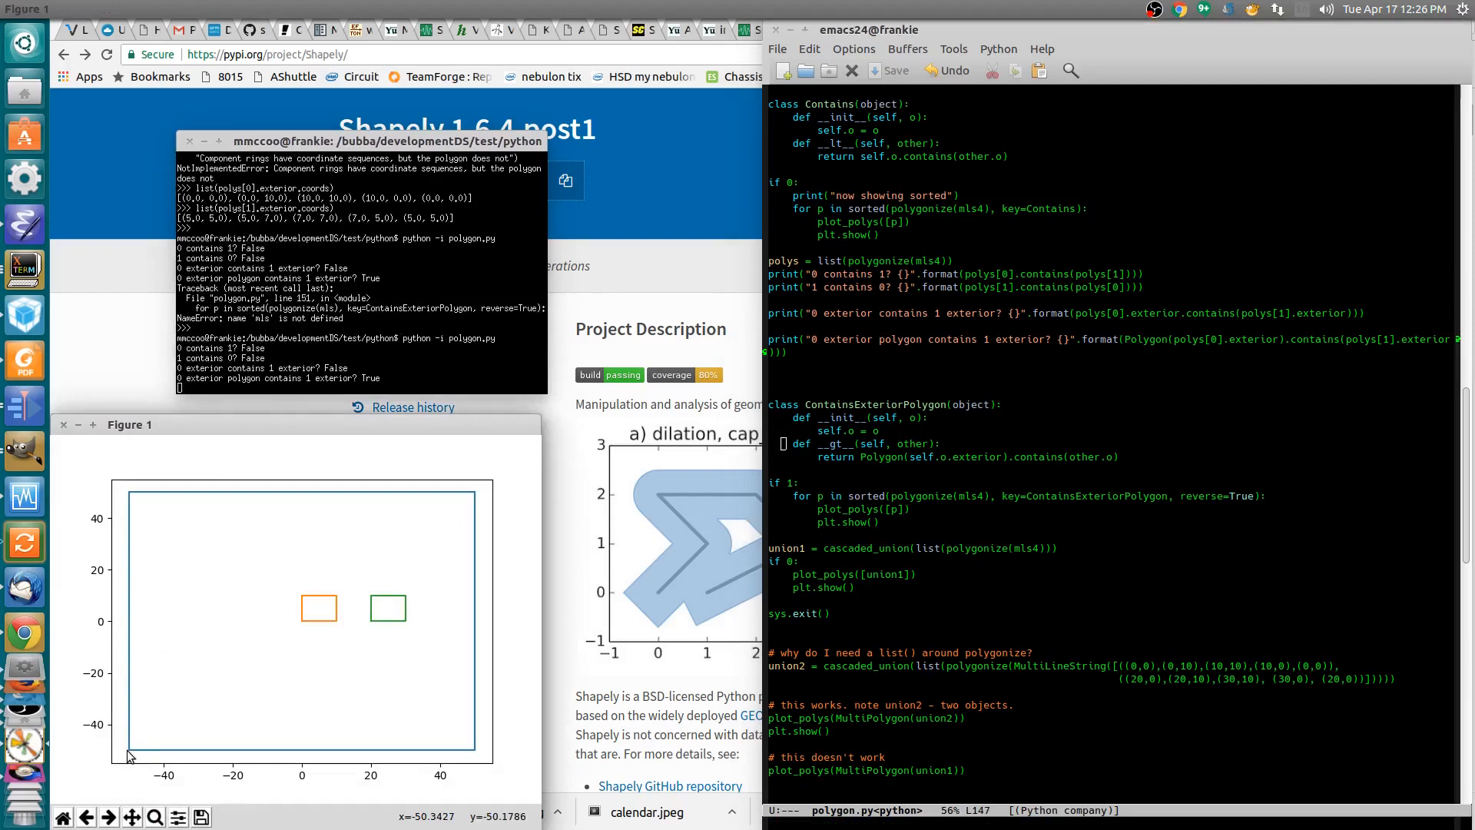
mouse_move(466, 508)
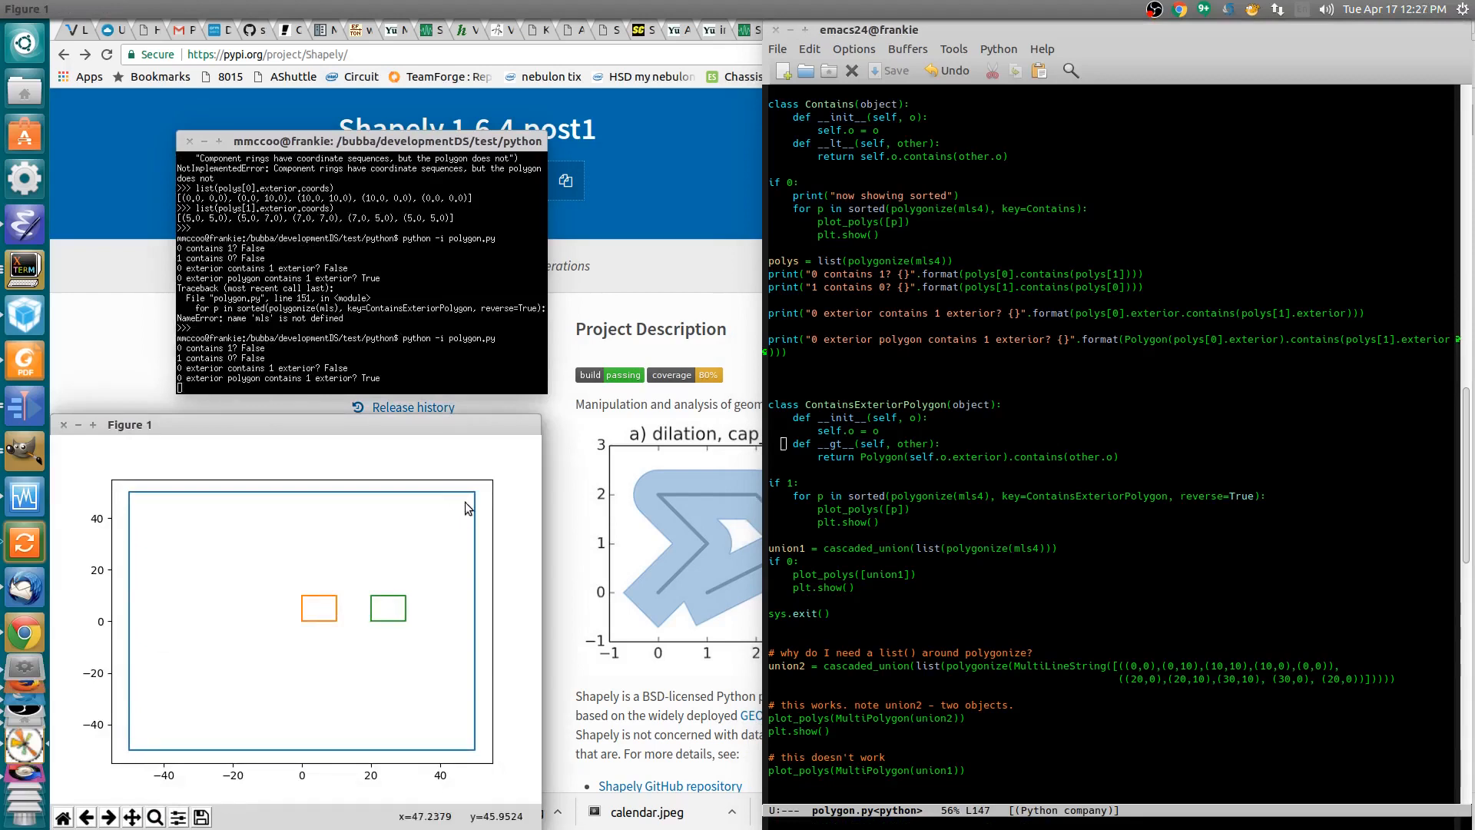